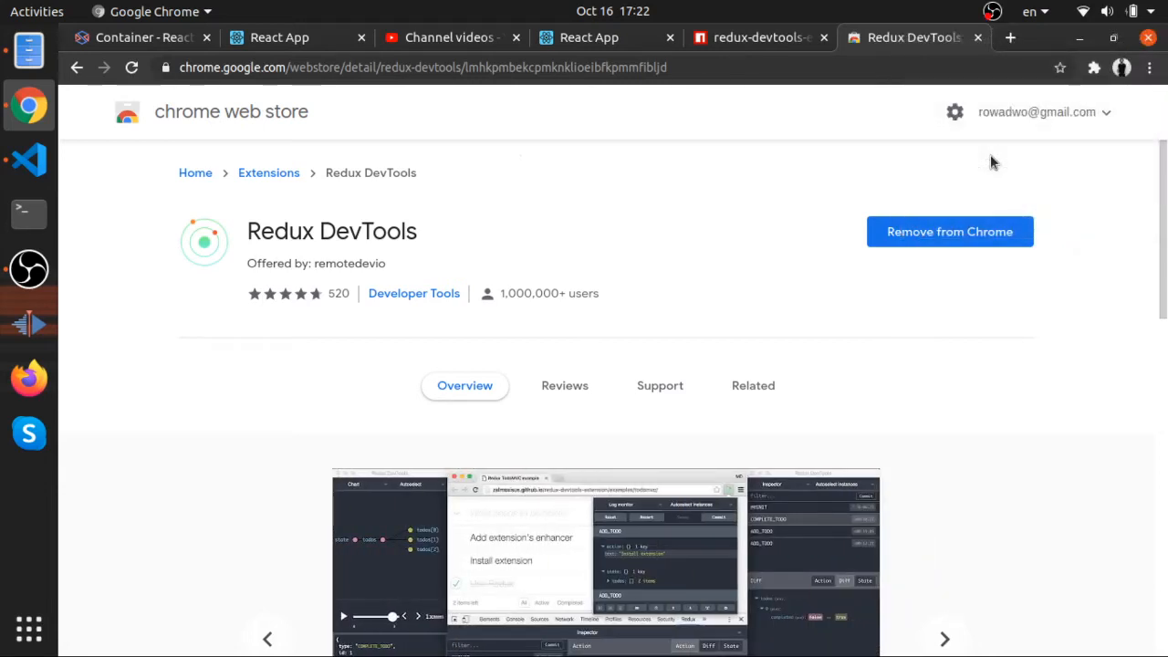
mouse_move(628, 219)
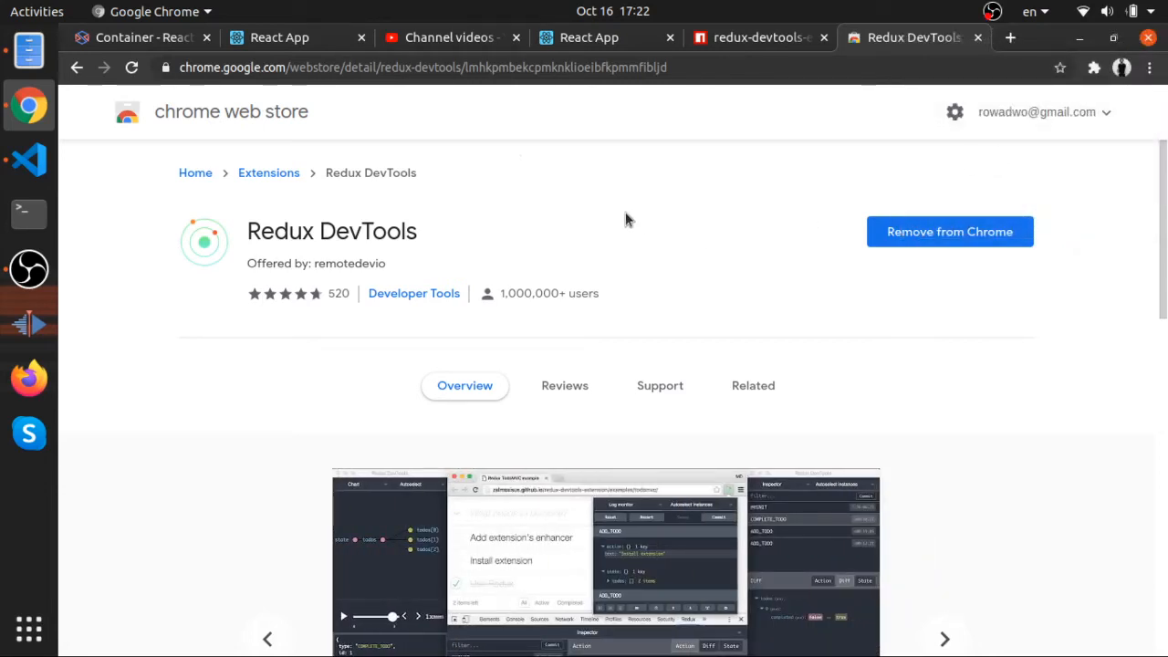
mouse_move(603, 208)
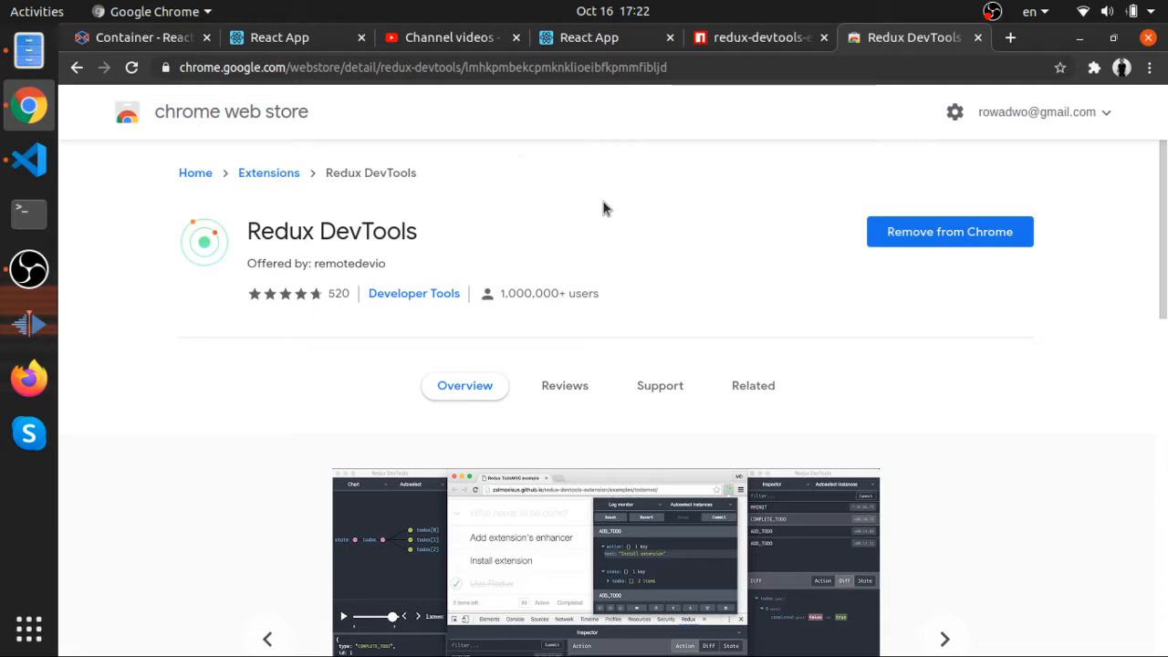
Advance the Redux DevTools store carousel to the time-travelling demo video and play it
click(946, 639)
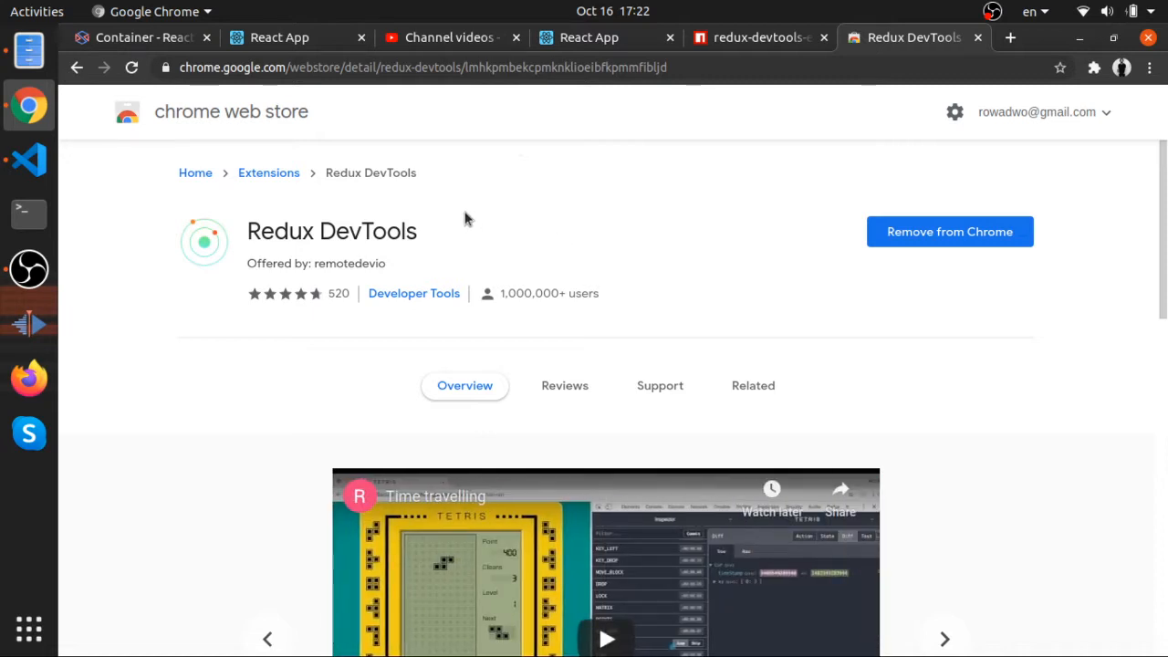
scroll(down, 3)
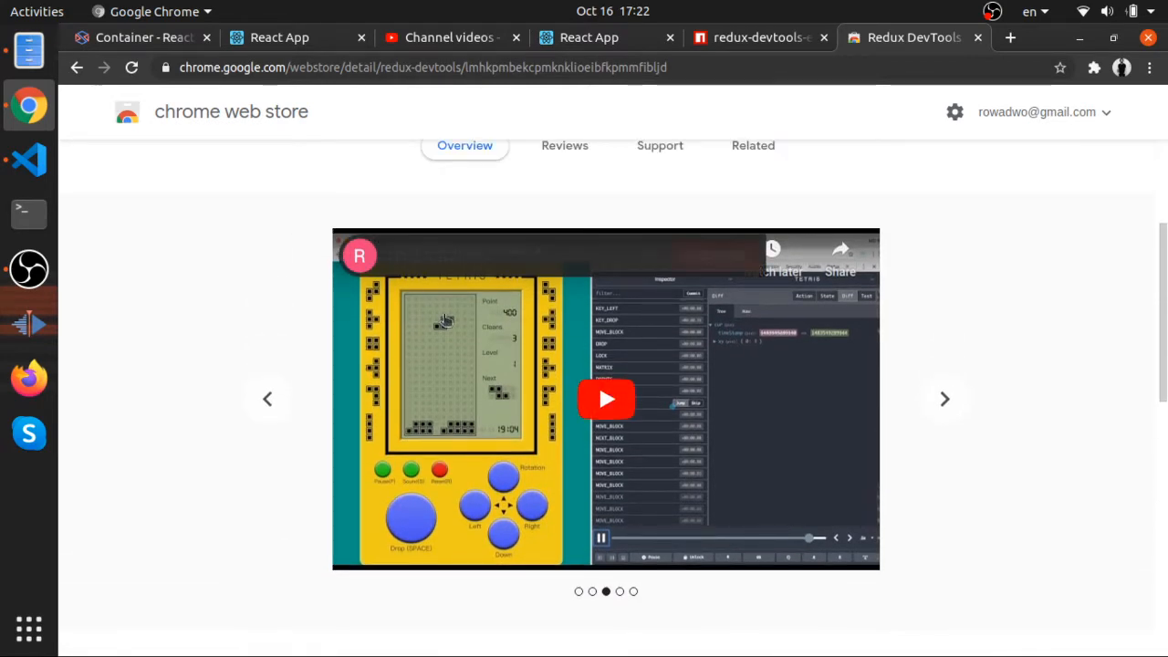
click(606, 398)
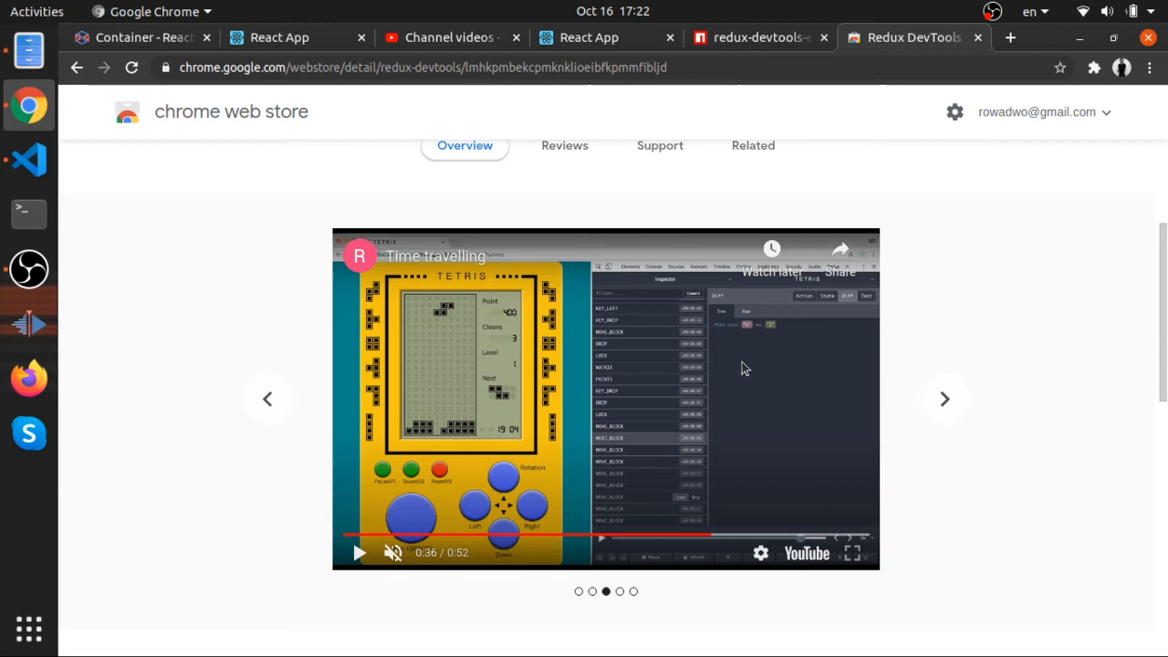
mouse_move(653, 420)
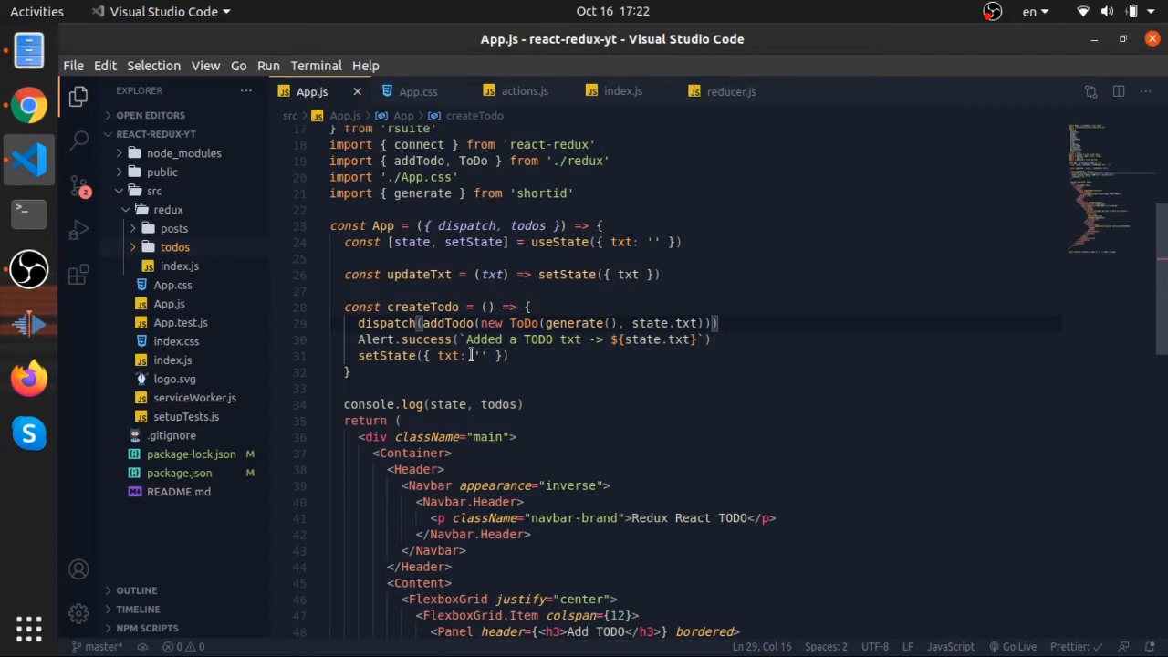
Return from App.js to Chrome and switch to the redux-devtools-extension npm tab
scroll(up, 3)
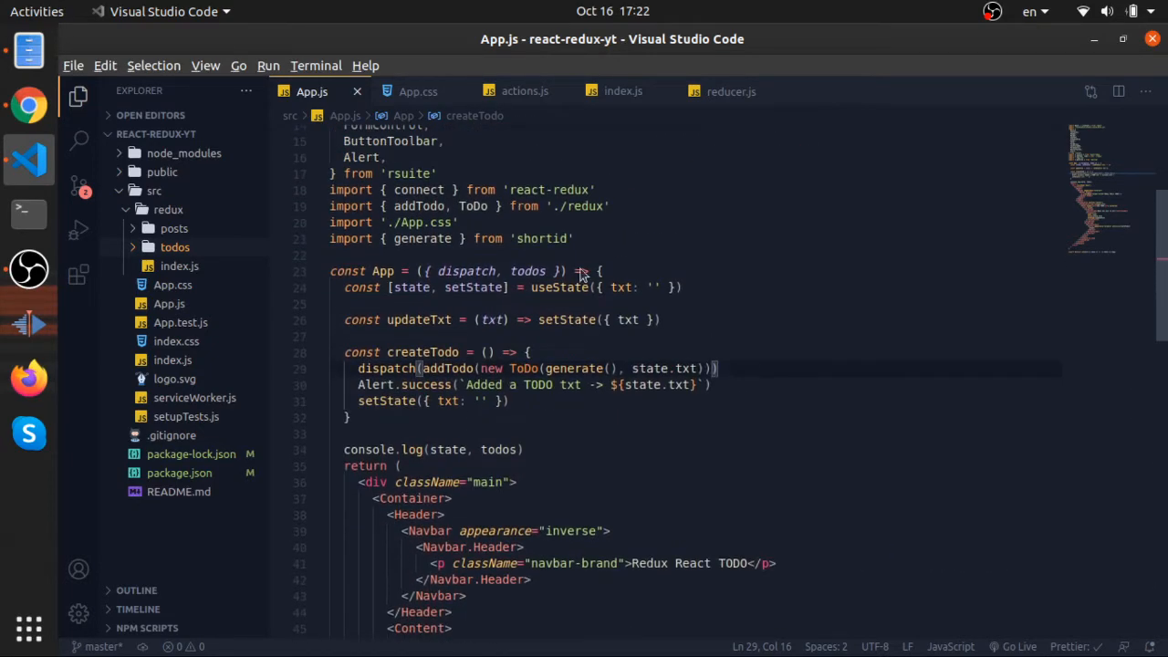
click(29, 104)
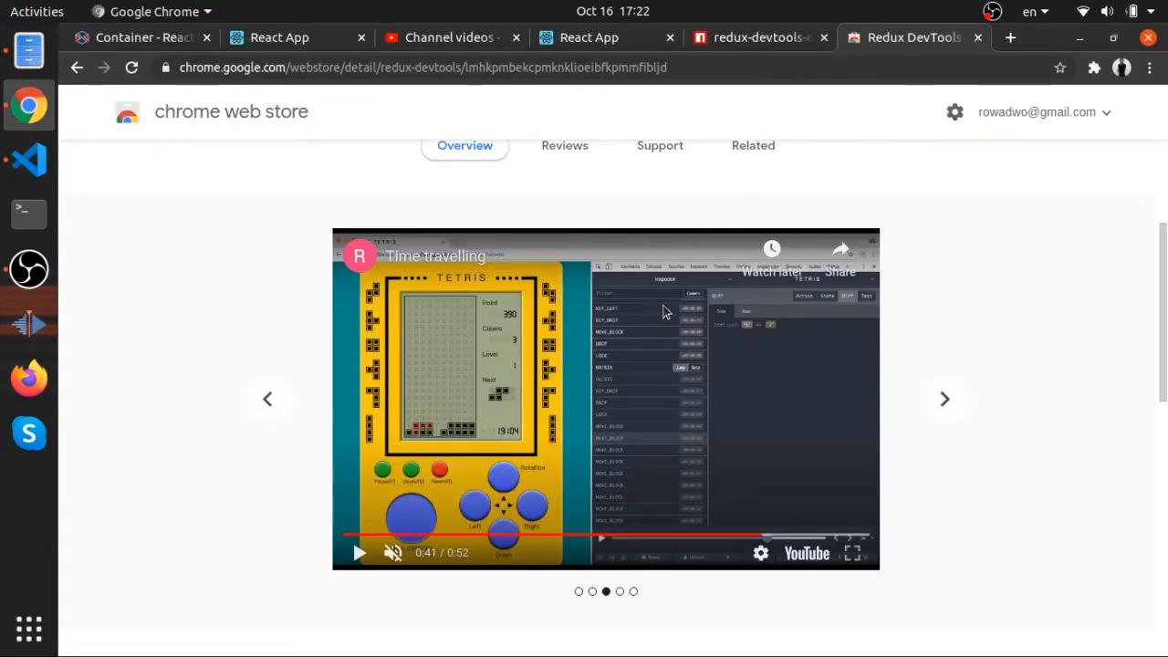
scroll(up, 3)
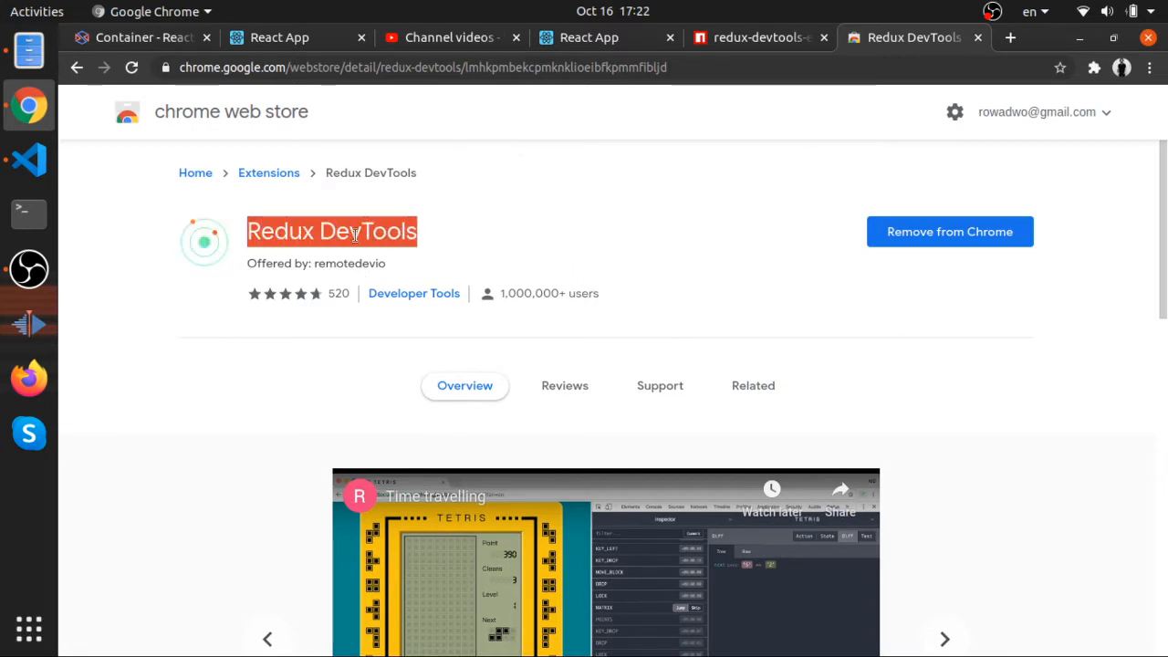
click(419, 65)
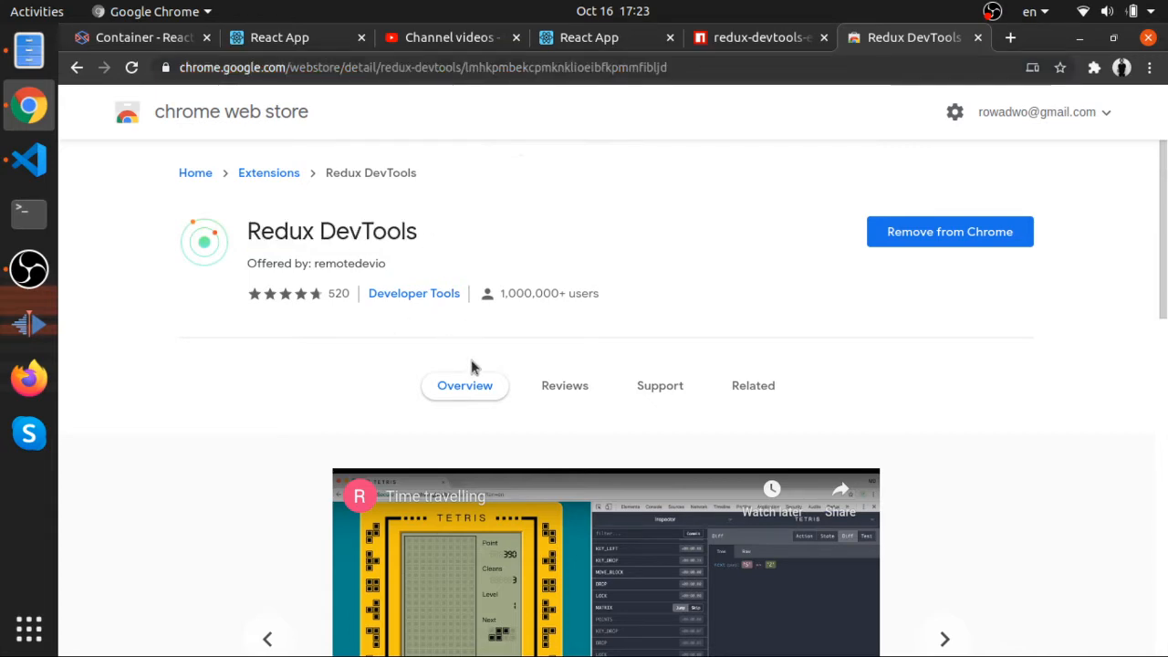
mouse_move(715, 294)
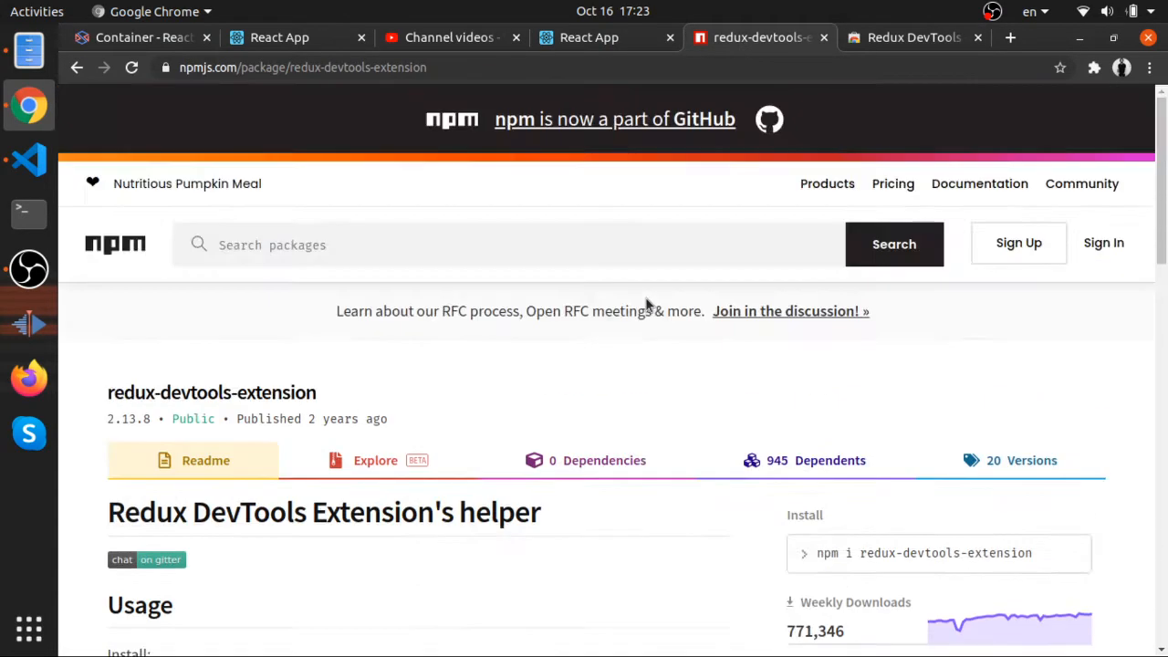
Copy 'npm i redux-devtools-extension' from the npm page and go back to App.js in VS Code
click(913, 36)
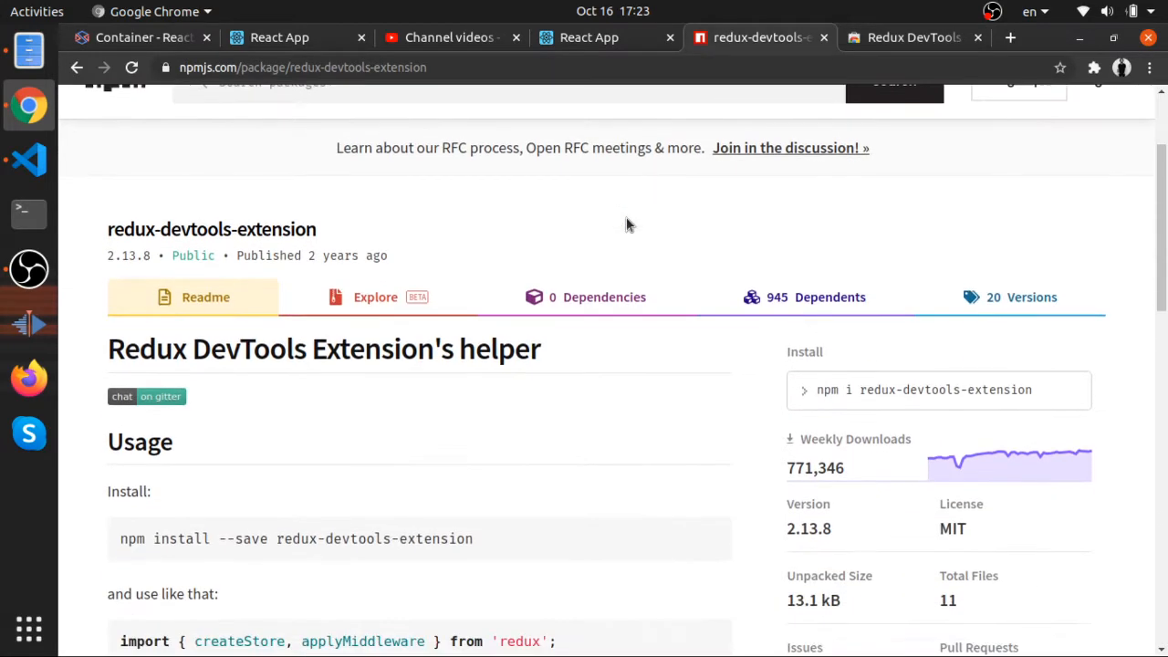
mouse_move(573, 368)
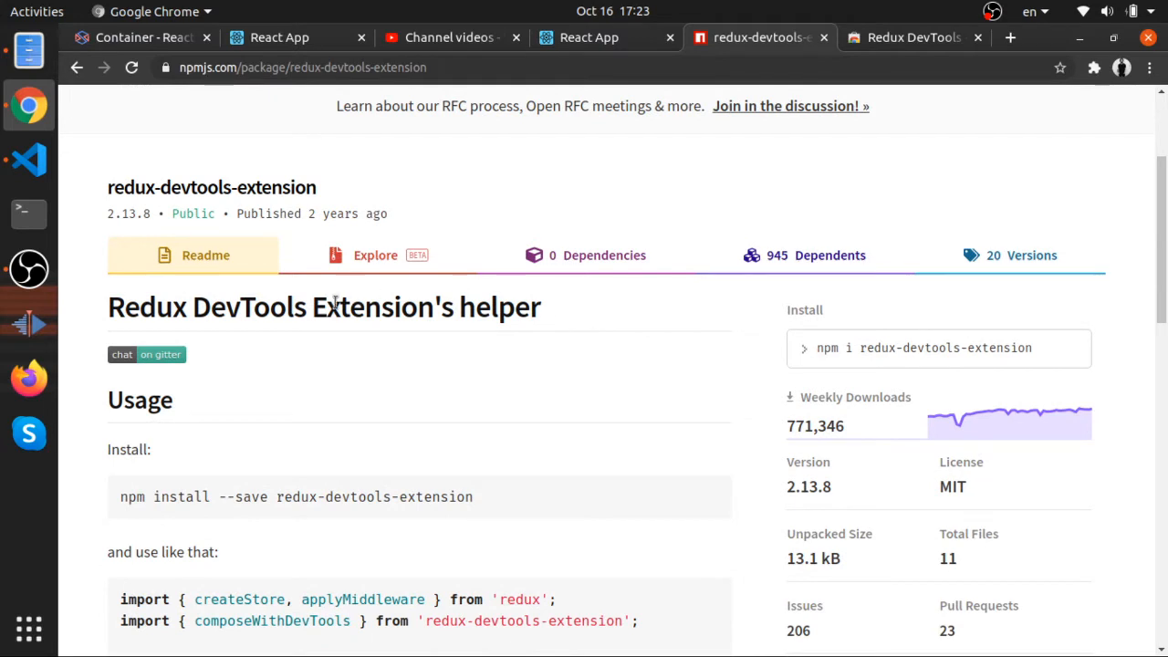
mouse_move(507, 314)
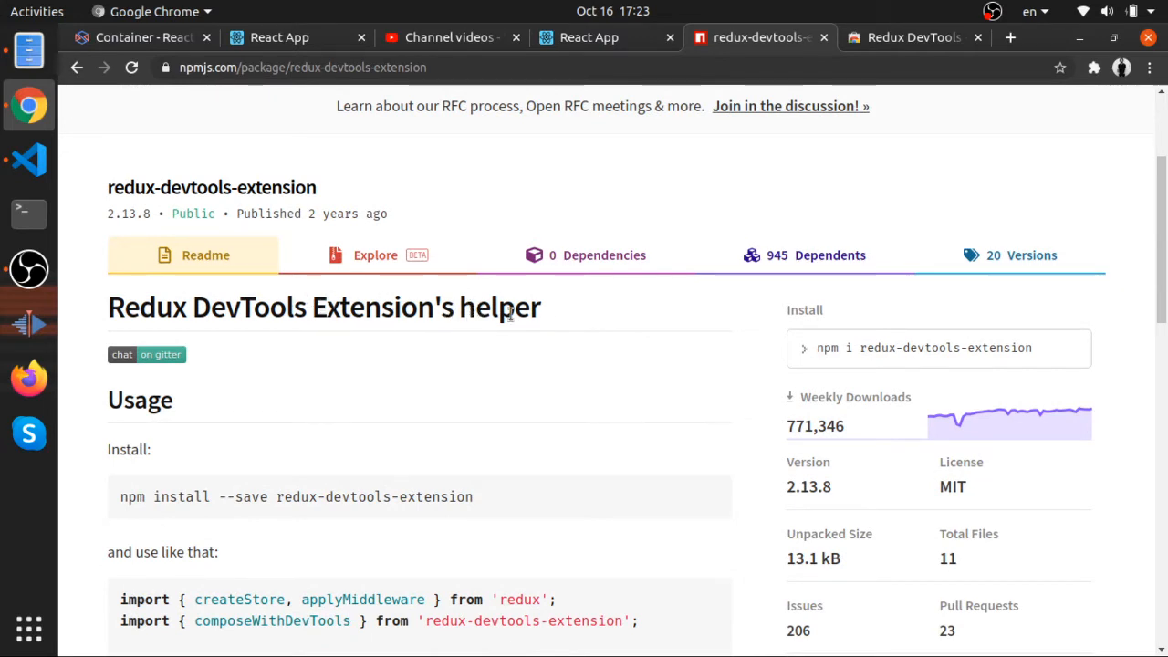
mouse_move(877, 365)
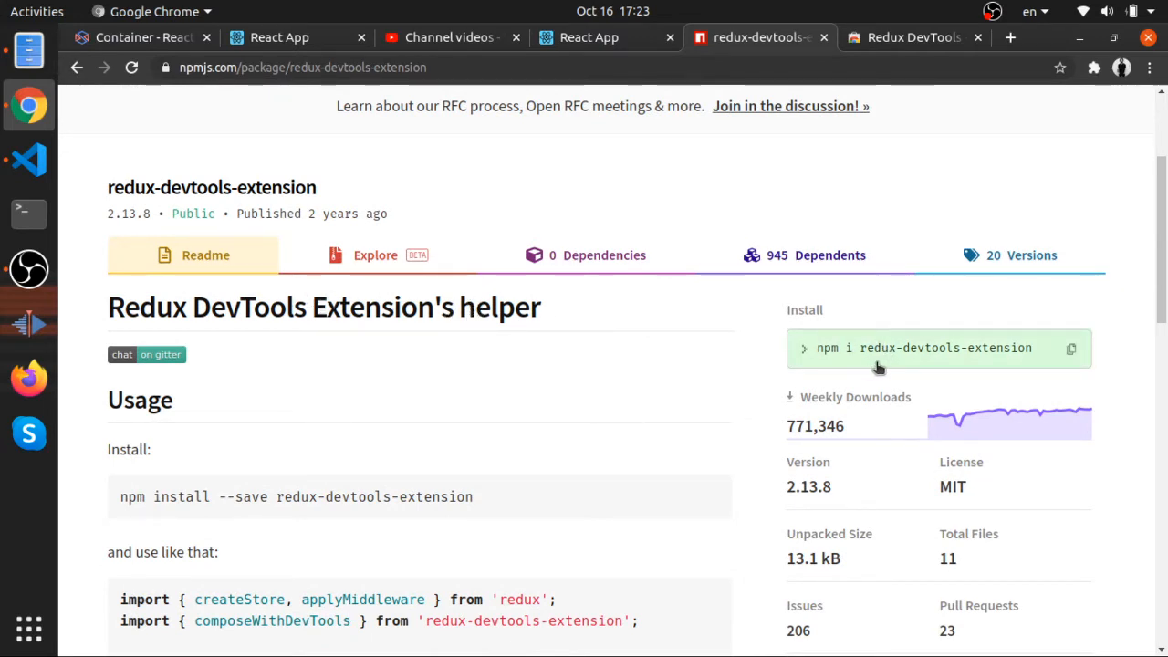
click(1071, 347)
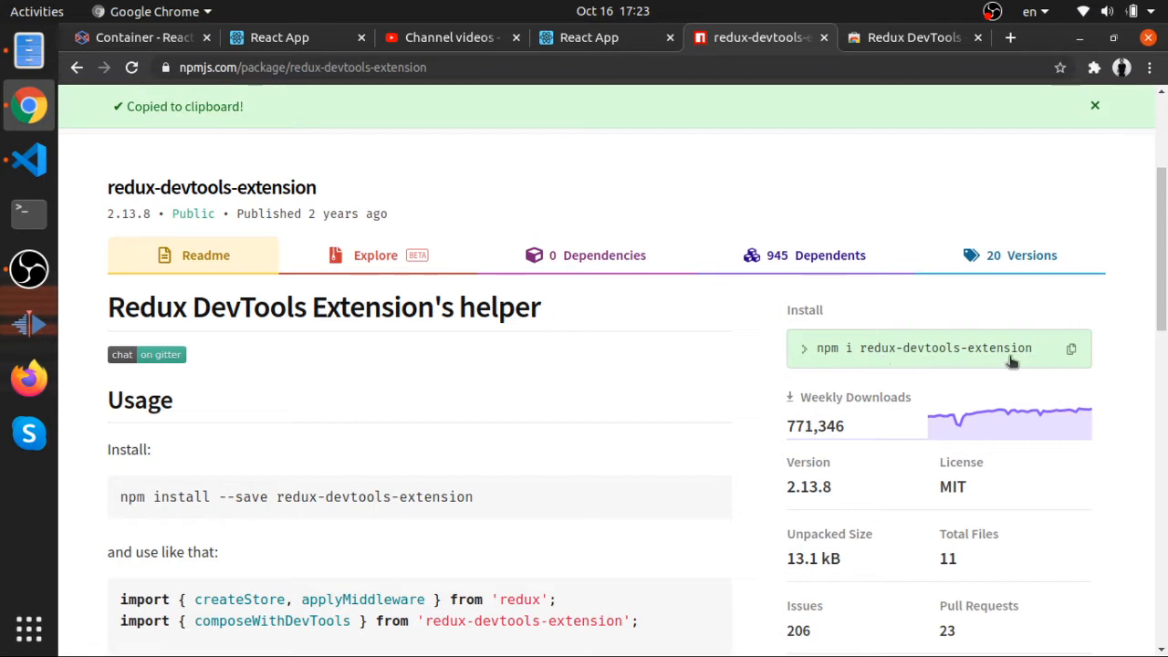
click(30, 161)
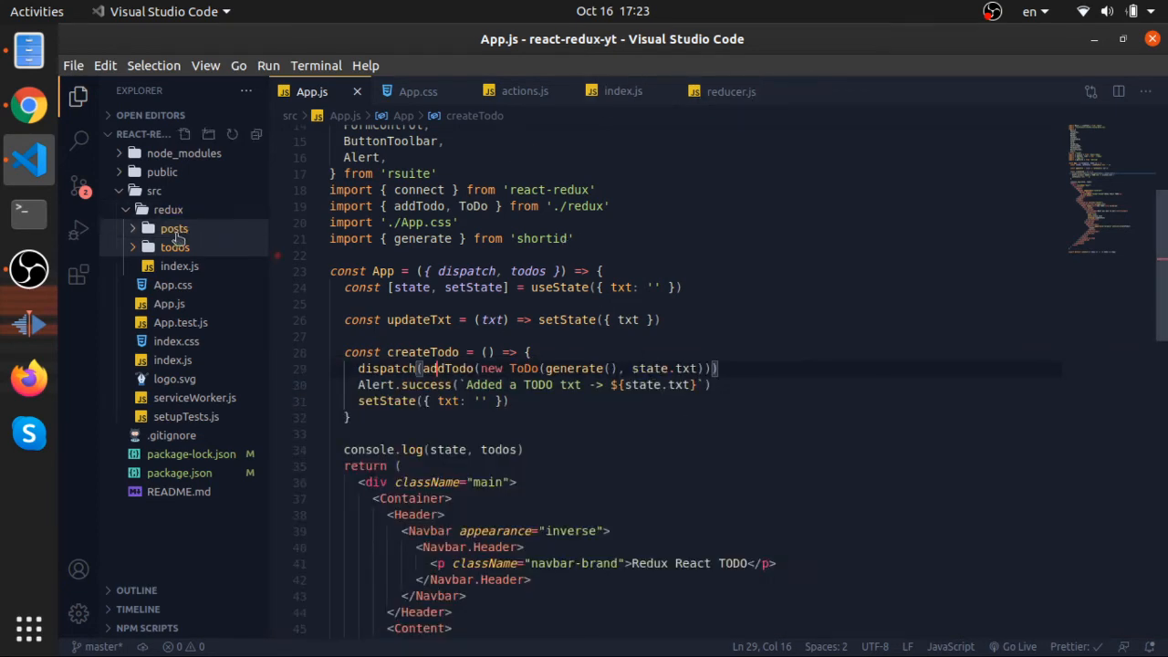
In src/redux/index.js, import composeWithDevTools from 'redux-devtools-extension' after the todos import
click(623, 91)
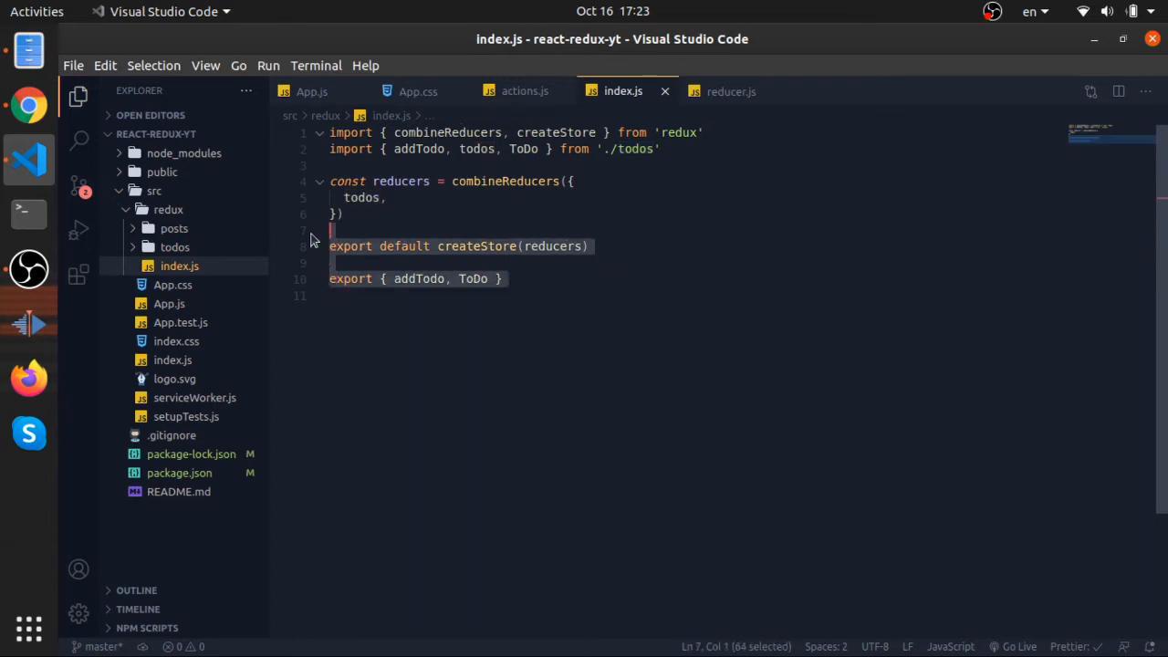
click(659, 150)
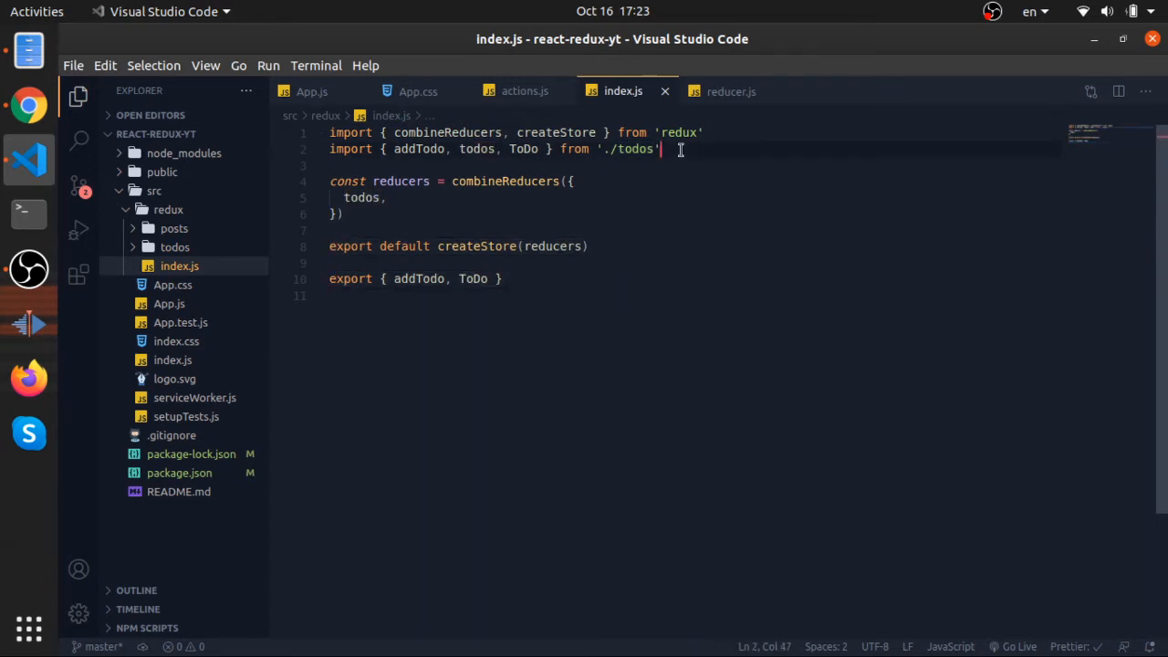
text(import {} r)
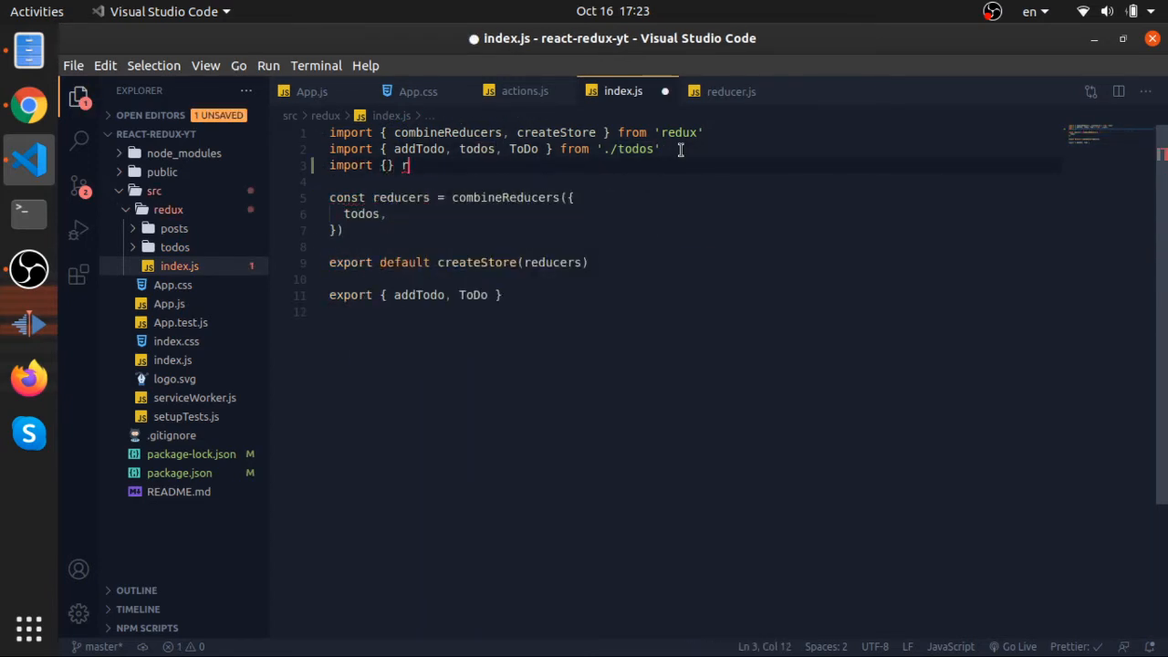
text(from 'rex')
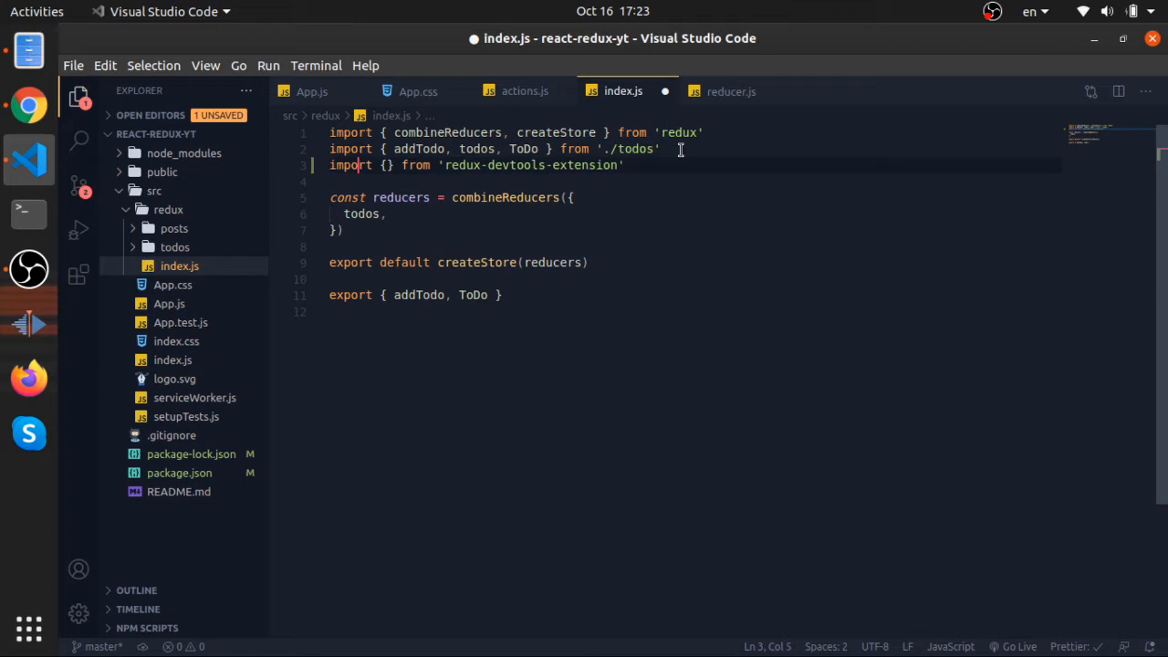
text(composeWithDevTools)
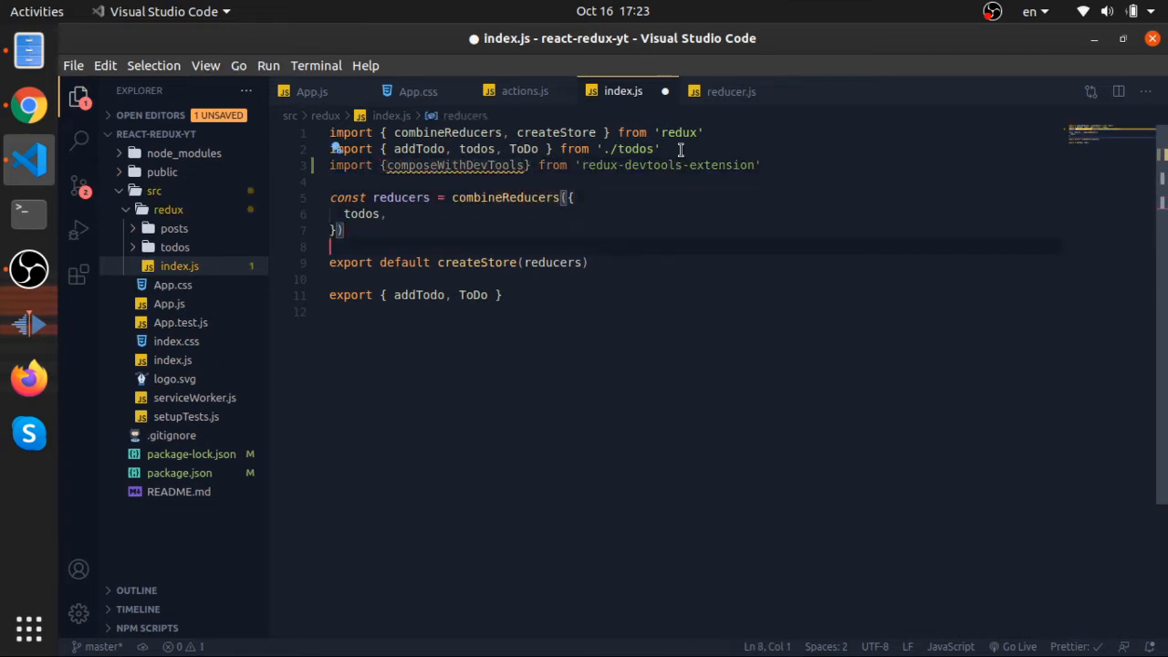
Pass composeWithDevTools() as createStore's second argument
text(,,)
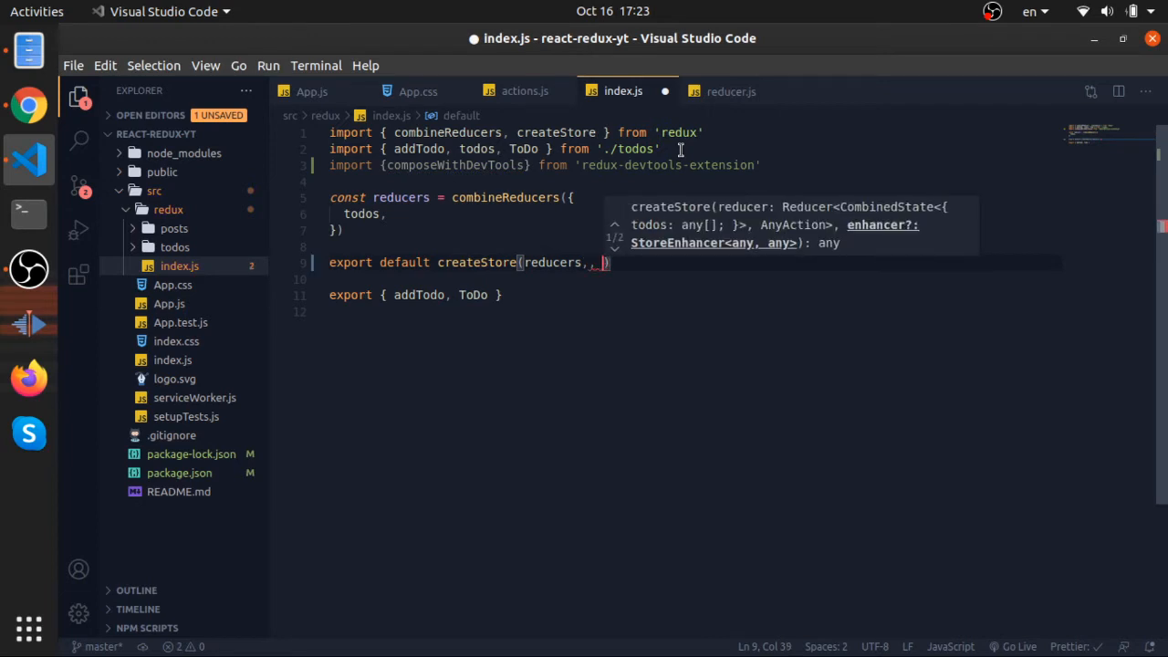
key(BackSpace)
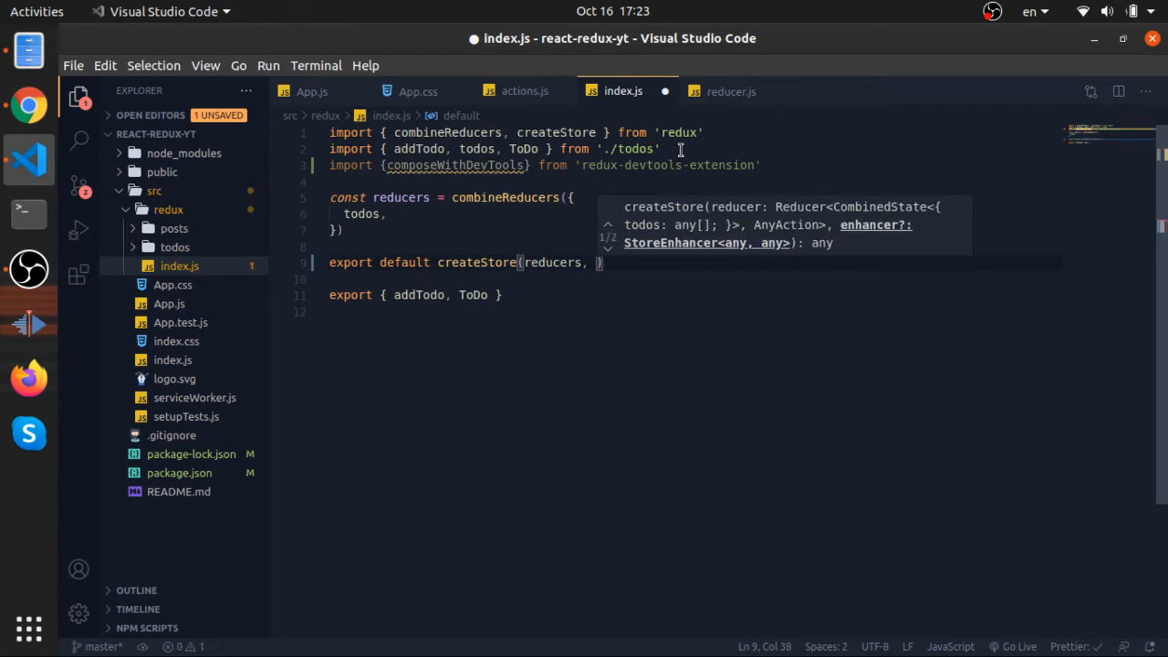
text(composeWithDevTools())
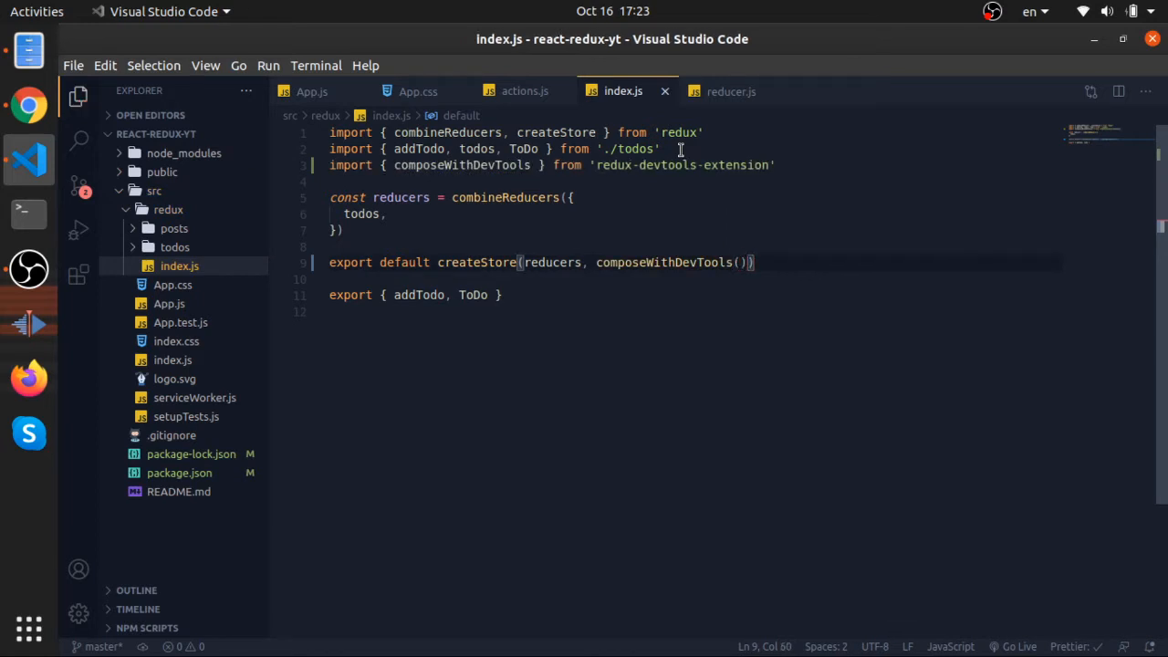
double_click(475, 263)
text(npm run start)
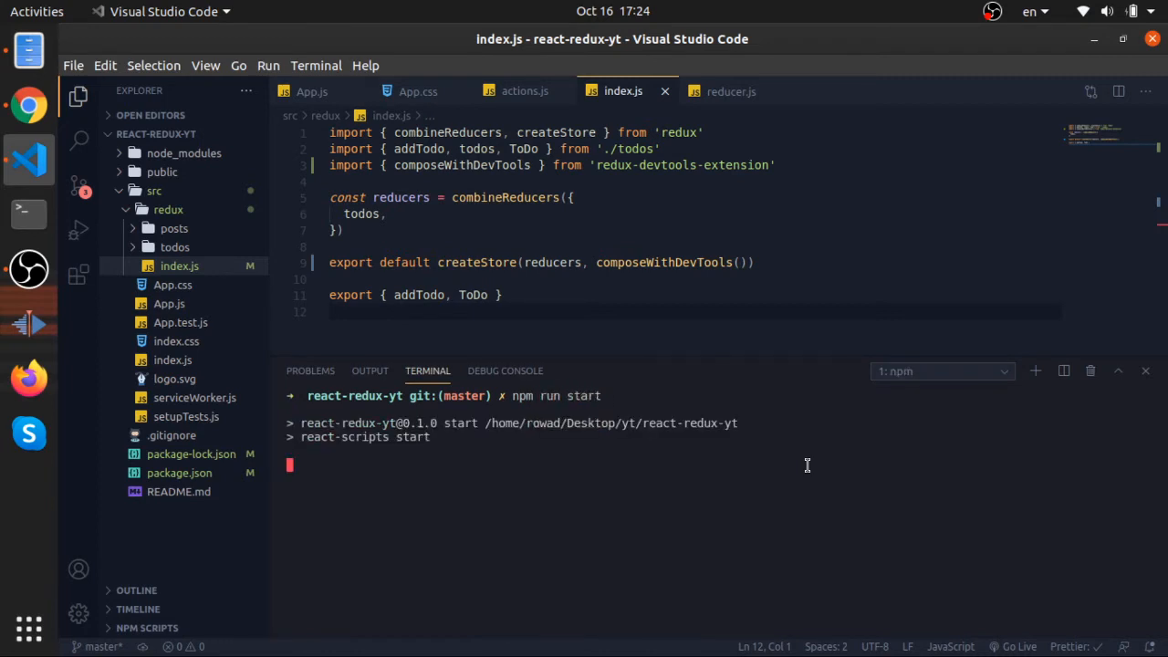
mouse_move(686, 434)
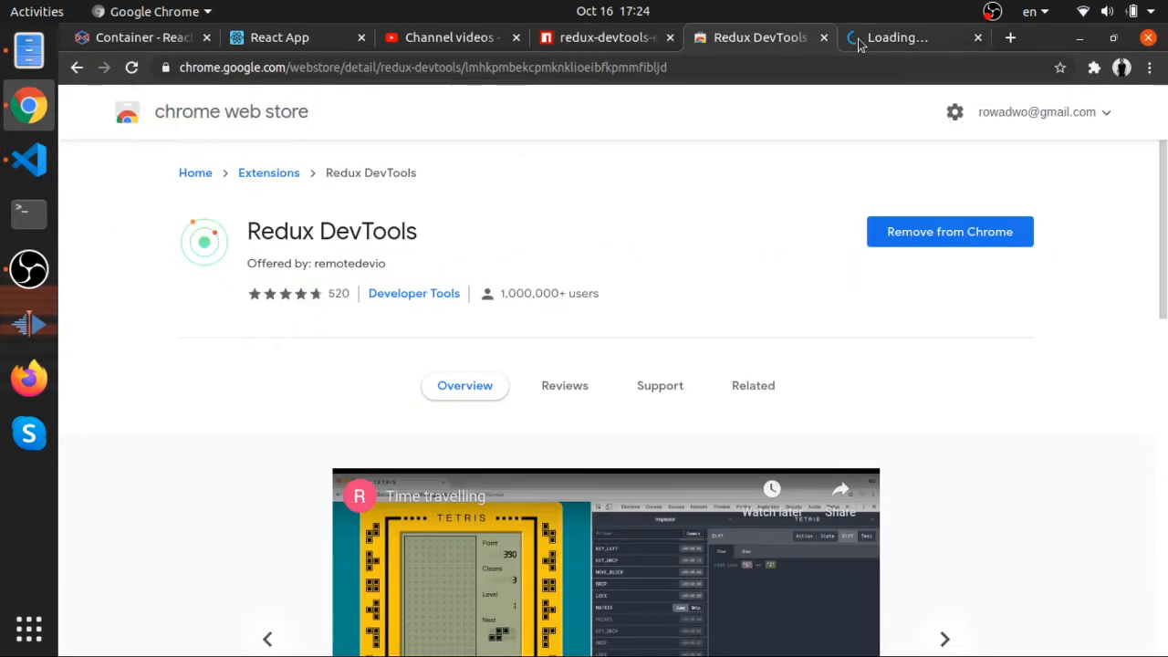
Watch npm run start compile in VS Code, then view the TODO app at localhost:3000 in Chrome
click(29, 160)
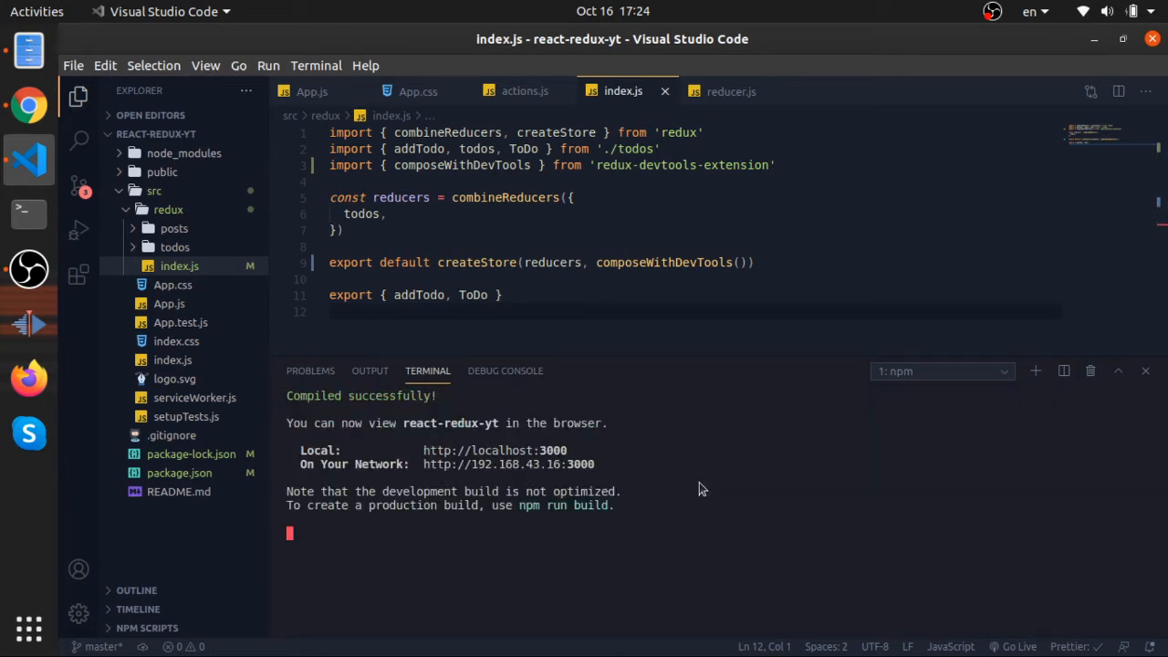
click(30, 104)
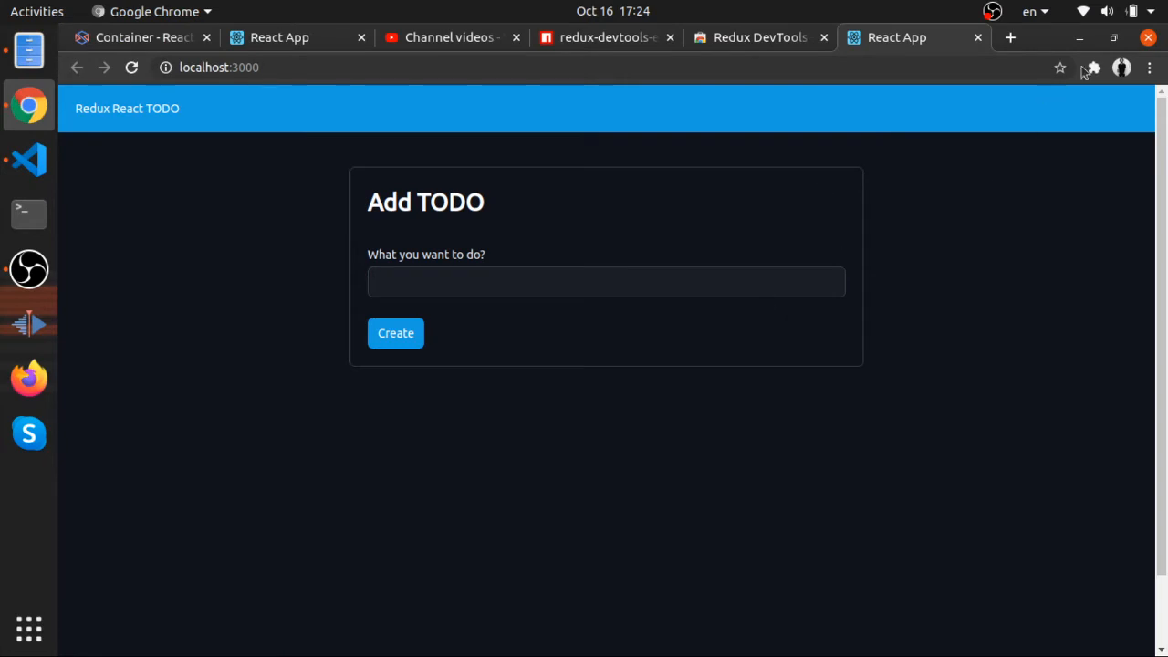
From Chrome's Extensions menu, bring up the Redux DevTools extension's options
click(1092, 67)
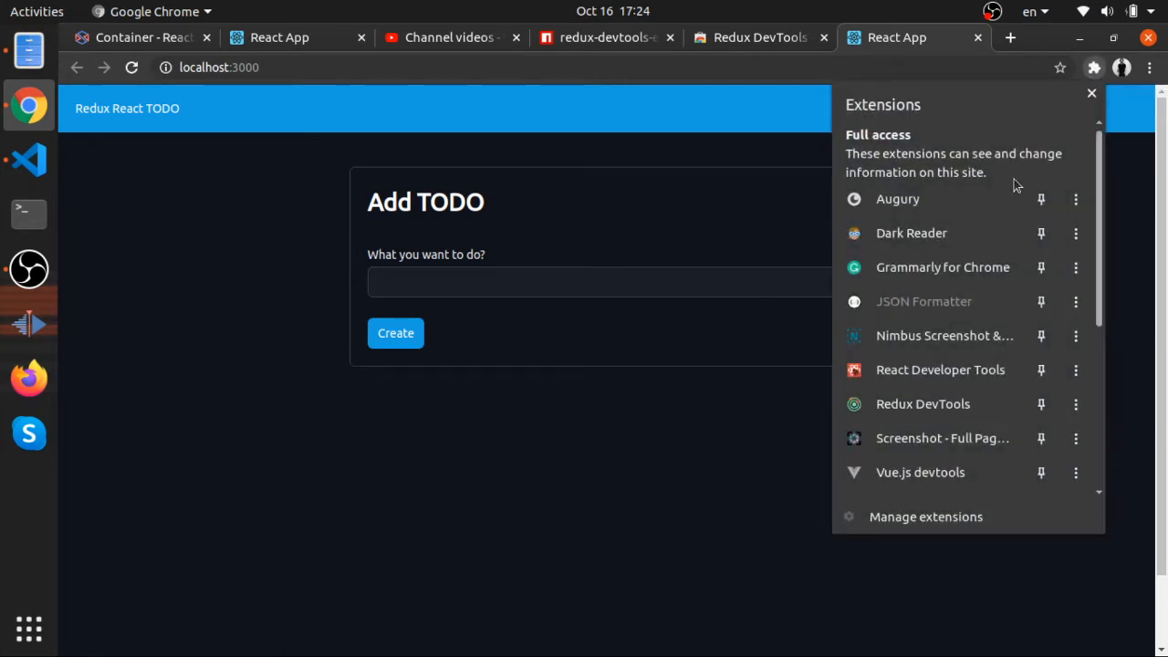
mouse_move(924, 403)
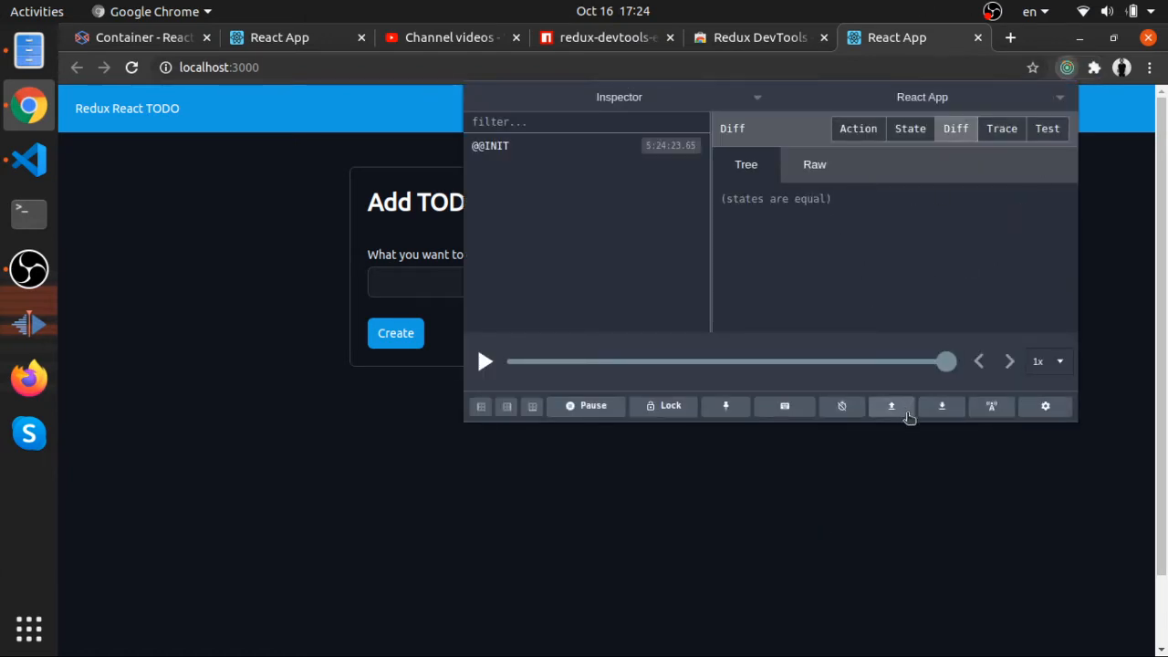
mouse_move(1026, 99)
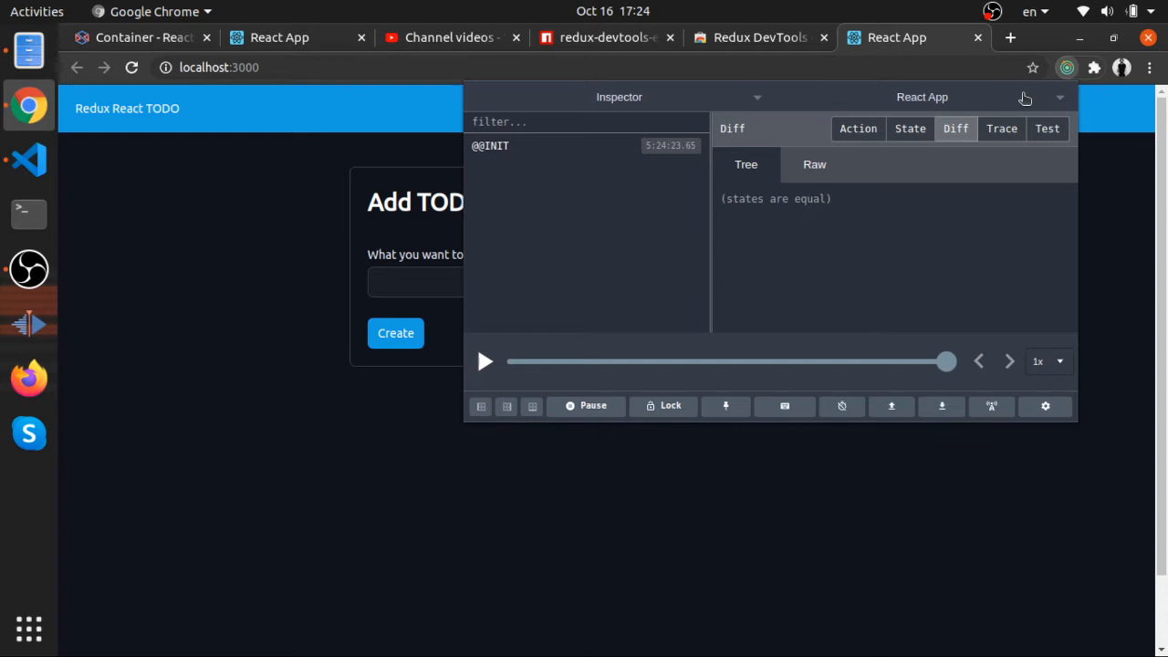
click(1094, 68)
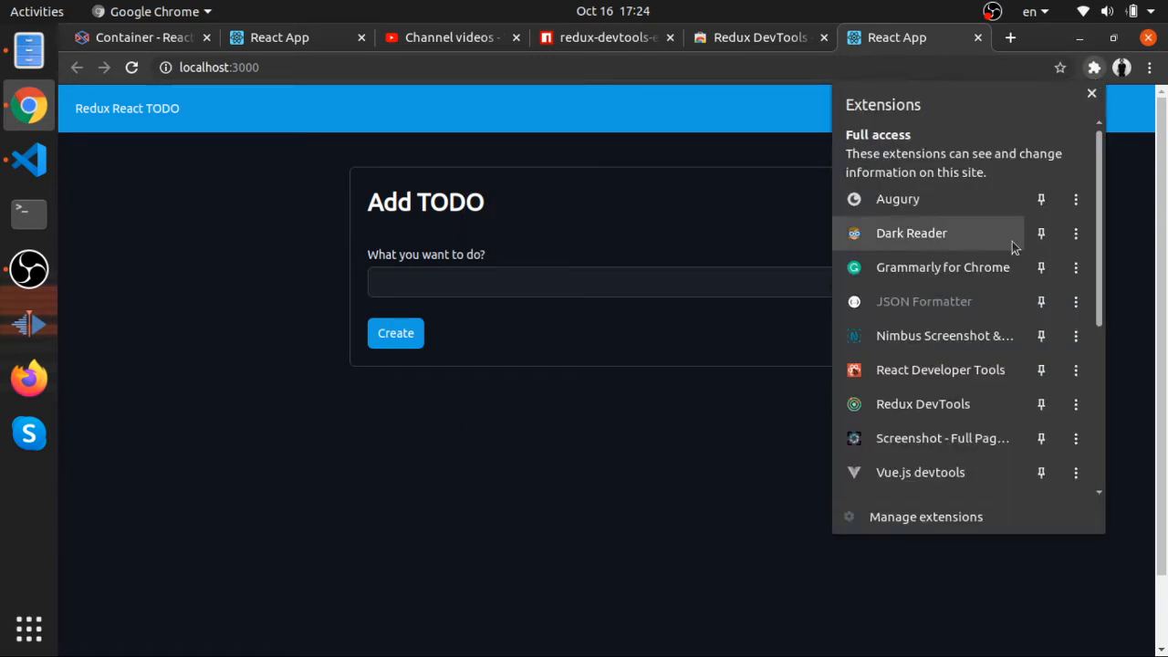
click(1077, 403)
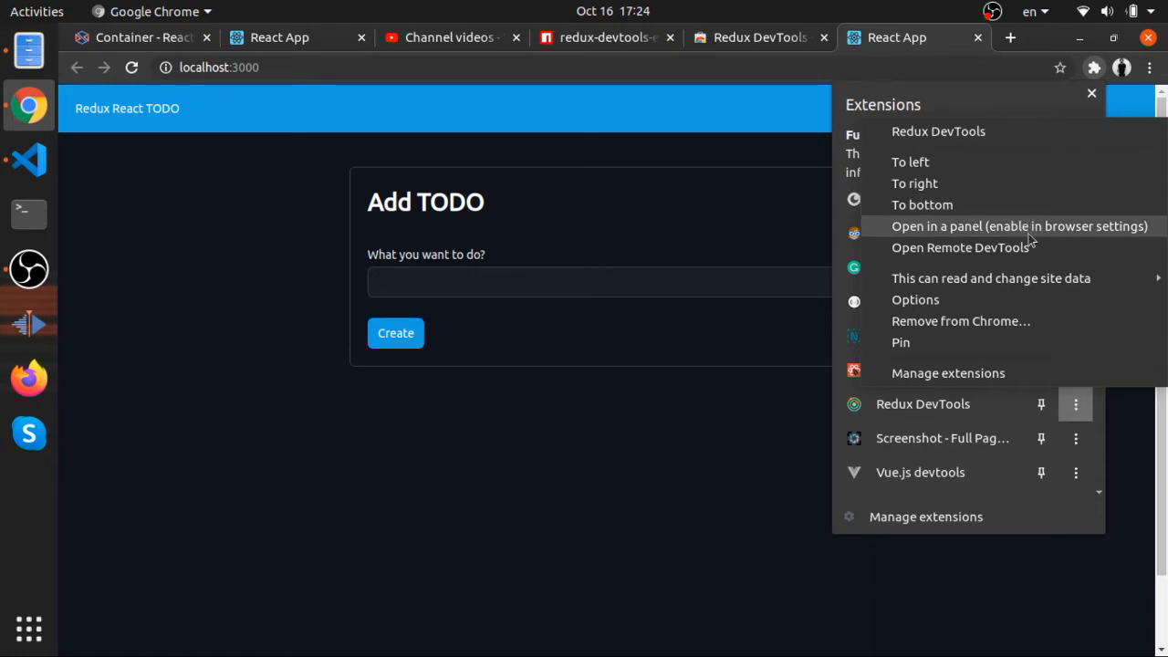
mouse_move(1019, 172)
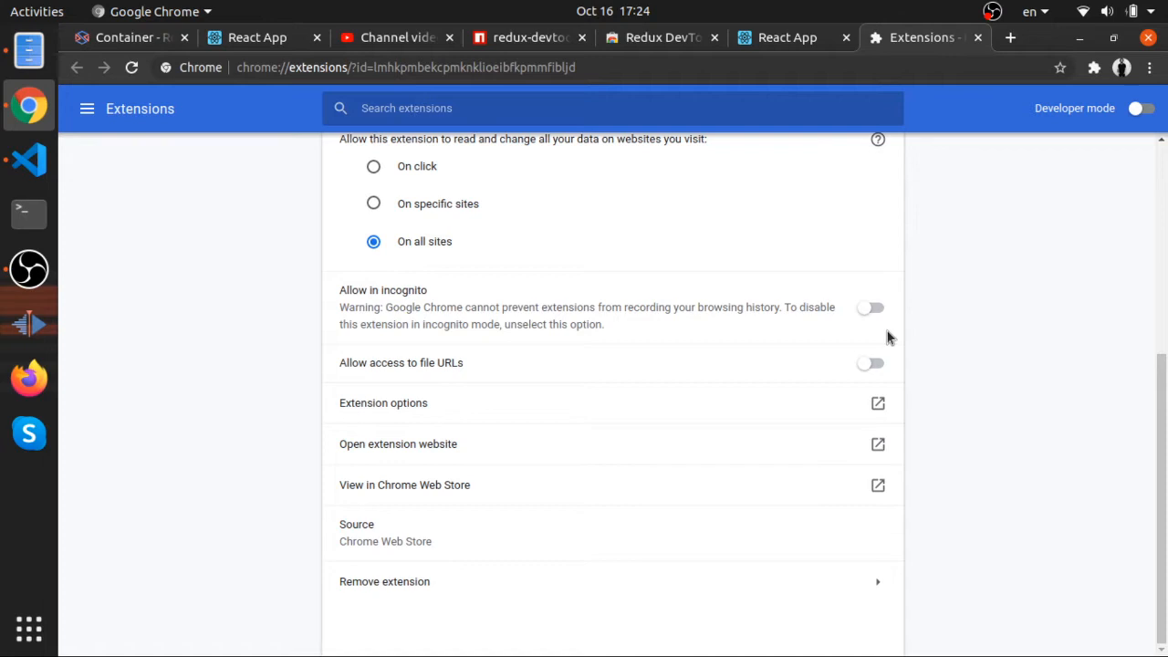
Close the settings page and browse the Redux, Elements and Console panels of Chrome's developer tools
click(899, 37)
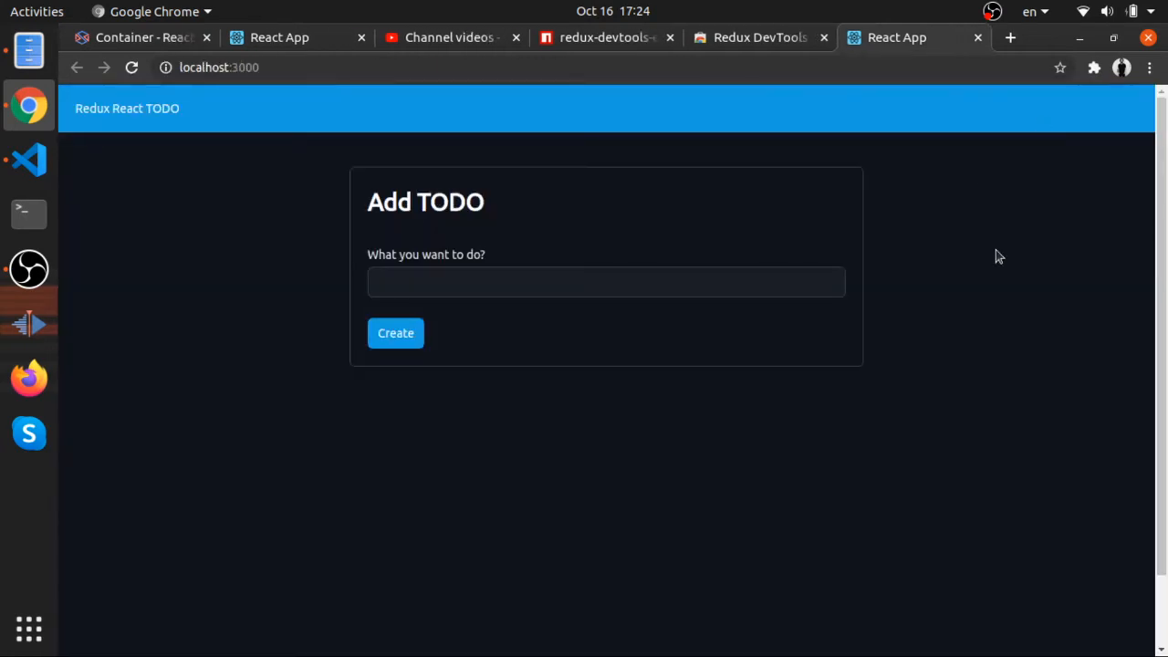
mouse_move(900, 547)
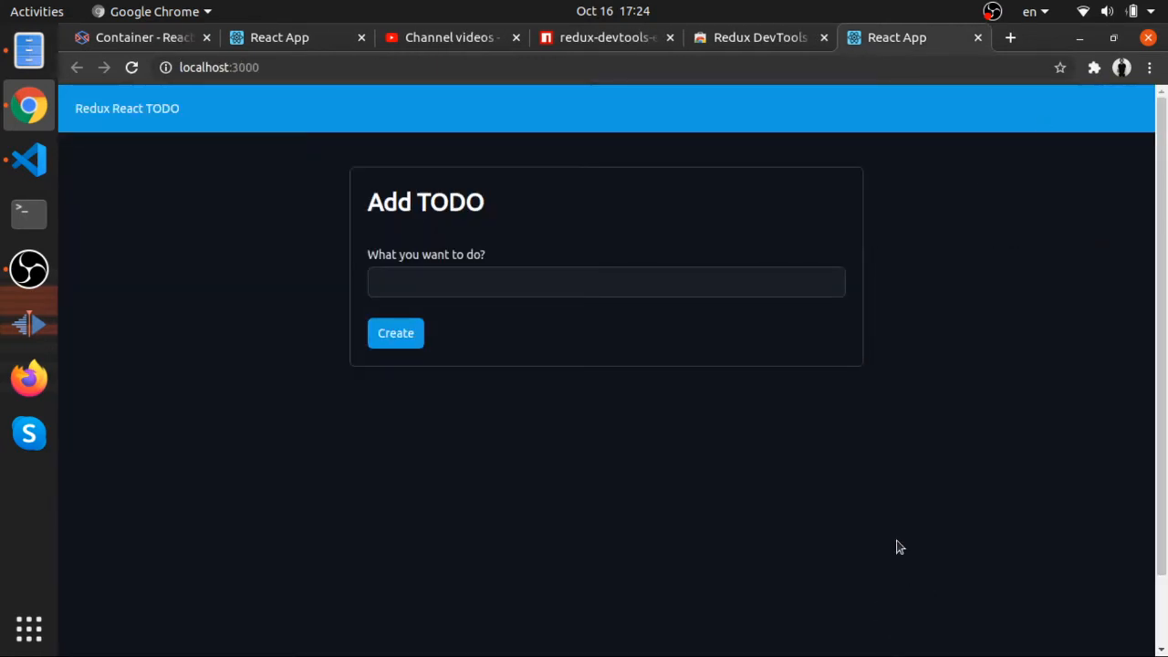
key(F12)
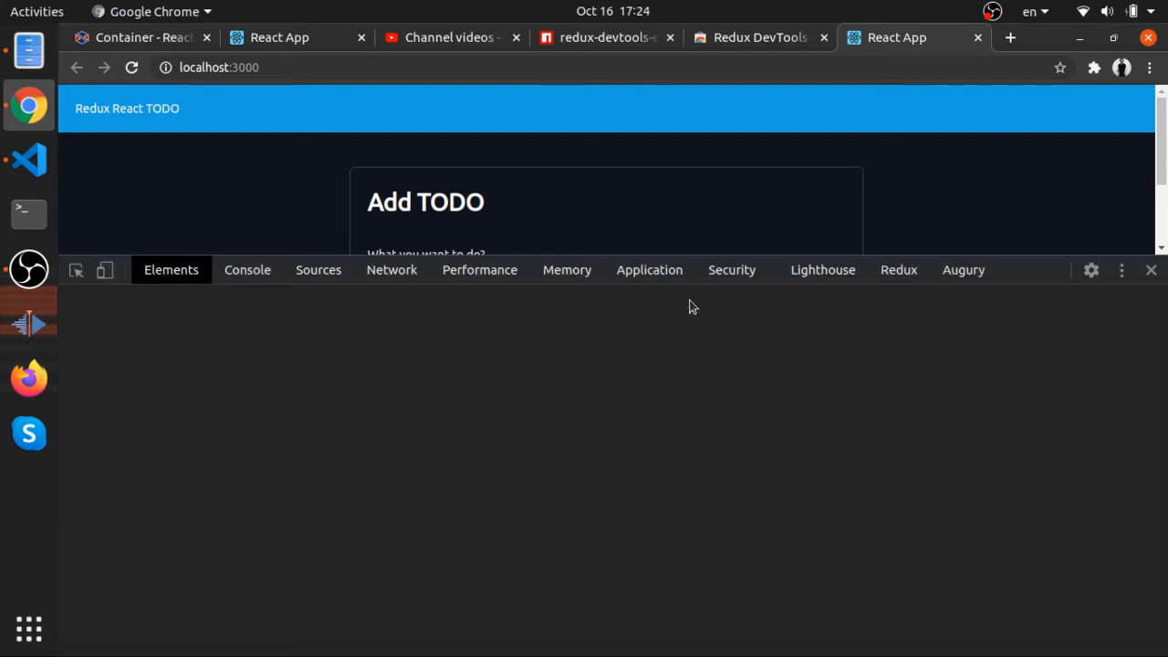
click(898, 270)
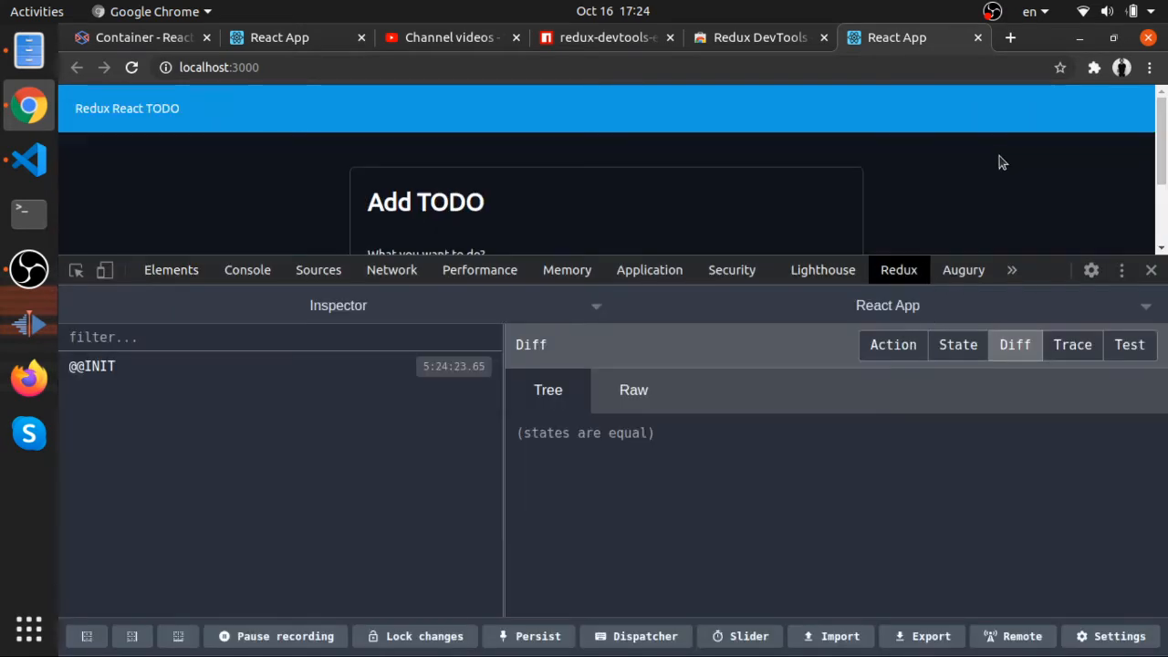
click(172, 270)
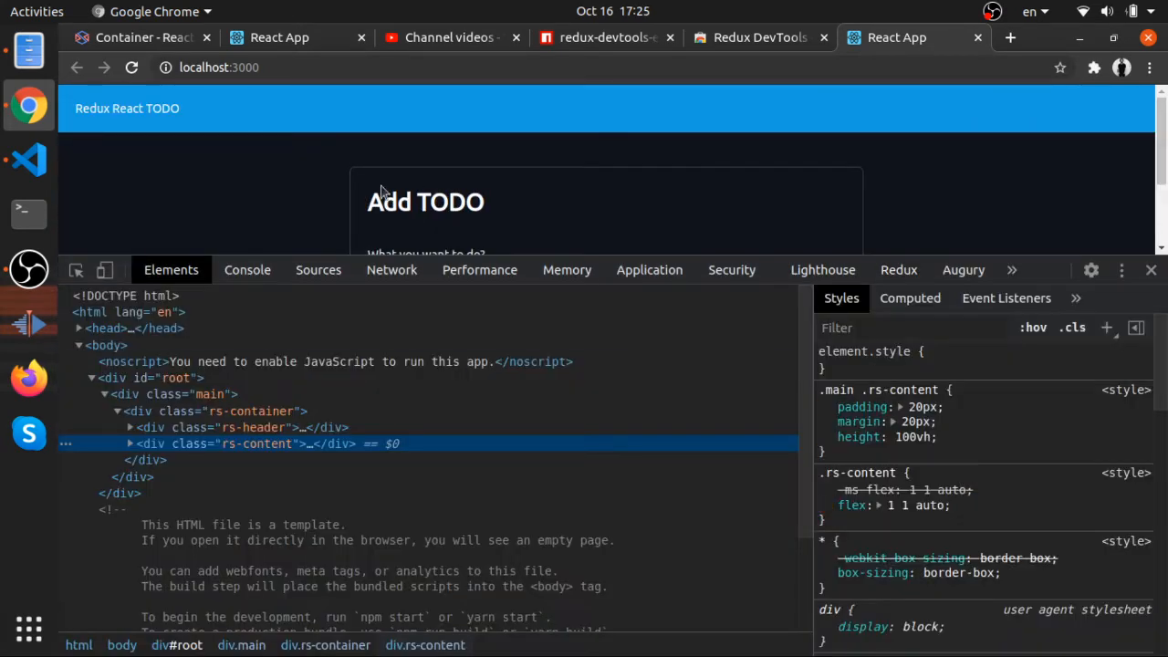
click(248, 271)
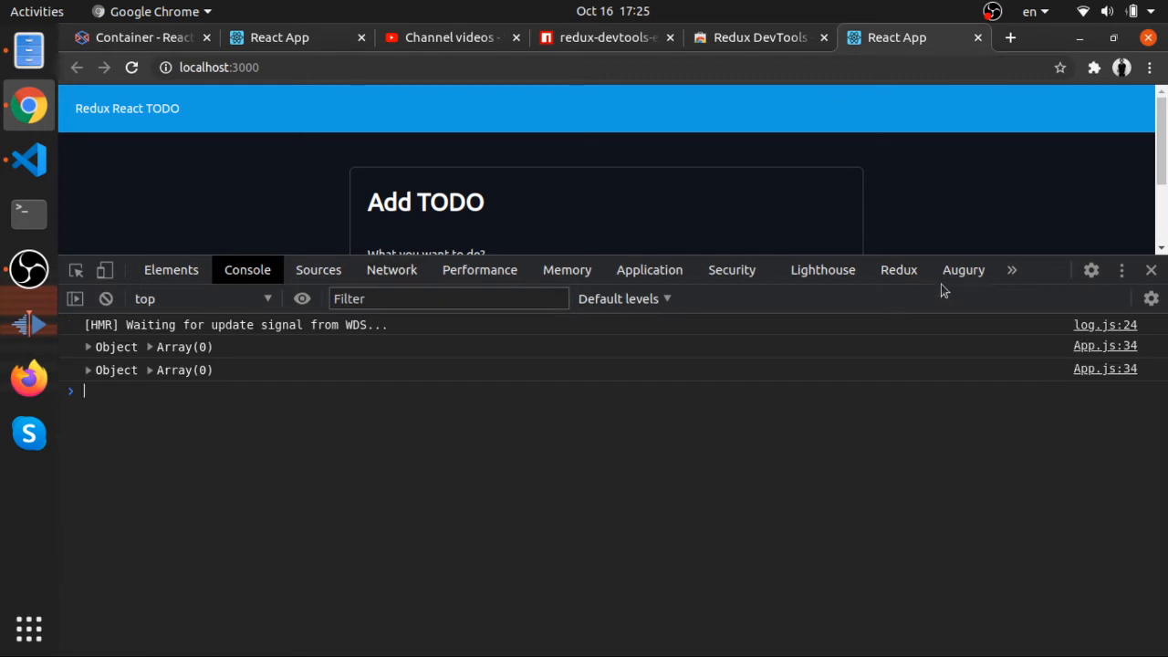
click(1094, 68)
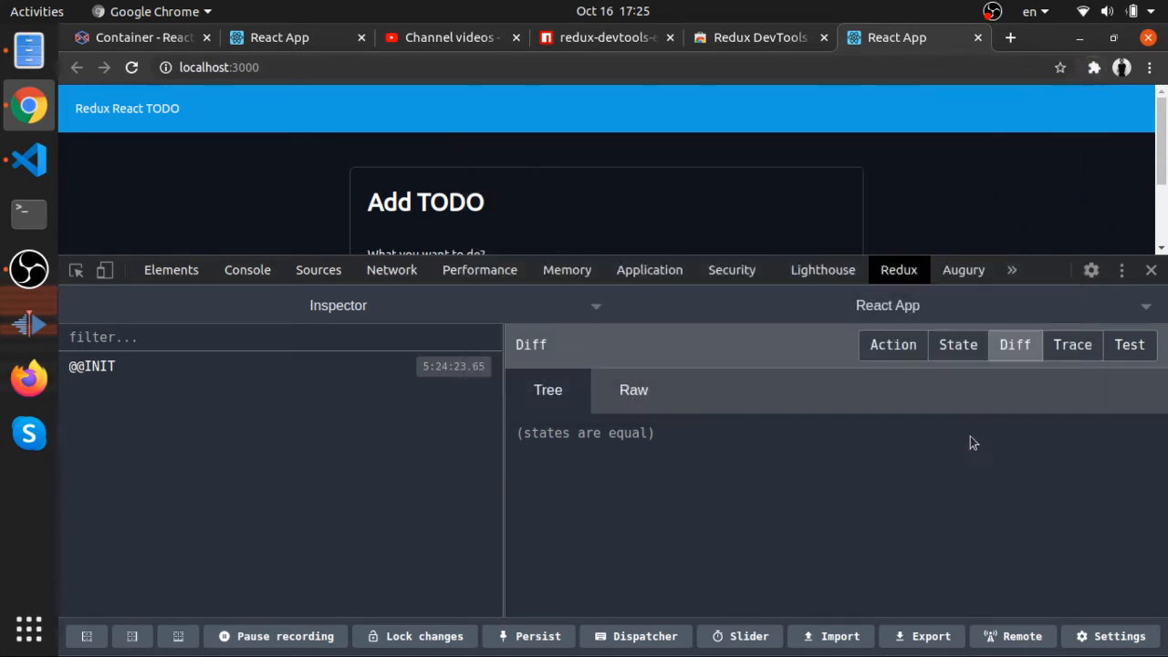
mouse_move(1151, 270)
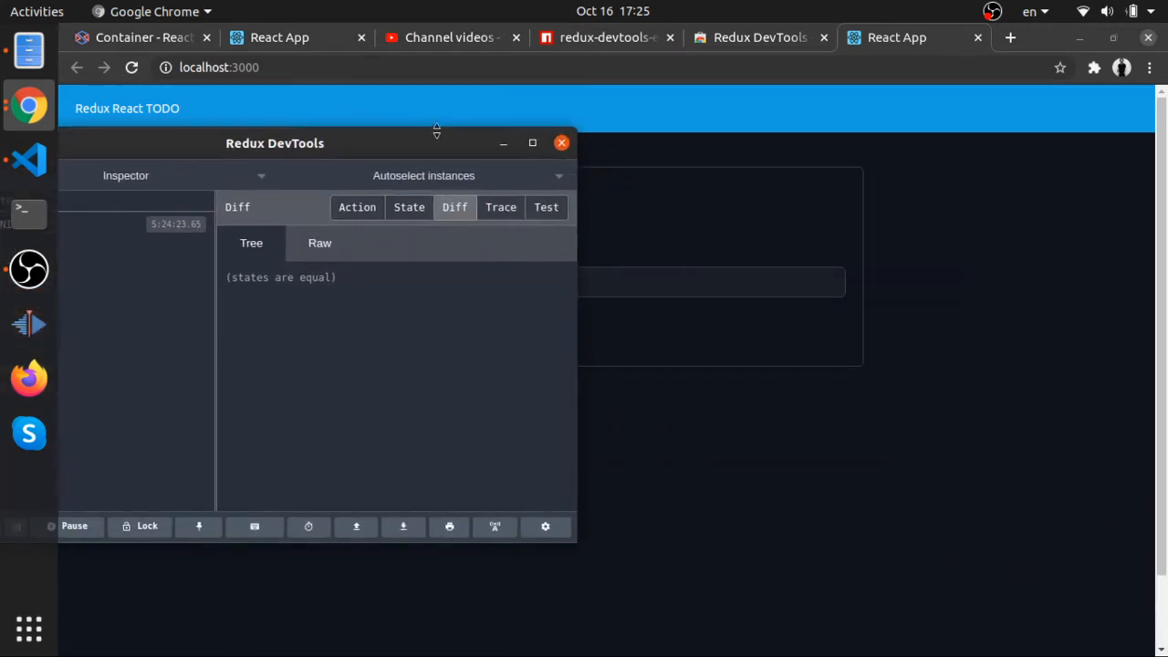
Drag the separate Redux DevTools window to sit below the Add TODO form
drag(273, 142, 489, 138)
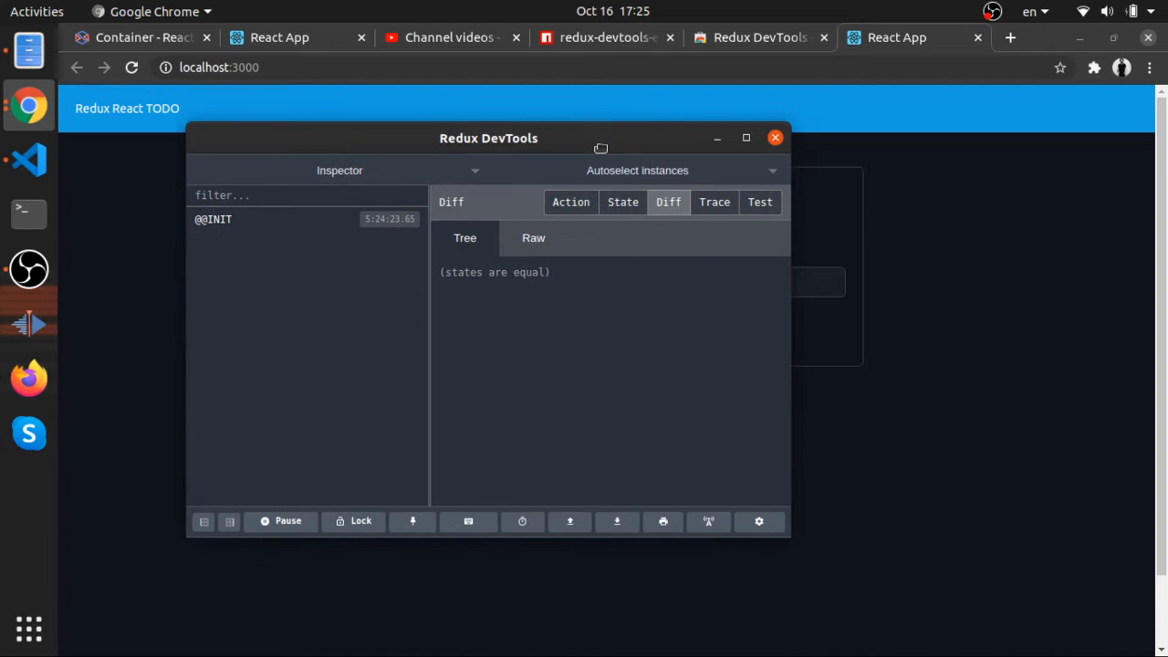
drag(489, 138, 756, 157)
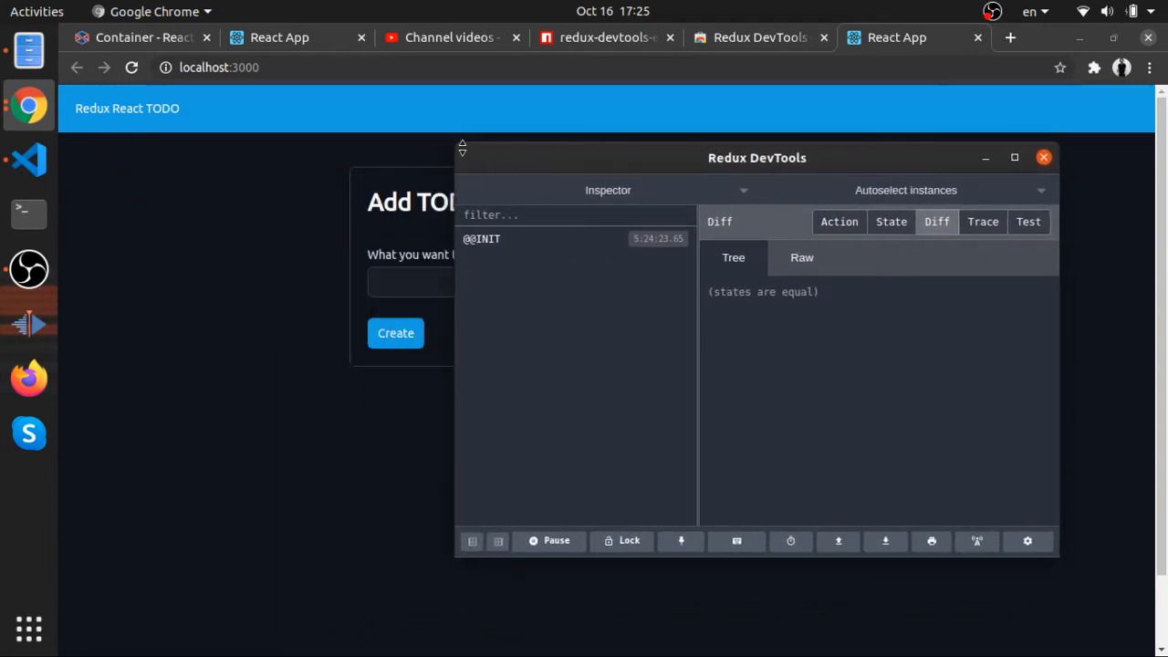
drag(758, 157, 672, 329)
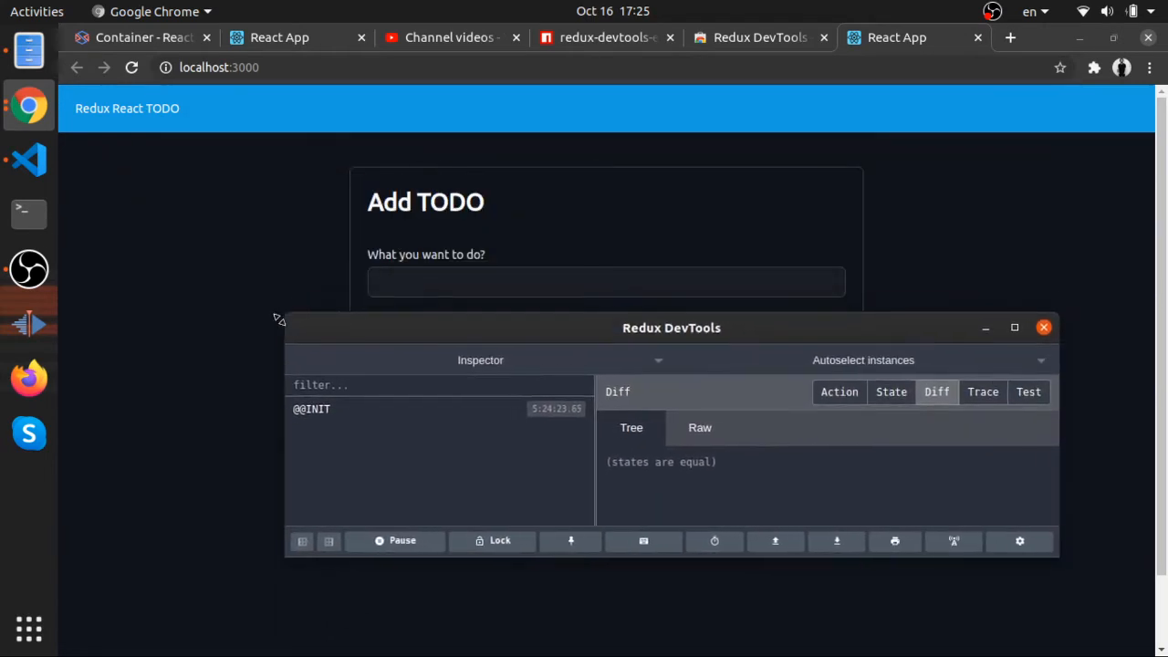
drag(672, 329, 563, 384)
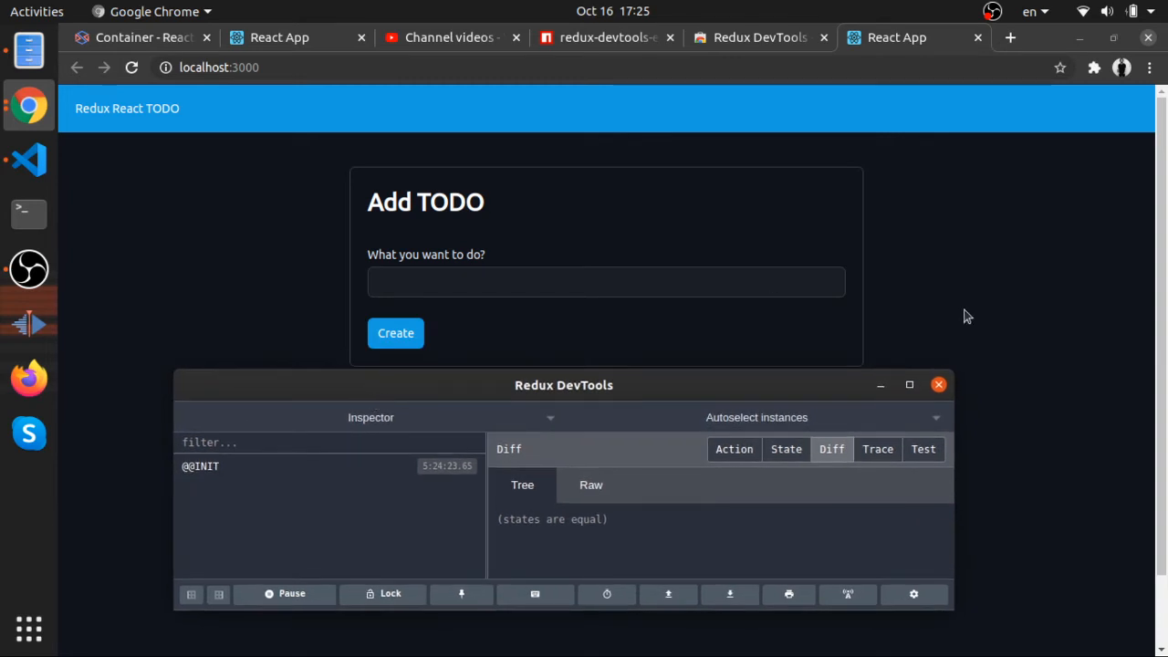
Inspect the page via the context menu, then show the todos reducer.js with its ADD_TODO case in VS Code
right_click(603, 274)
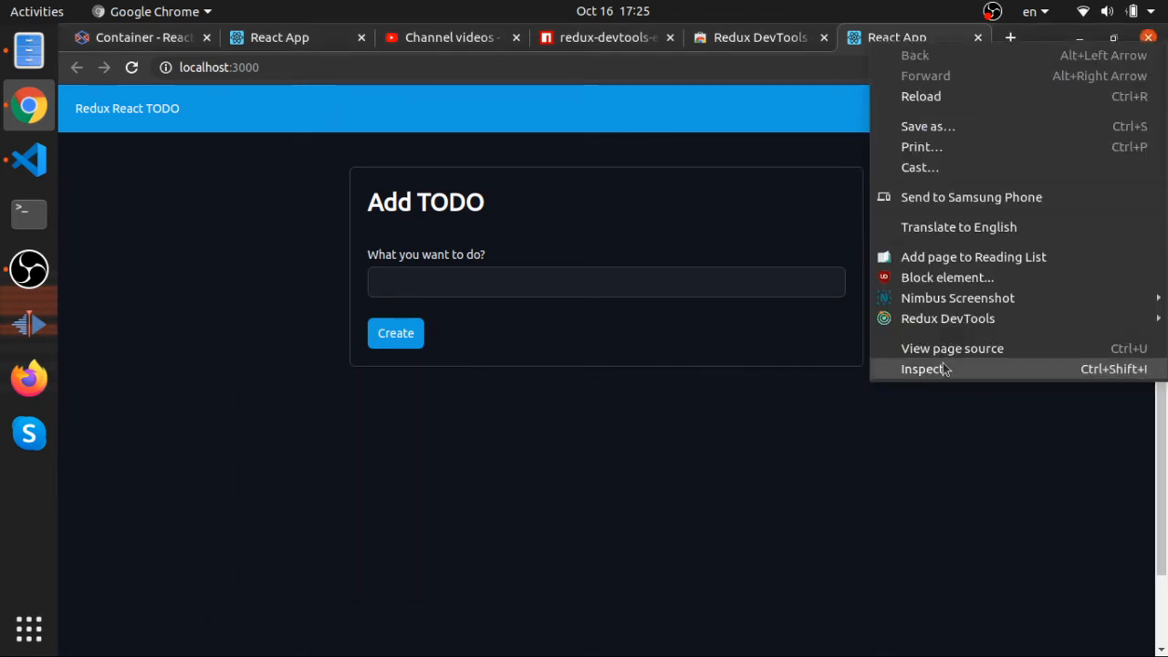
click(924, 369)
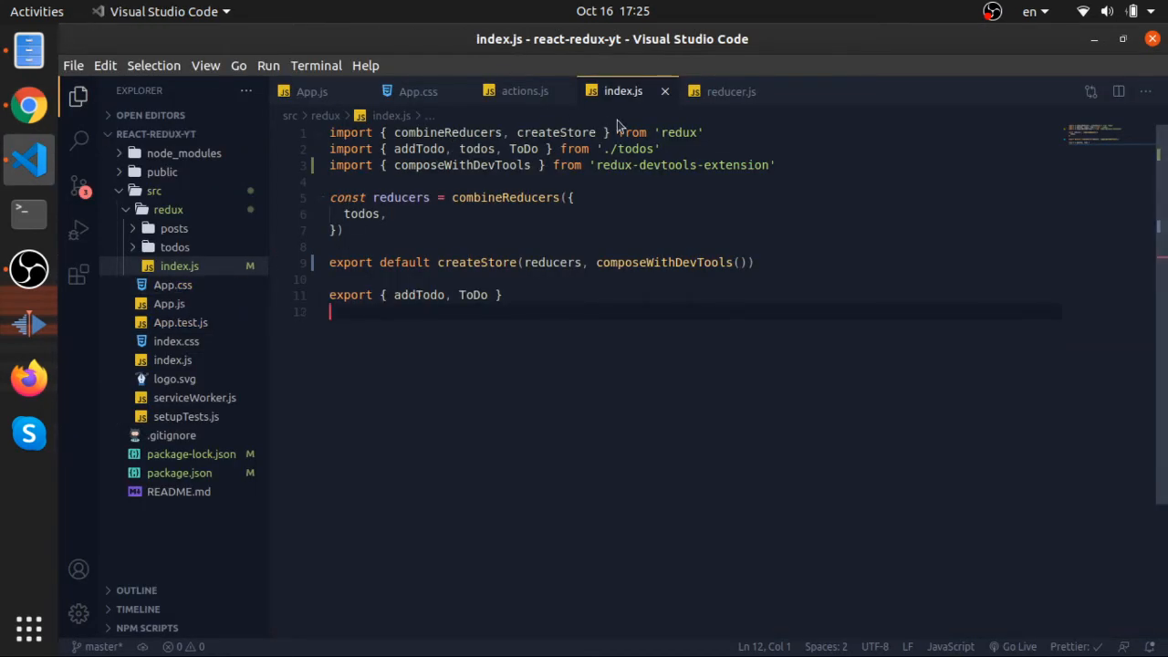
click(730, 91)
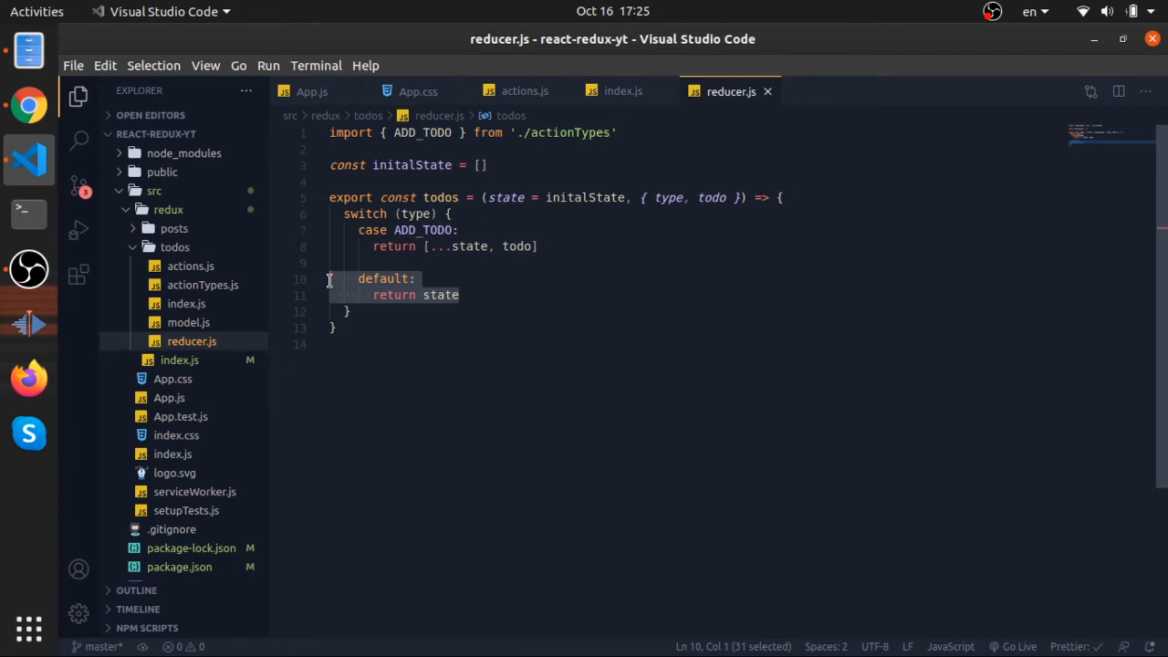
click(30, 104)
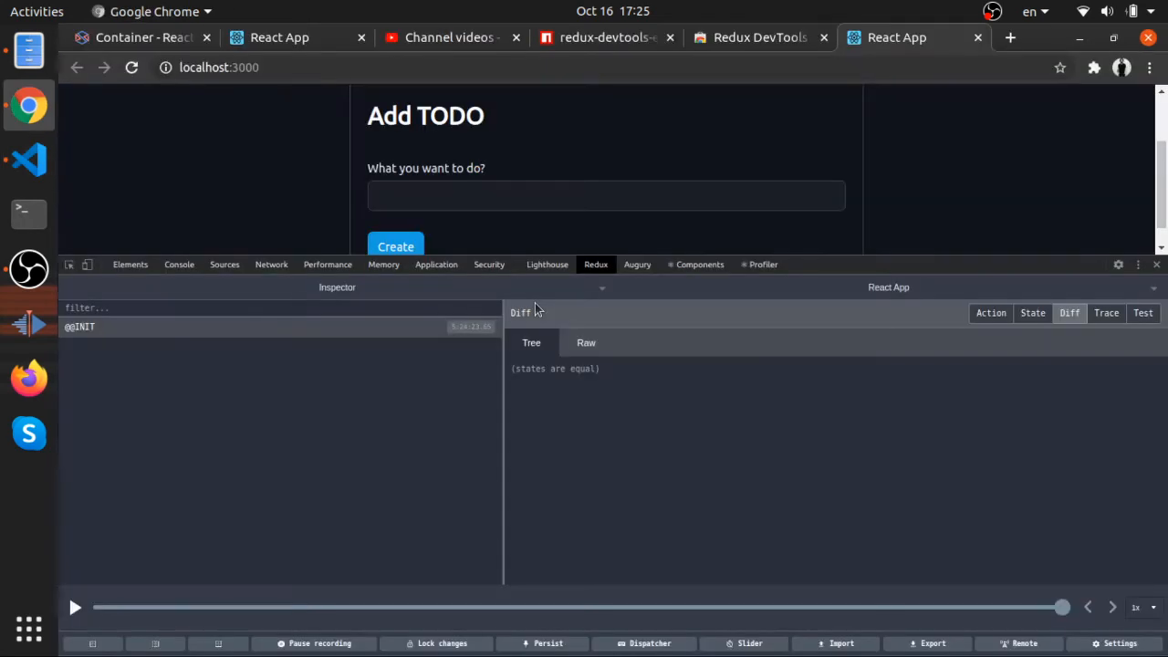
mouse_move(1033, 314)
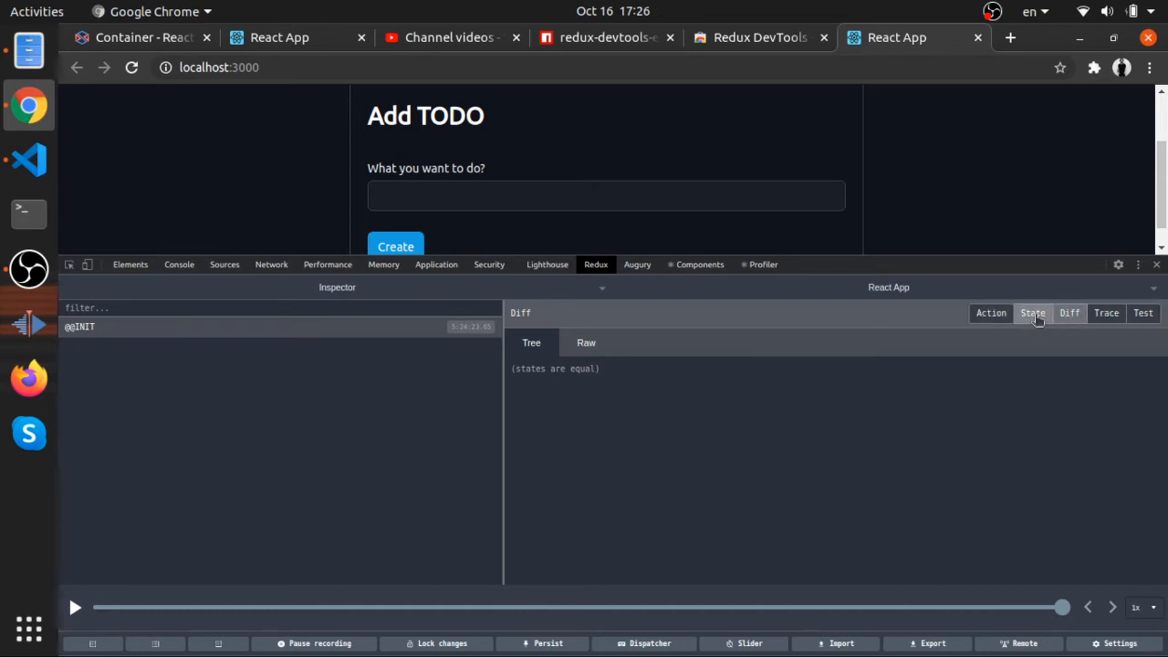
click(1034, 314)
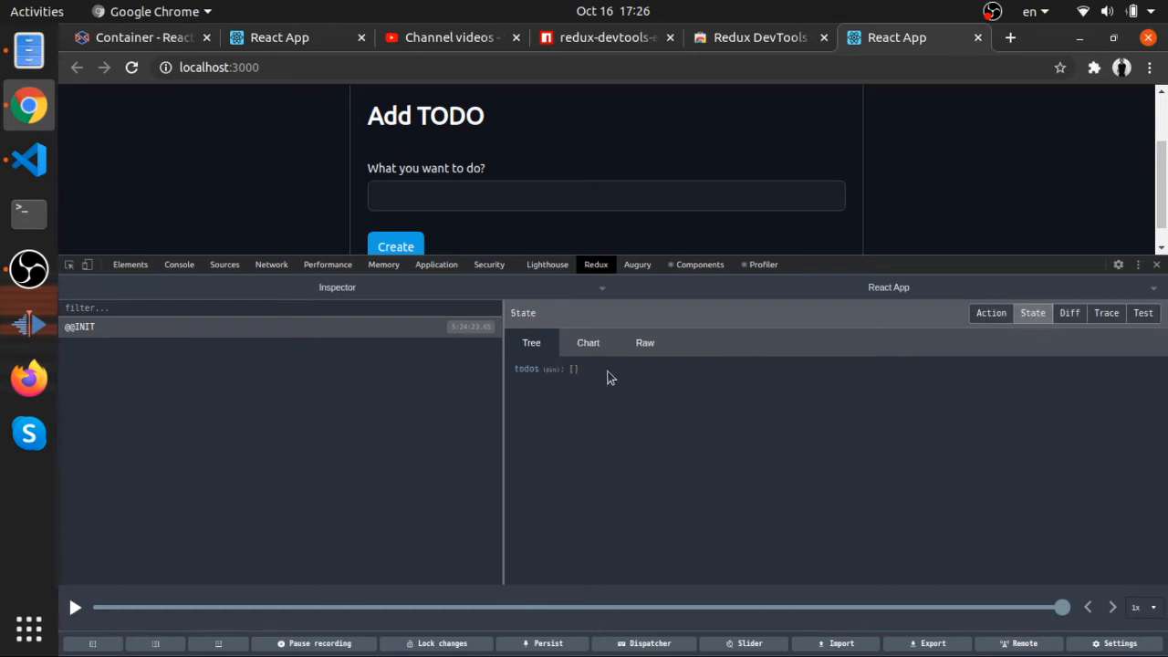
mouse_move(533, 378)
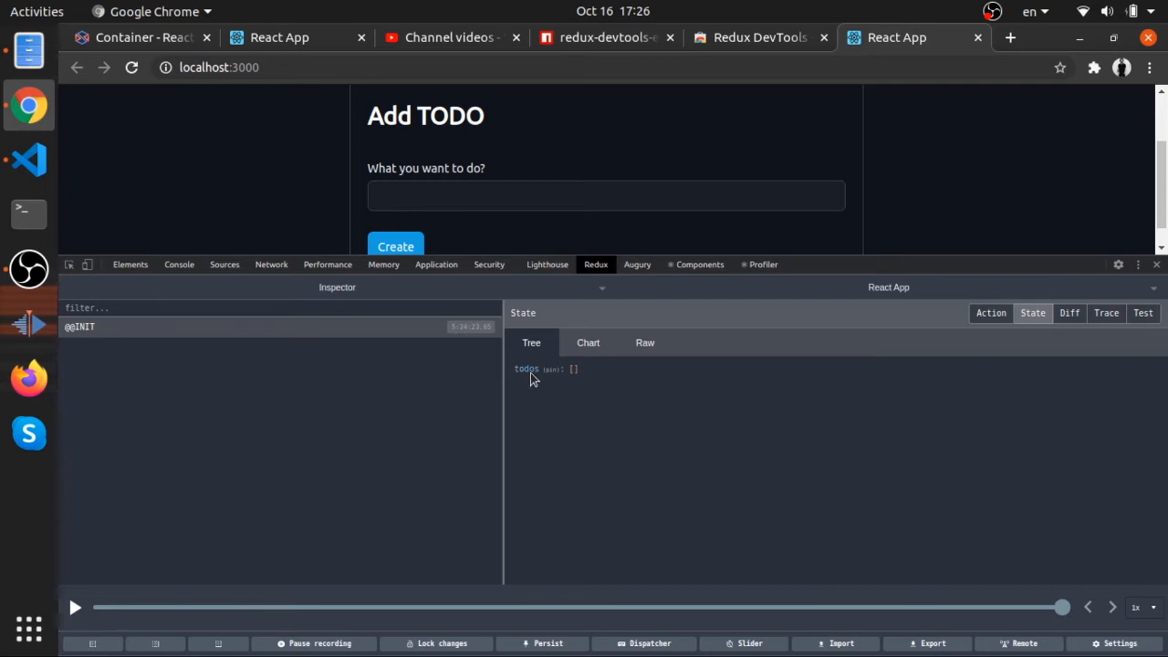
mouse_move(580, 387)
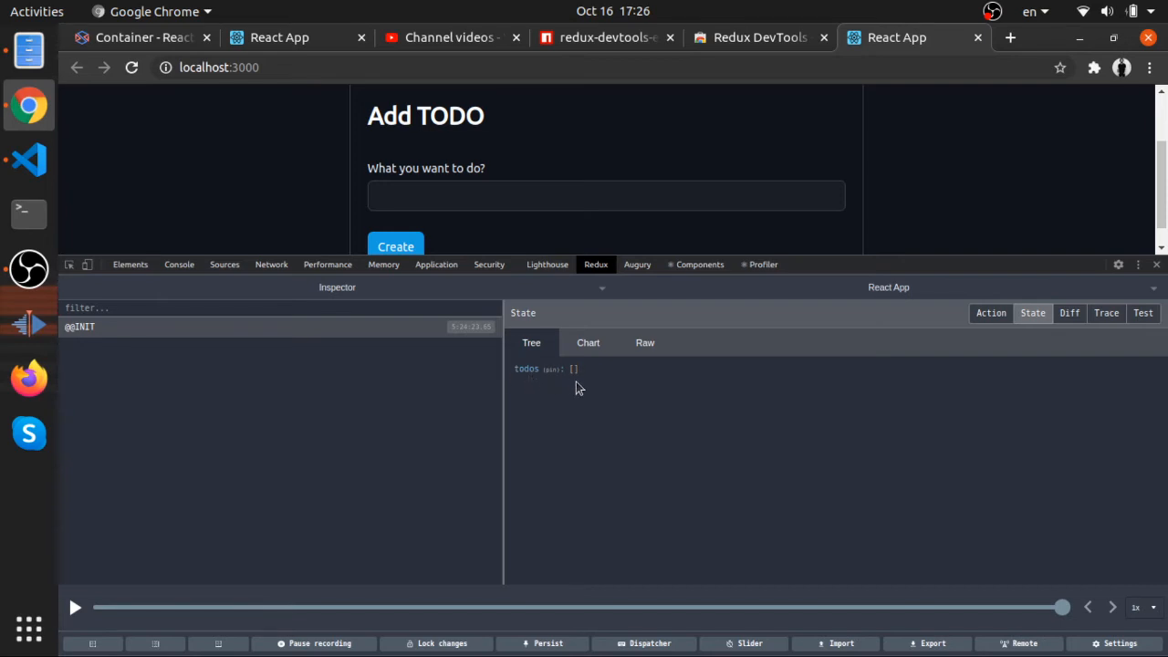
mouse_move(587, 344)
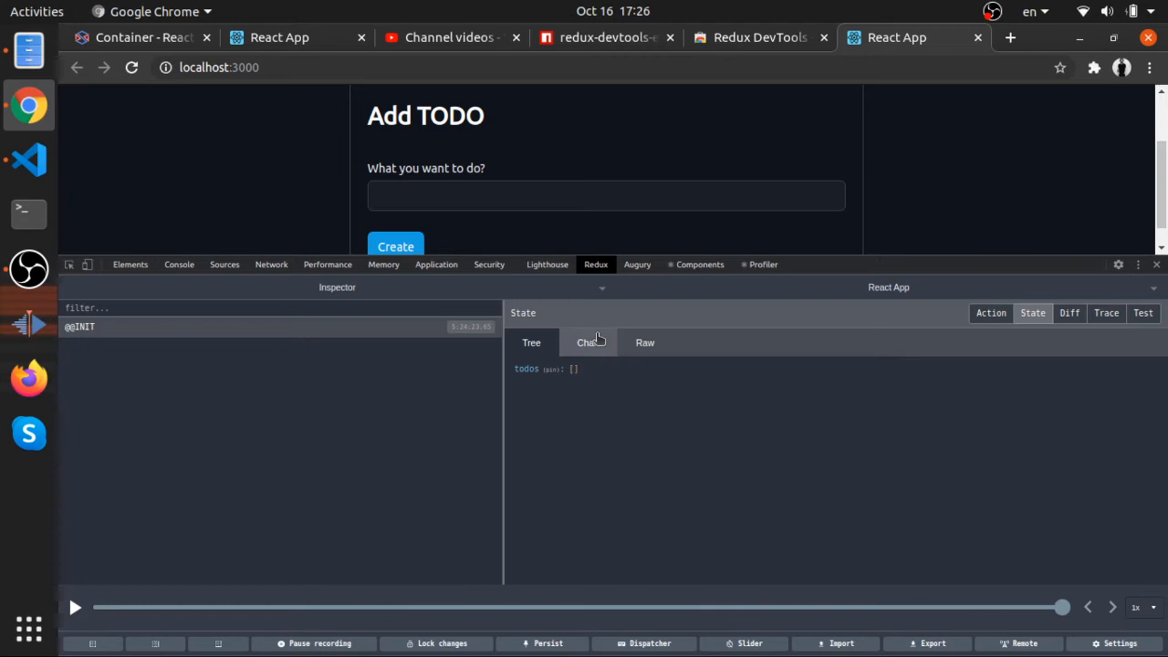
click(588, 344)
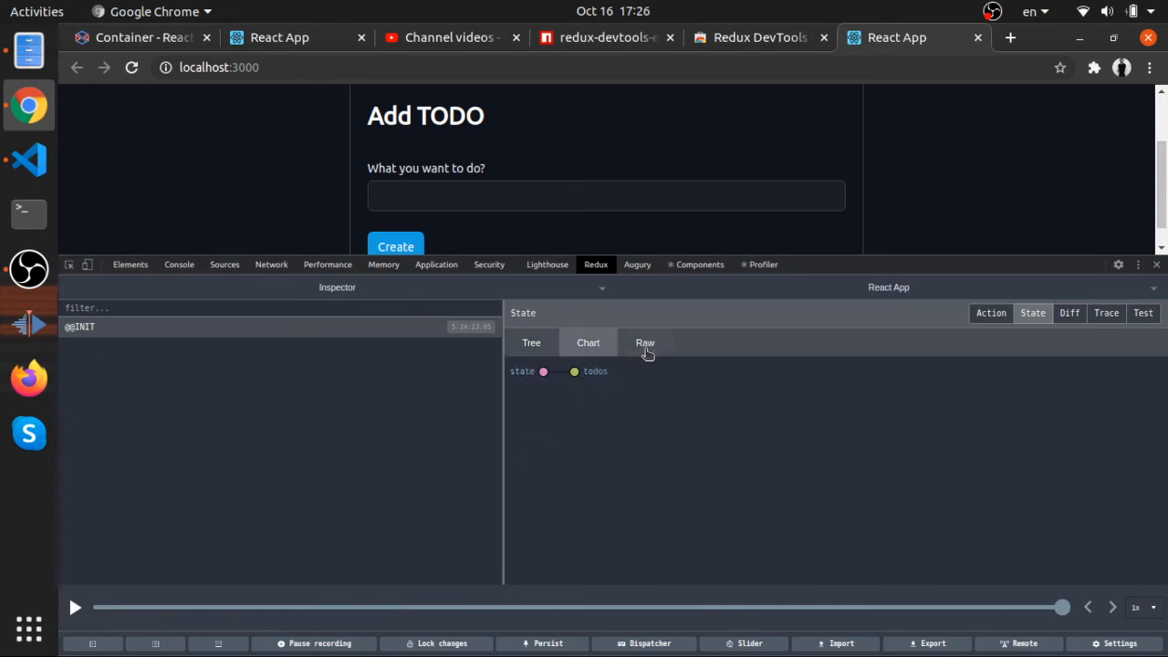
click(646, 343)
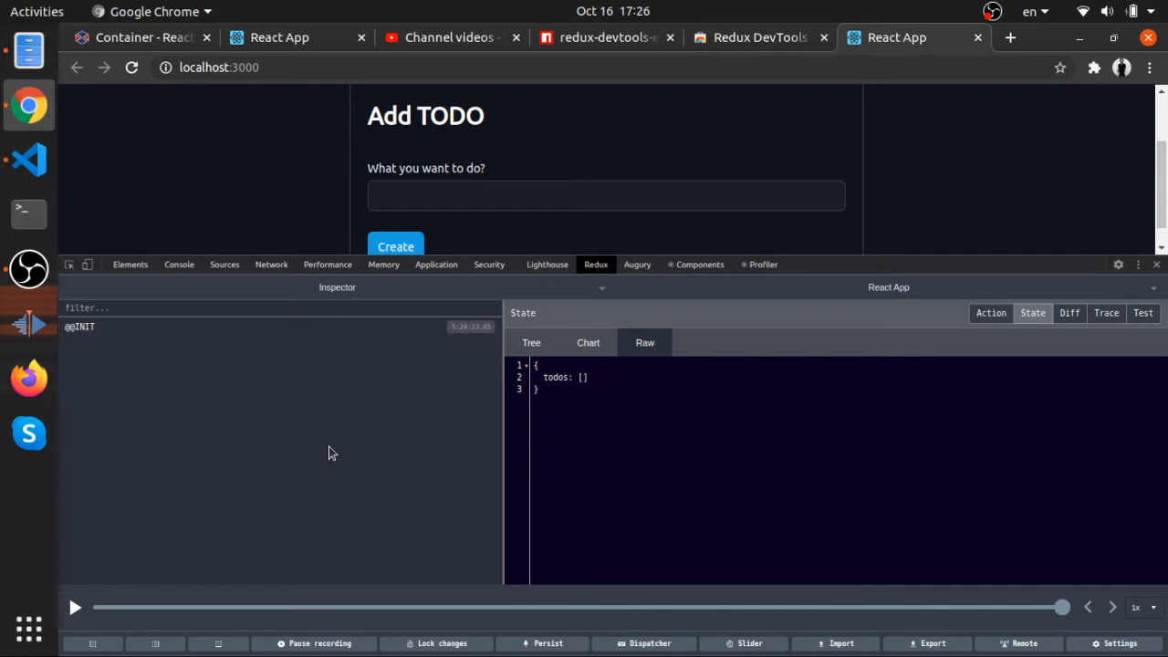
mouse_move(338, 434)
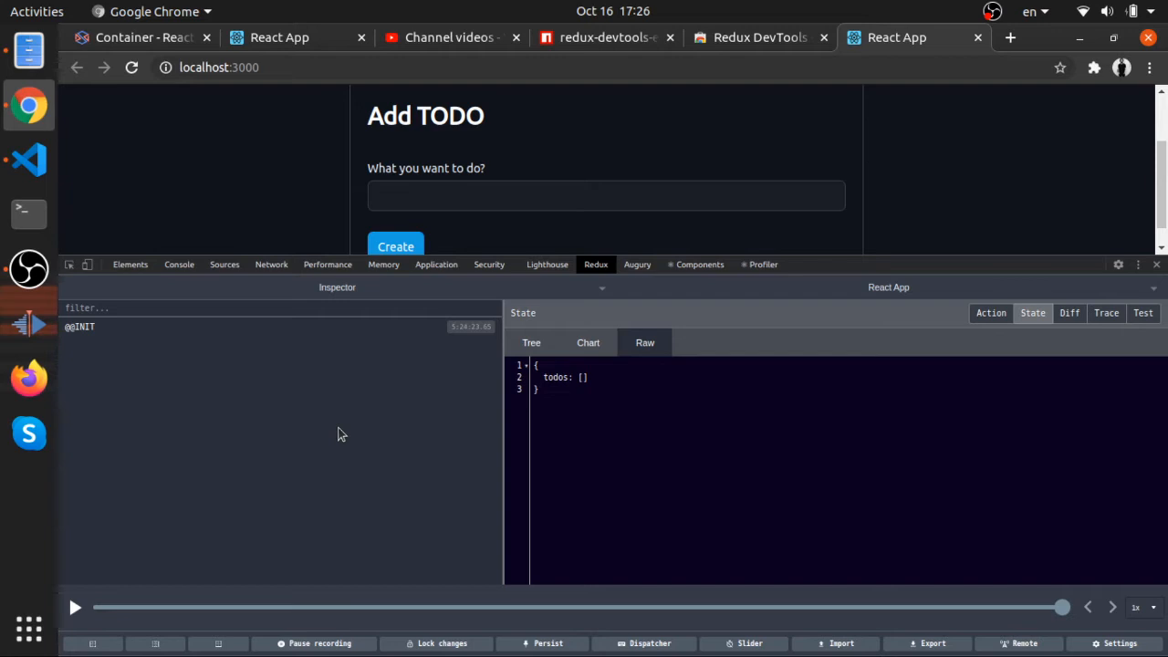
Create a 'FEED THE CAT' todo and collapse the todos array in the ADD_TODO state's raw view
click(606, 196)
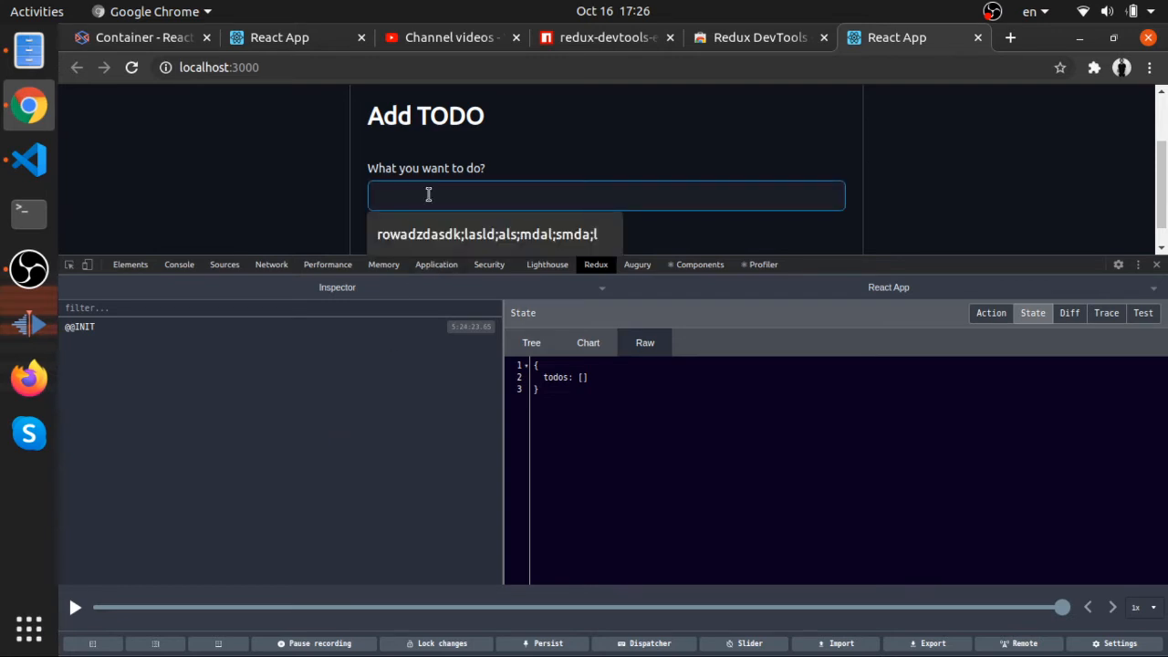
text(D)
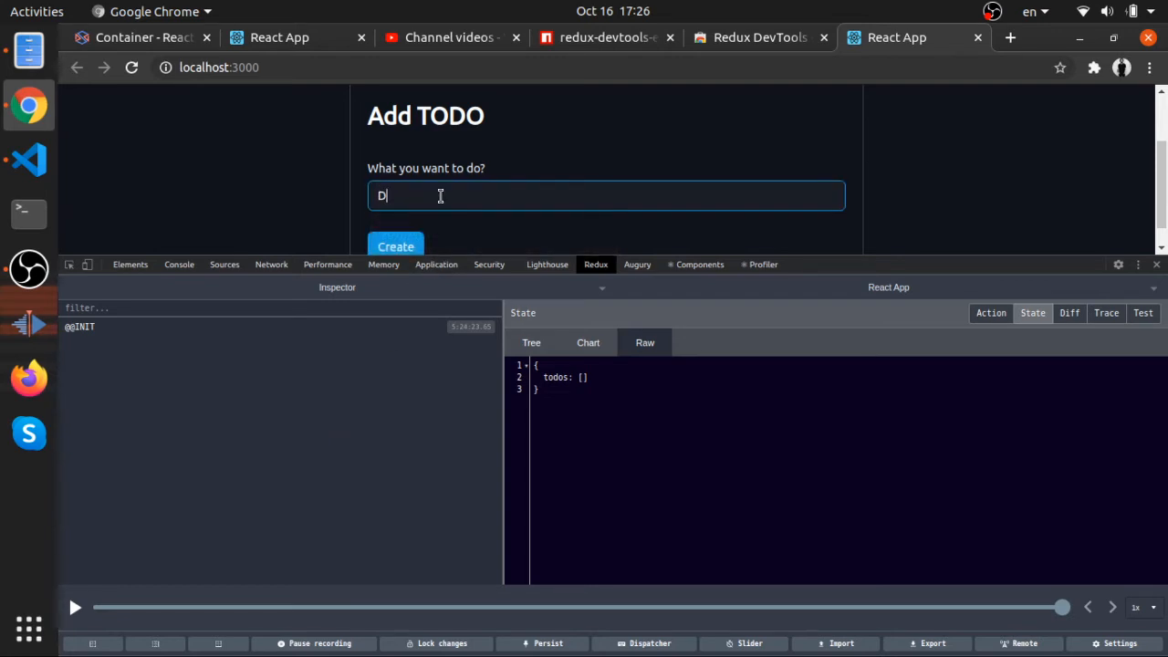
text(FEED te)
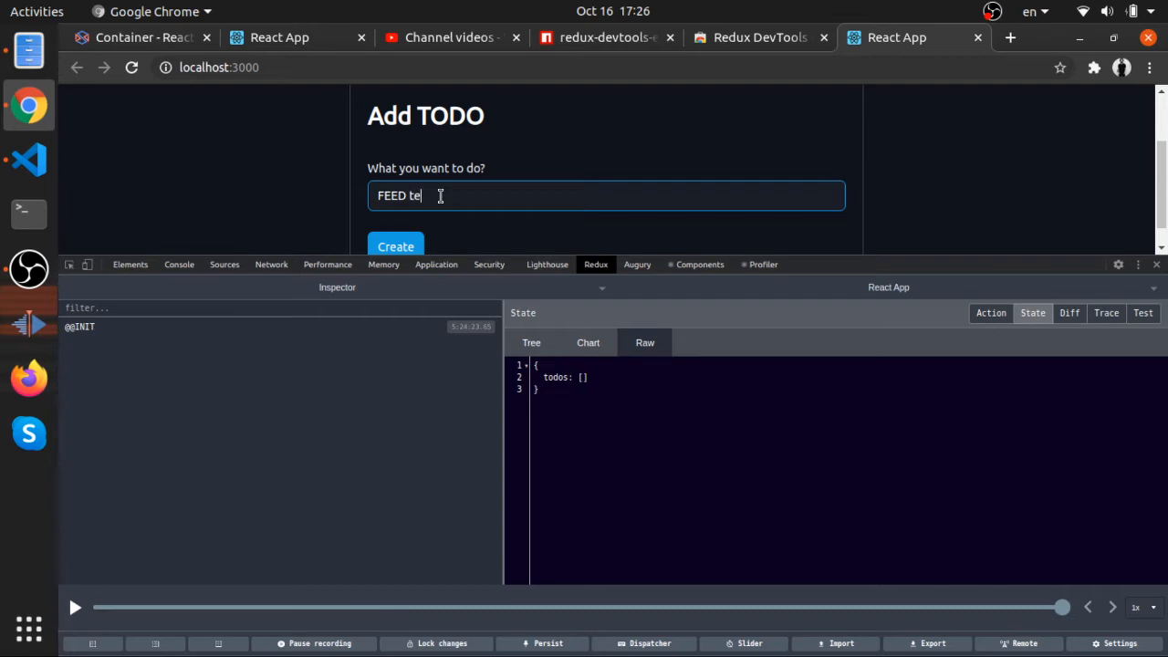
text(HE N)
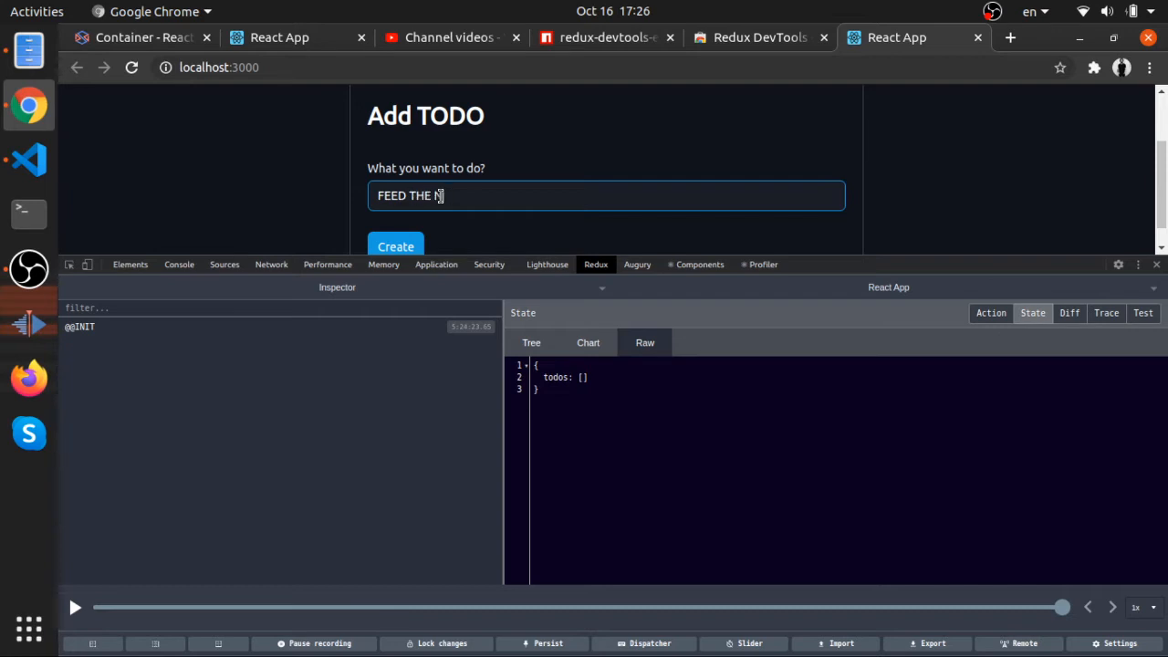
text(CAT)
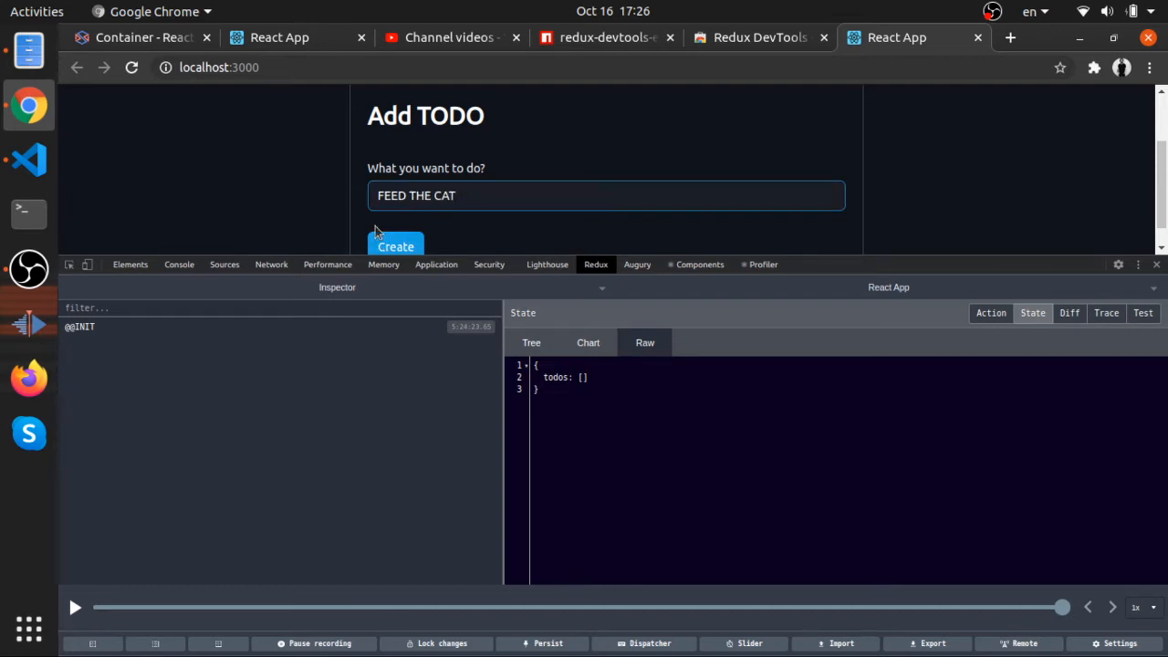
click(394, 246)
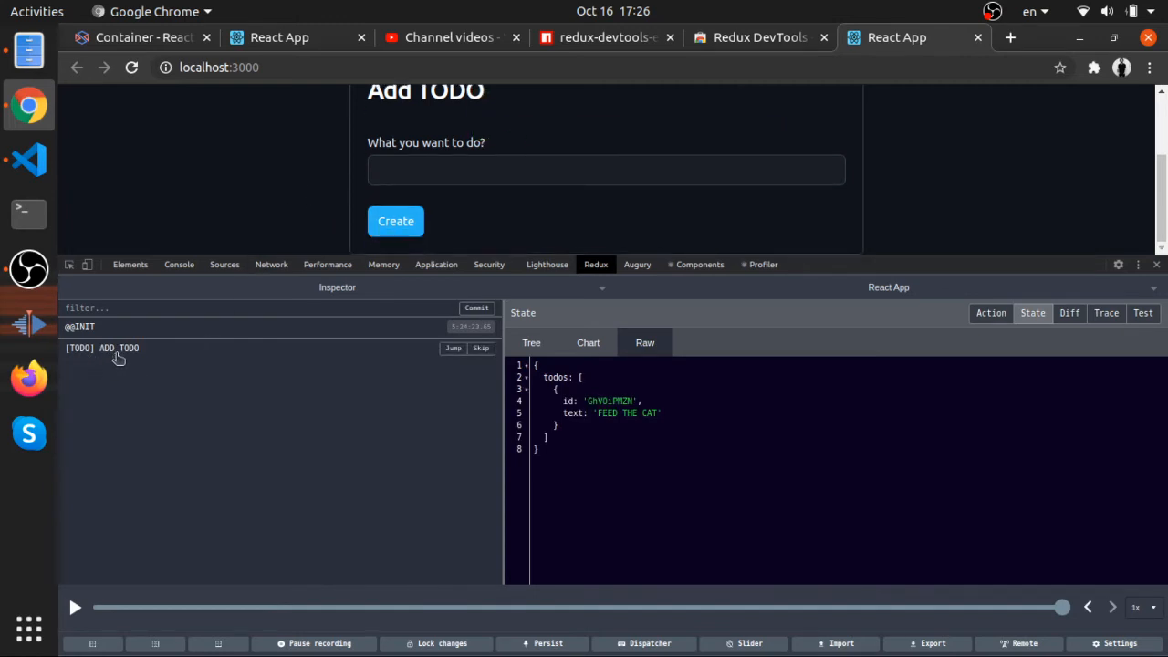
mouse_move(164, 445)
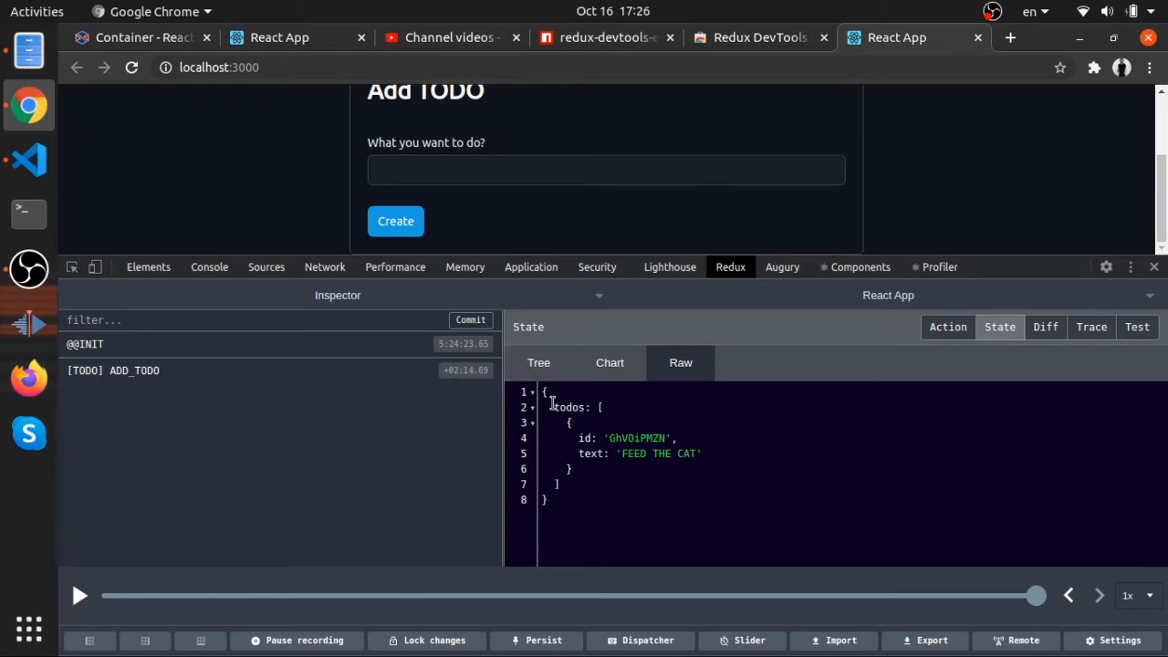
click(533, 408)
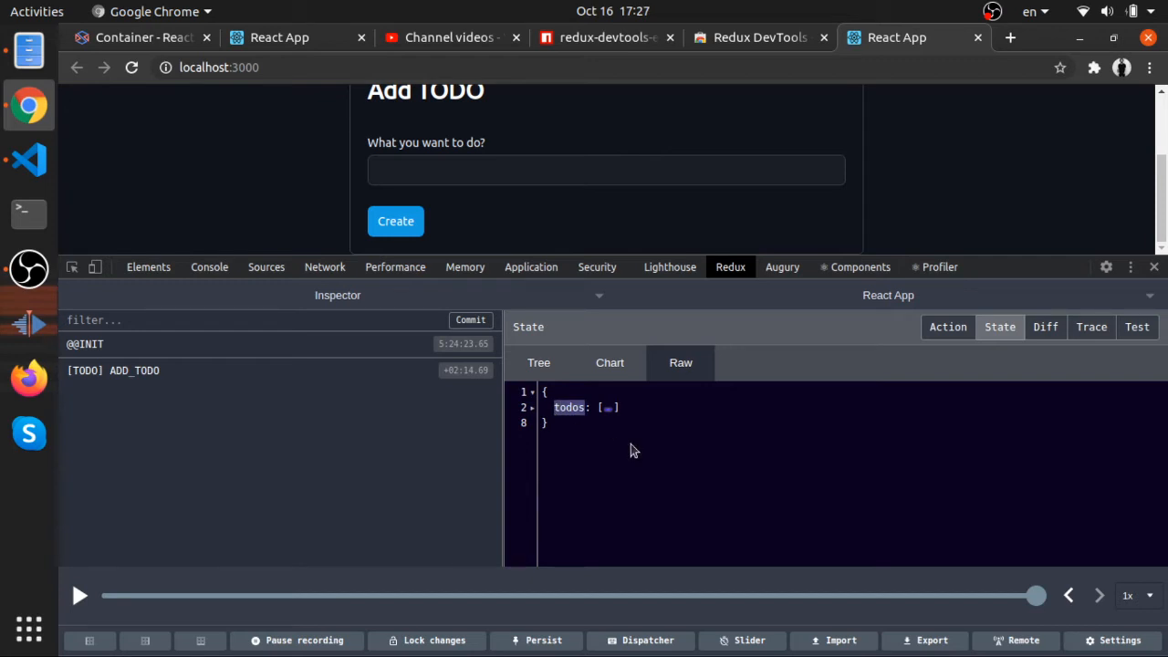
mouse_move(511, 438)
text(re)
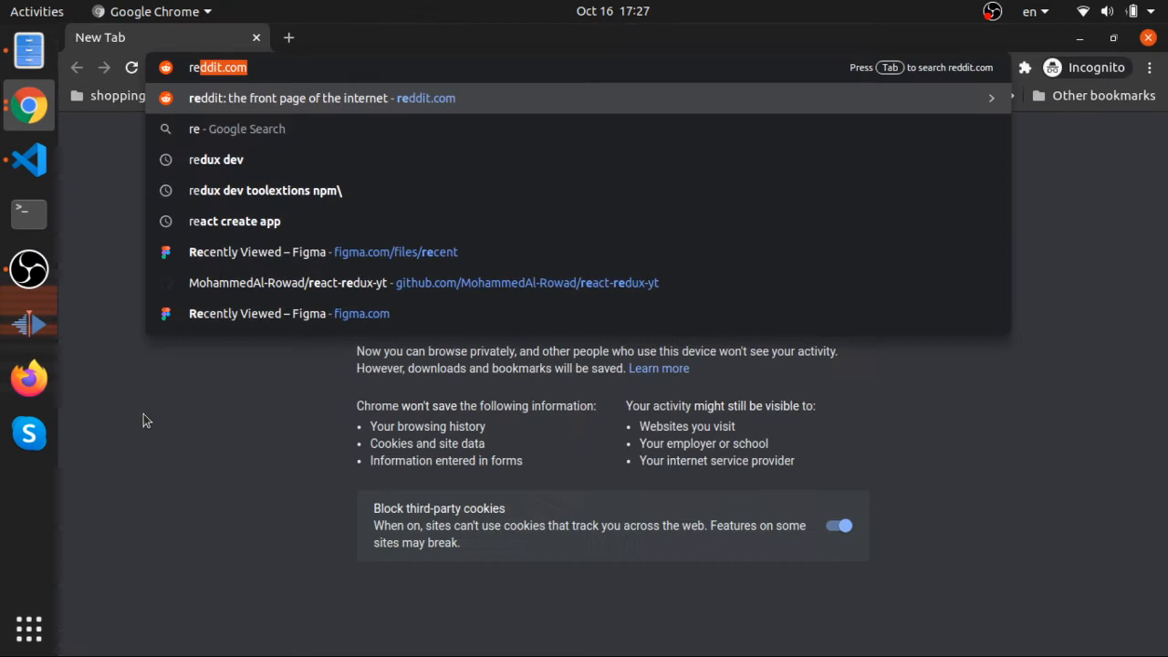
Load reddit.com and show its own Redux store actions in the developer tools
key(Return)
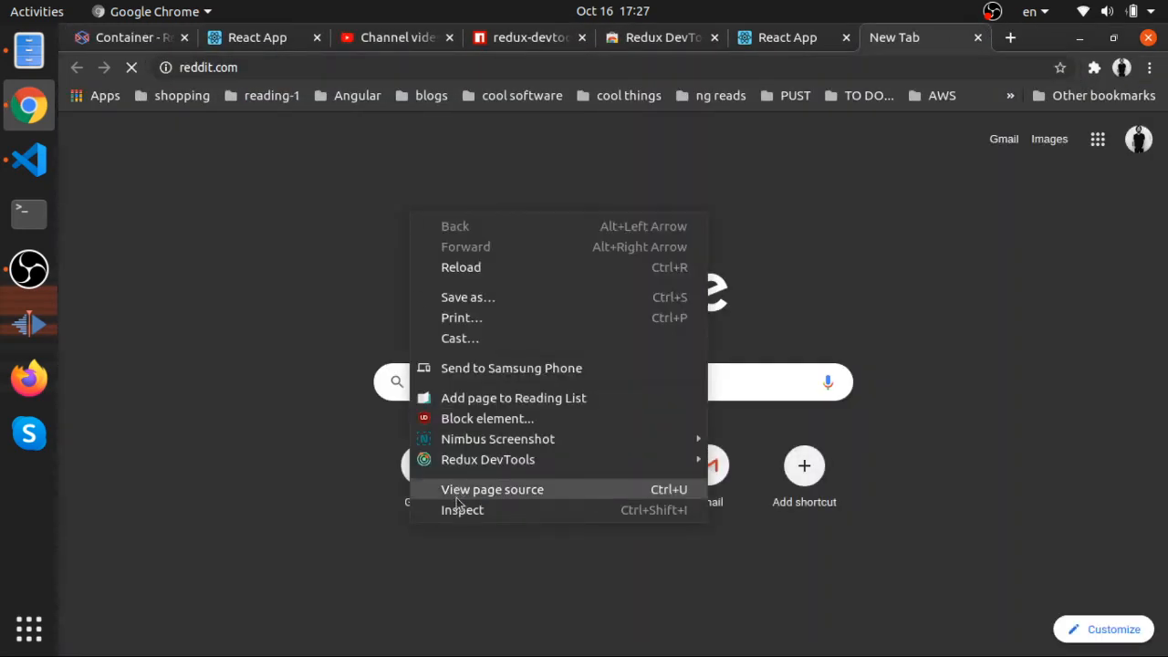
click(462, 509)
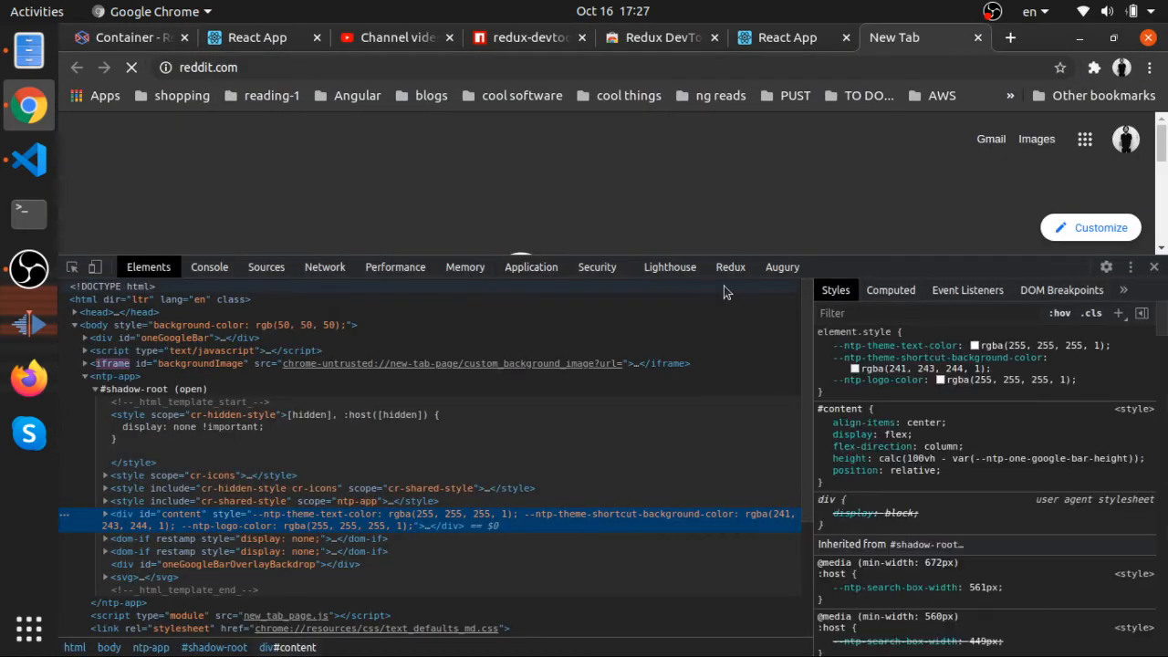
click(730, 266)
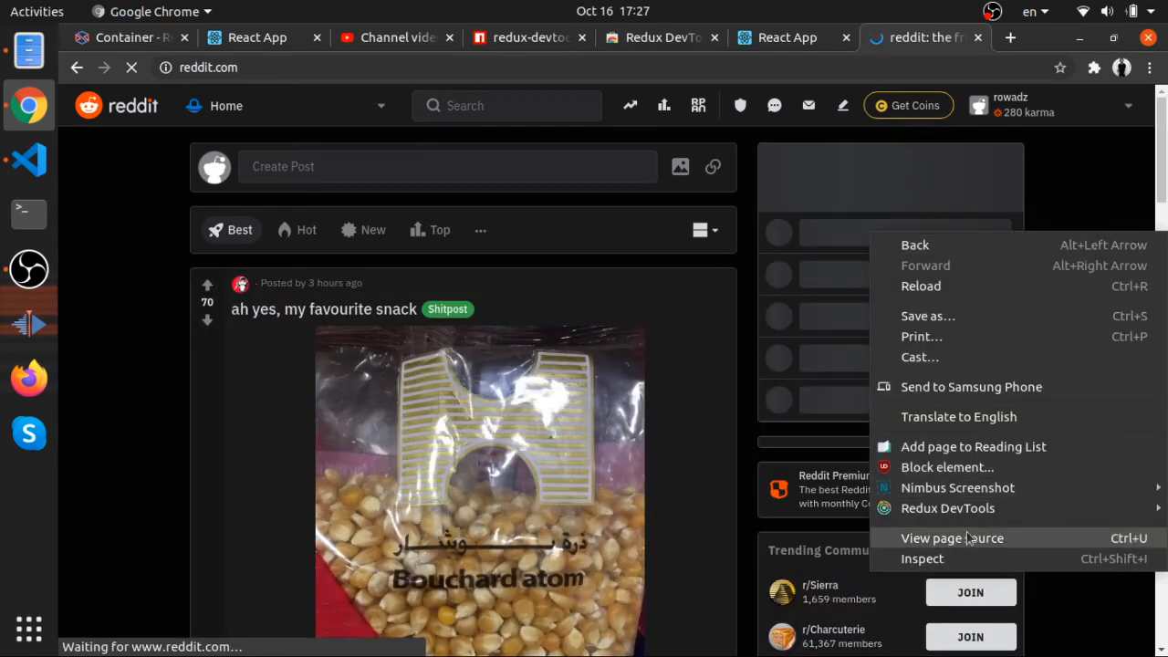
click(924, 558)
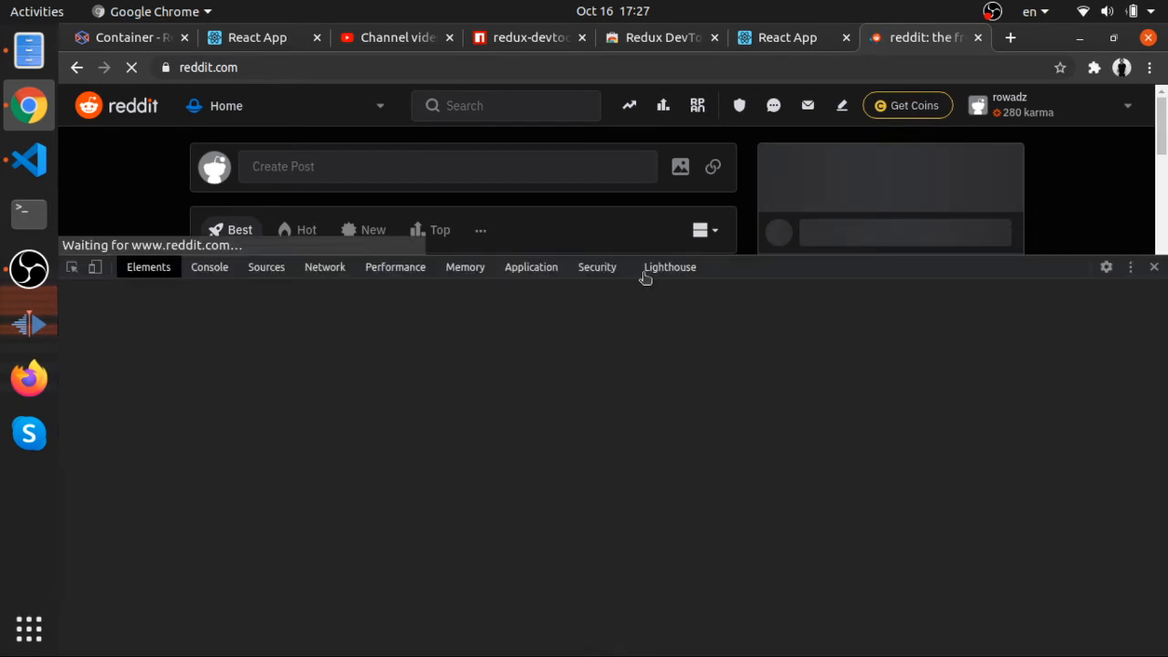
click(730, 267)
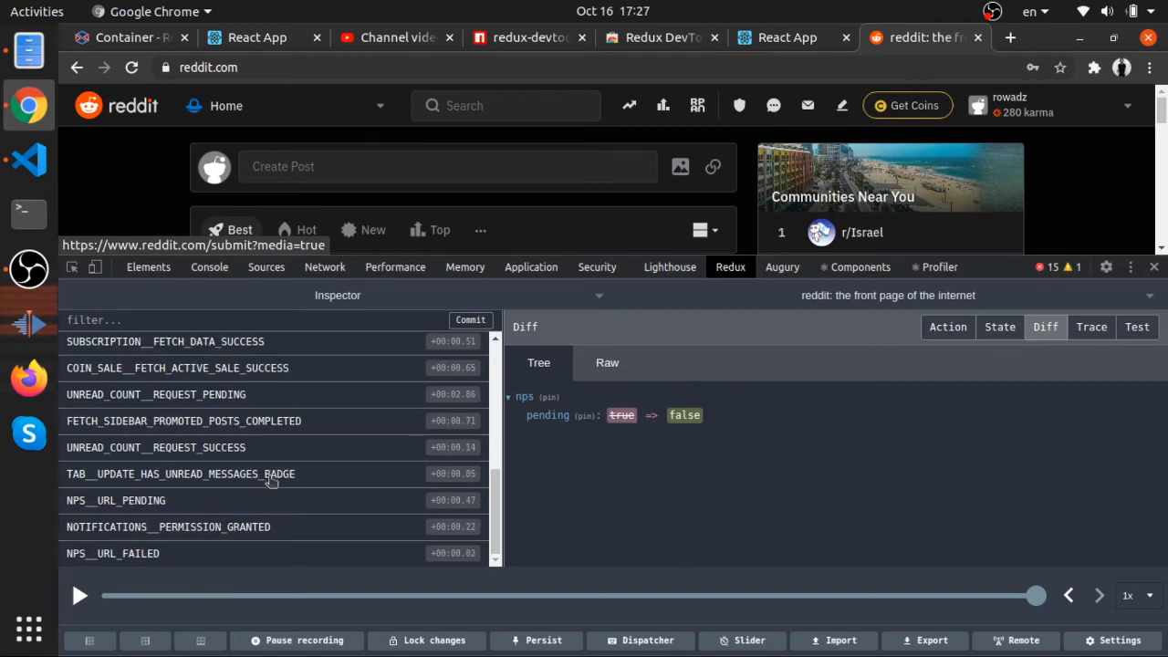
mouse_move(179, 475)
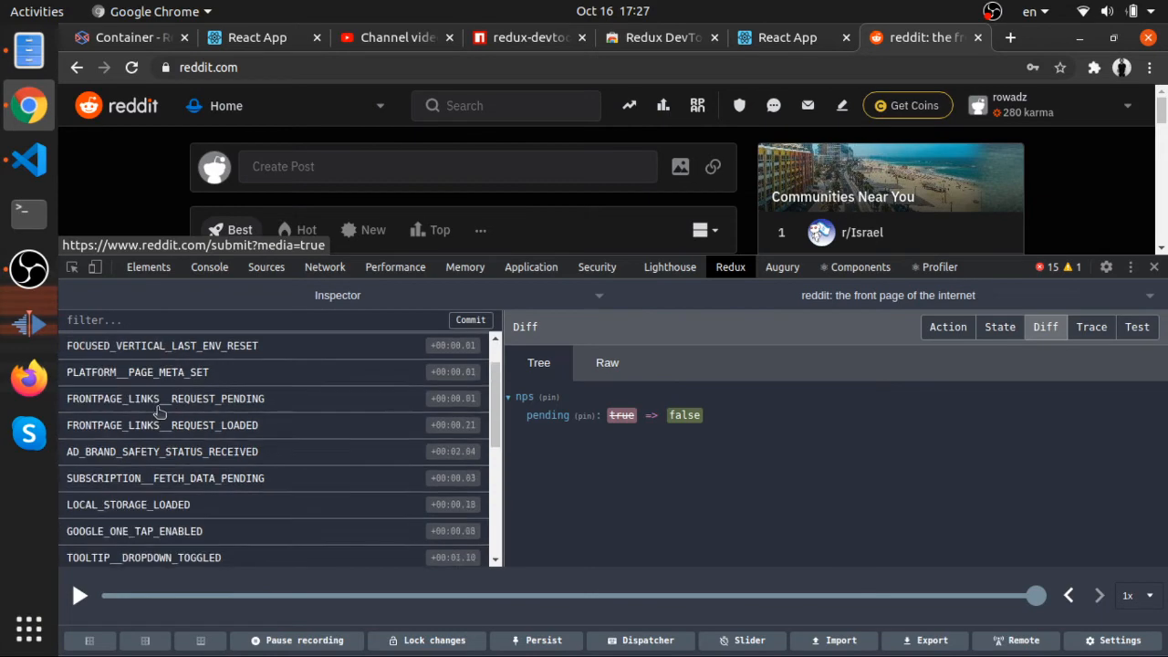
Scroll reddit's action list and inspect the NPS_URL_PENDING action
scroll(down, 3)
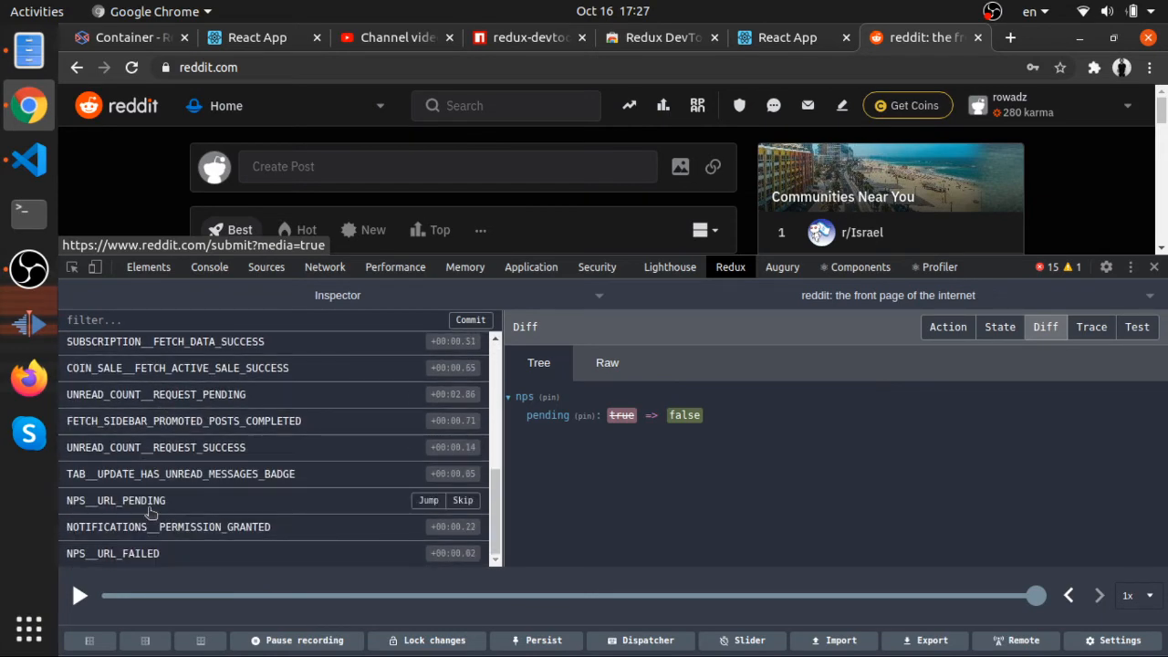
click(786, 37)
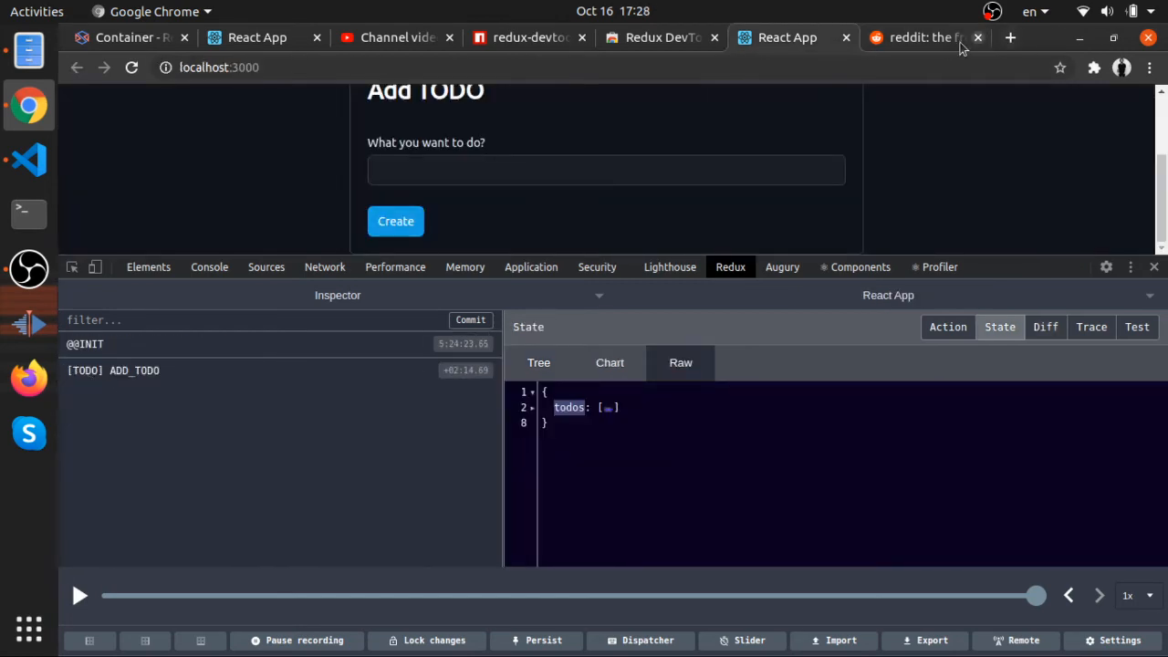
Return to the reddit page and scroll through its recorded action list
click(921, 37)
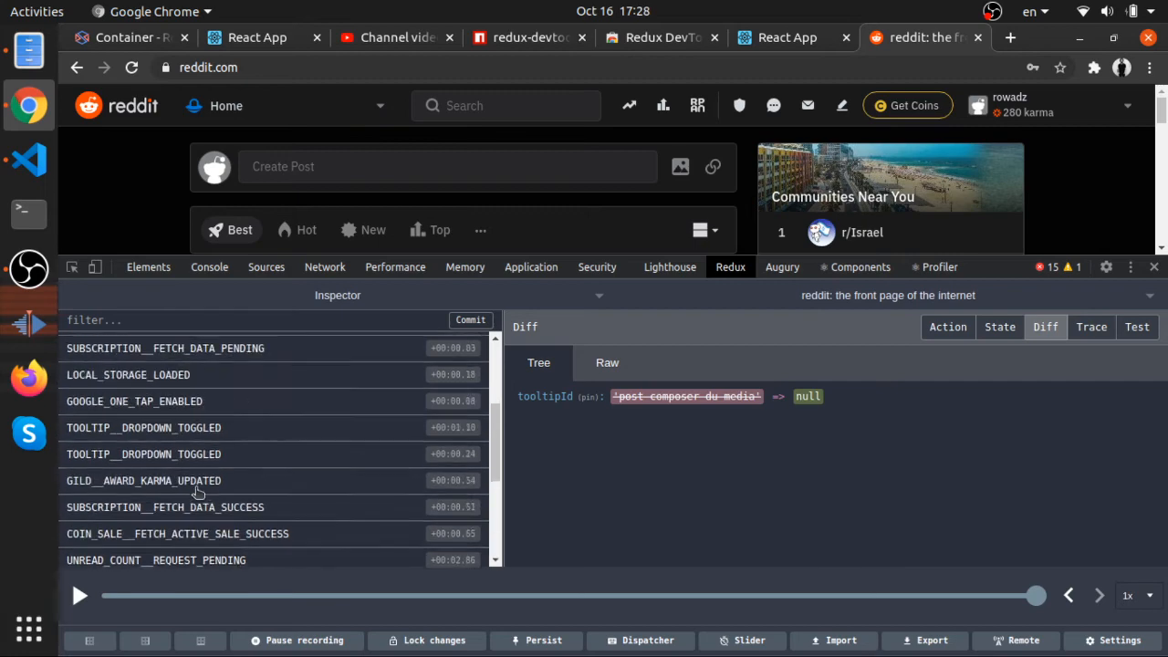
scroll(down, 3)
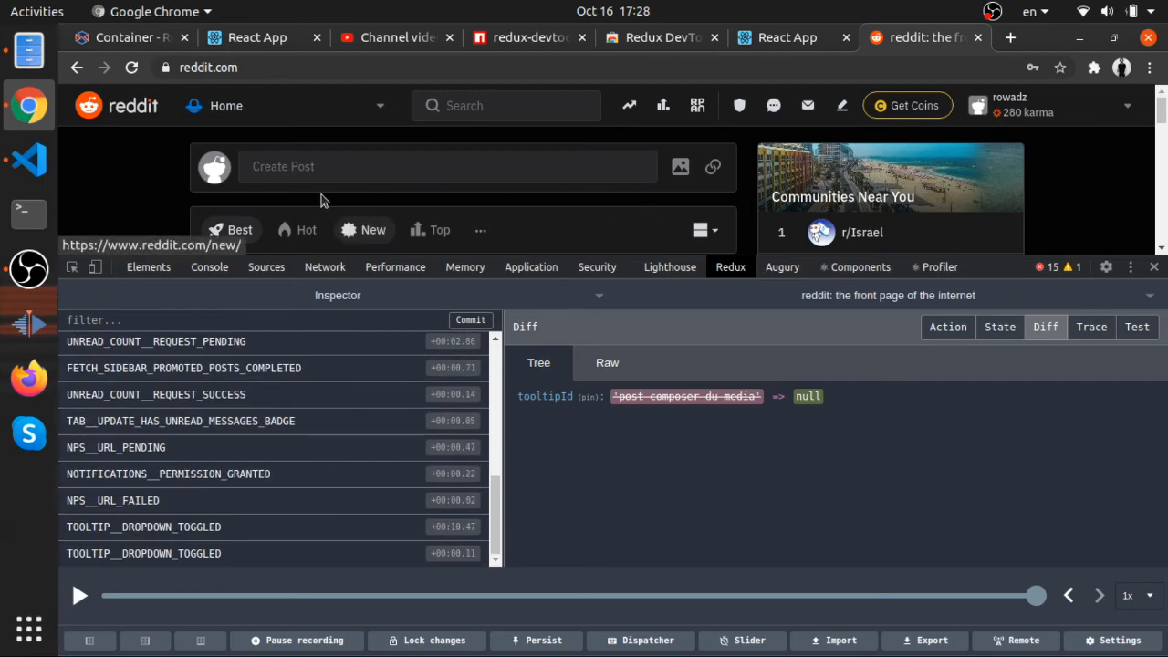
click(210, 66)
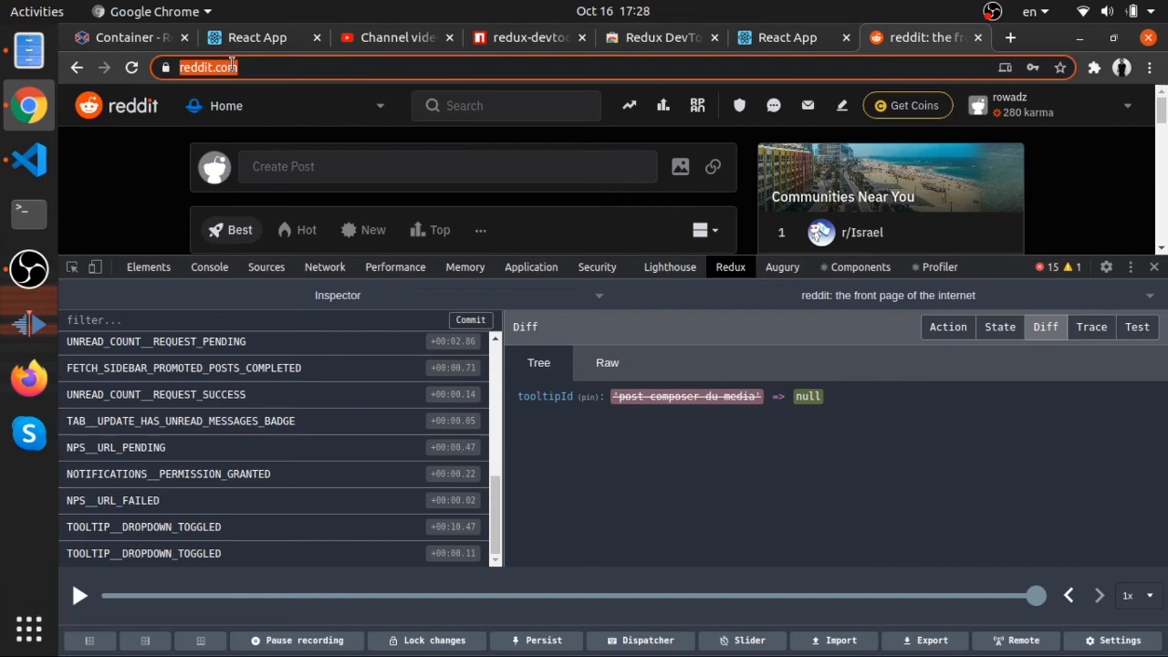
scroll(down, 3)
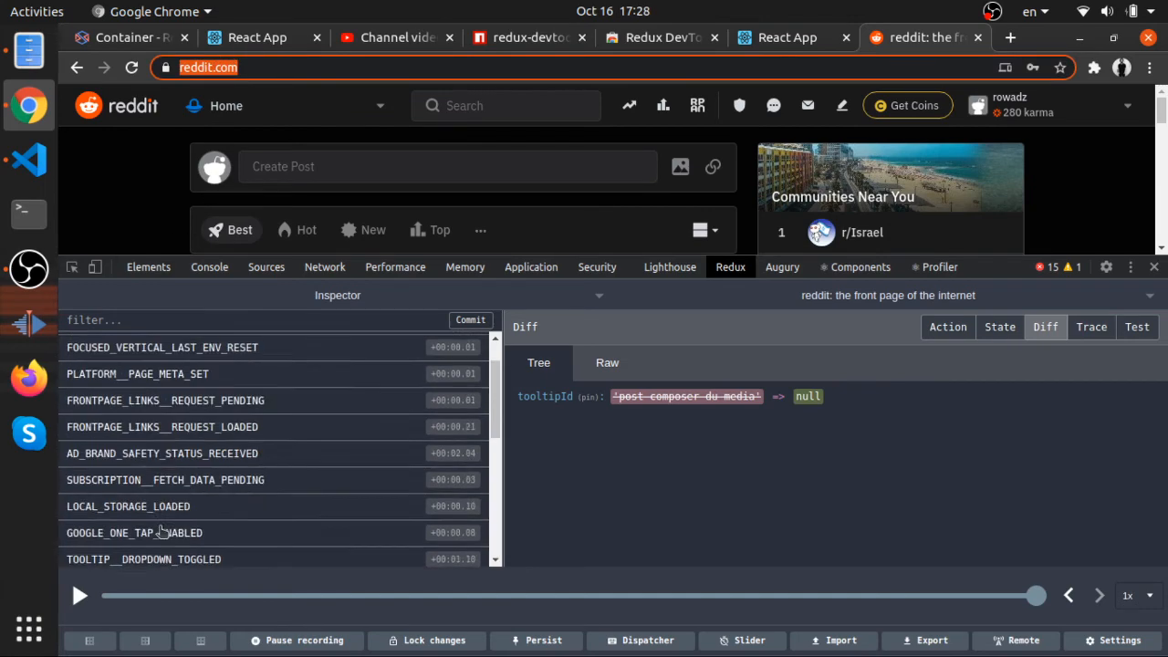
scroll(down, 3)
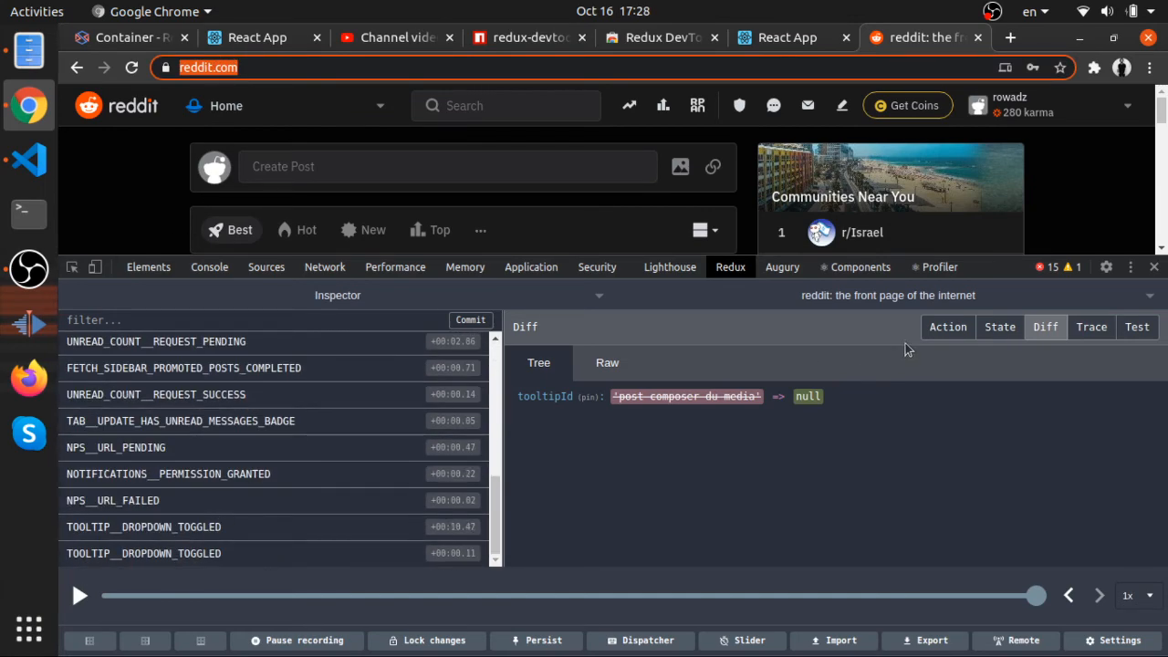
Browse reddit's full state tree with its nested pages, listings and moderators slices
click(1001, 326)
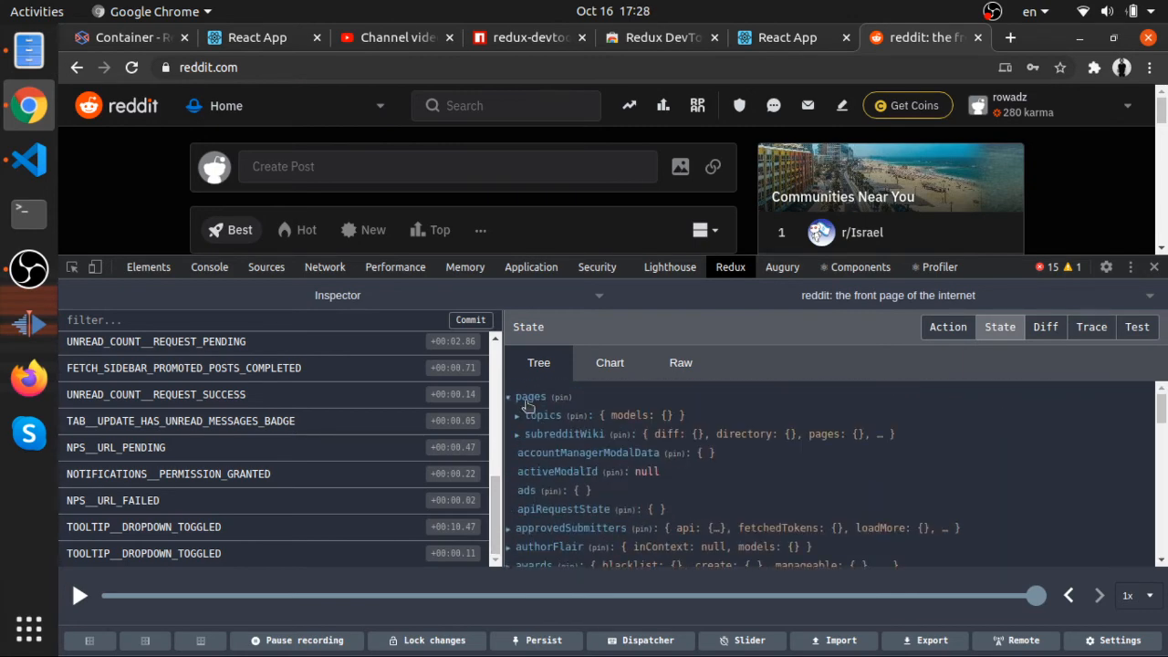
scroll(down, 3)
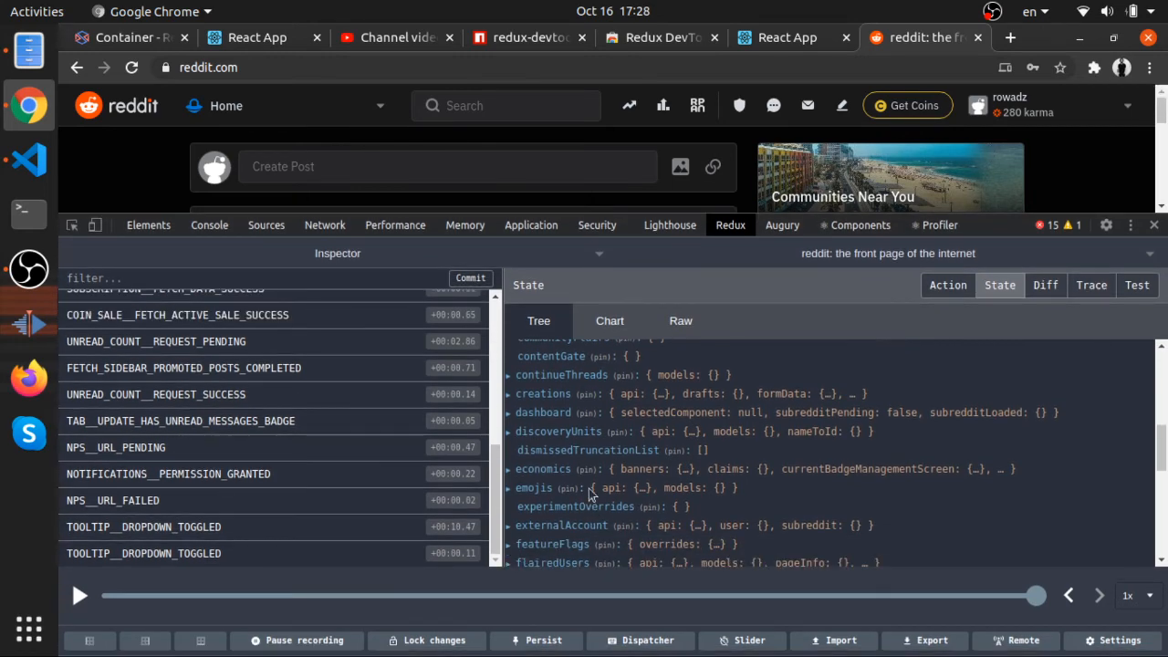
scroll(down, 3)
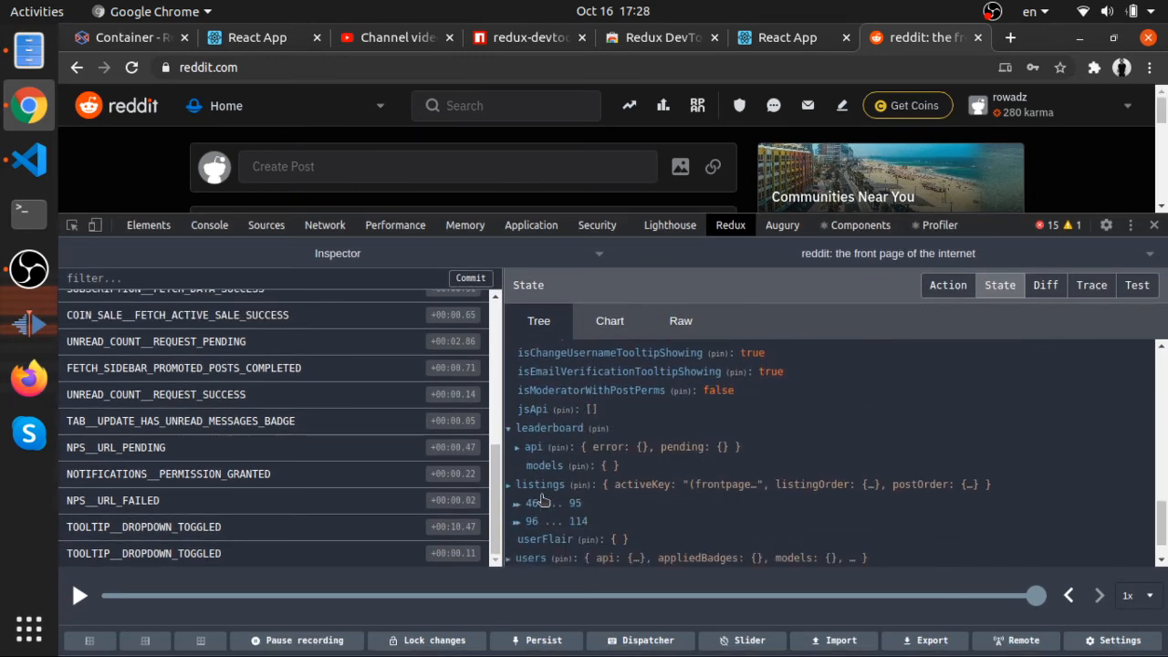
scroll(down, 3)
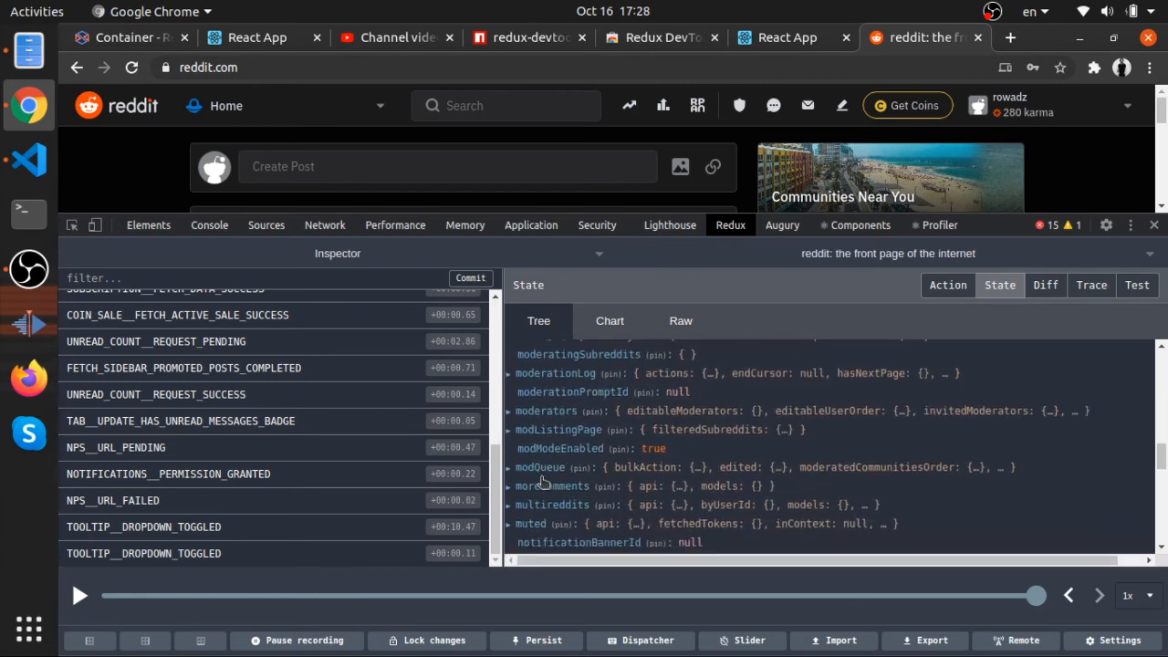
scroll(up, 3)
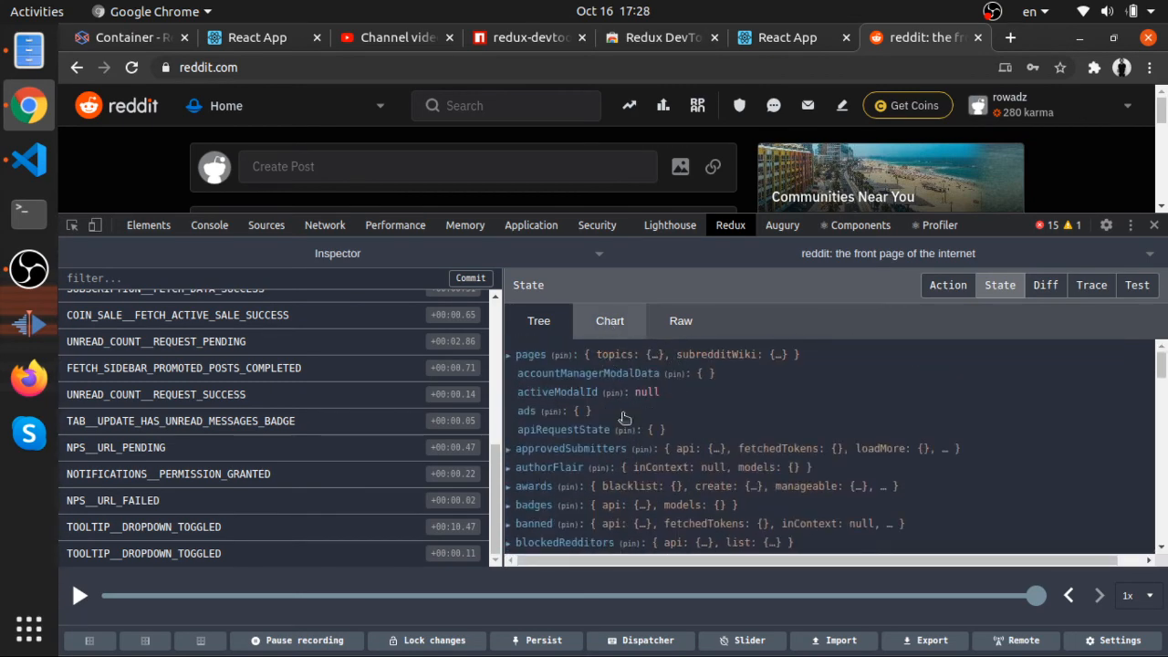
mouse_move(781, 409)
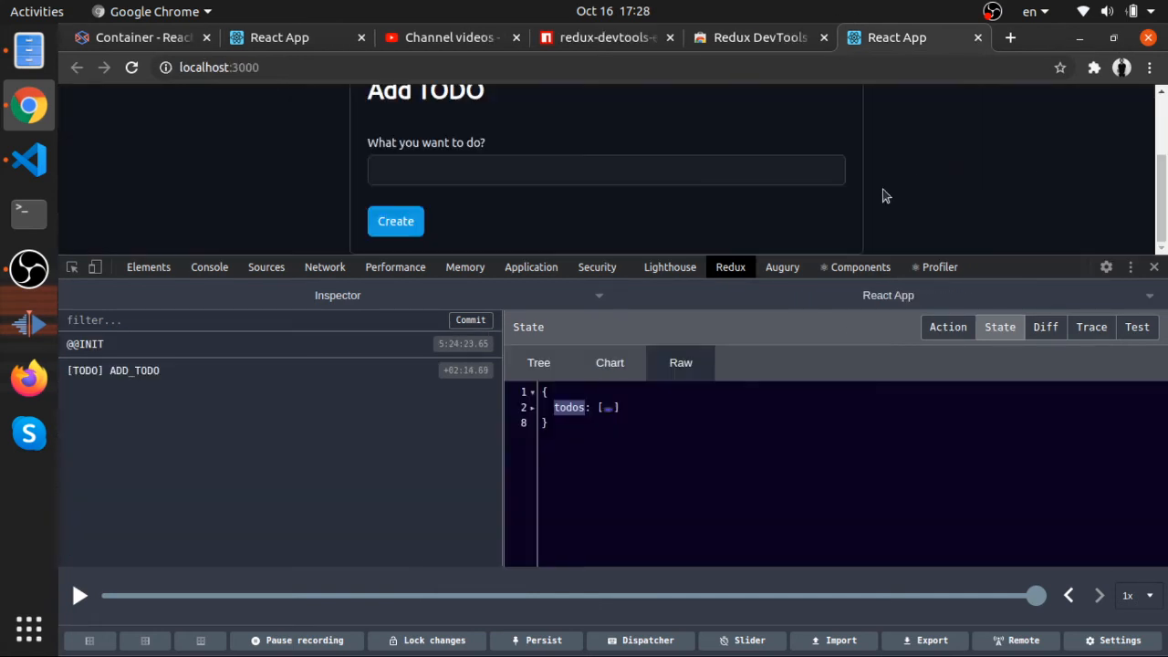
mouse_move(234, 381)
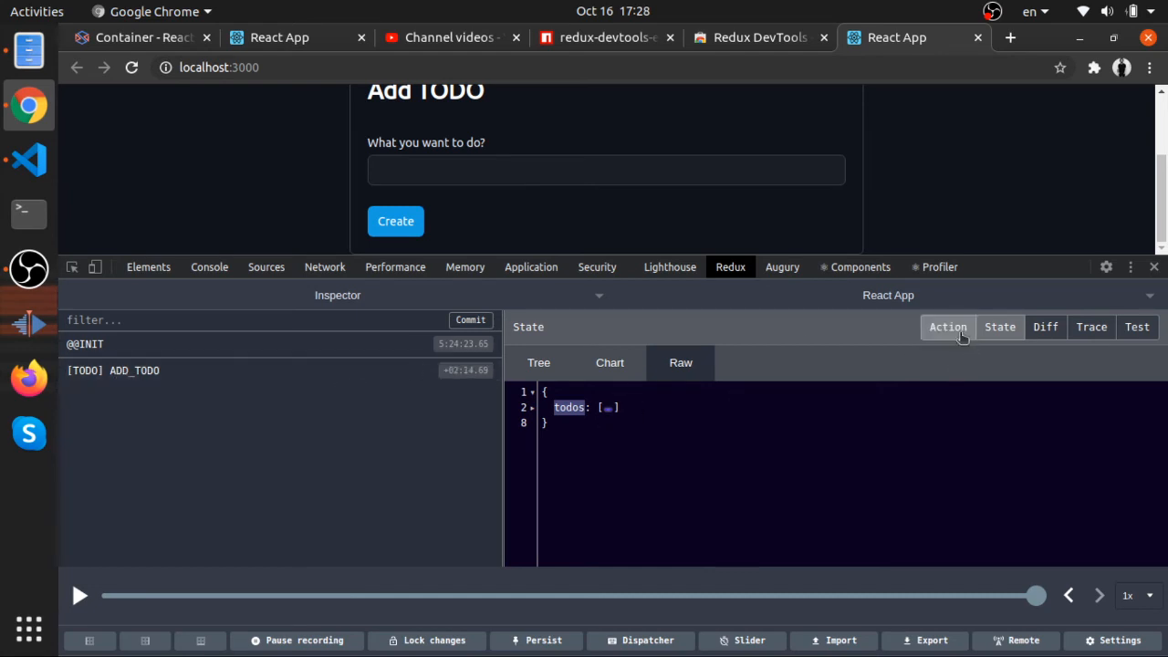
View the raw ADD_TODO action for FEED THE CAT, collapse its todo object, then the resulting state
click(947, 327)
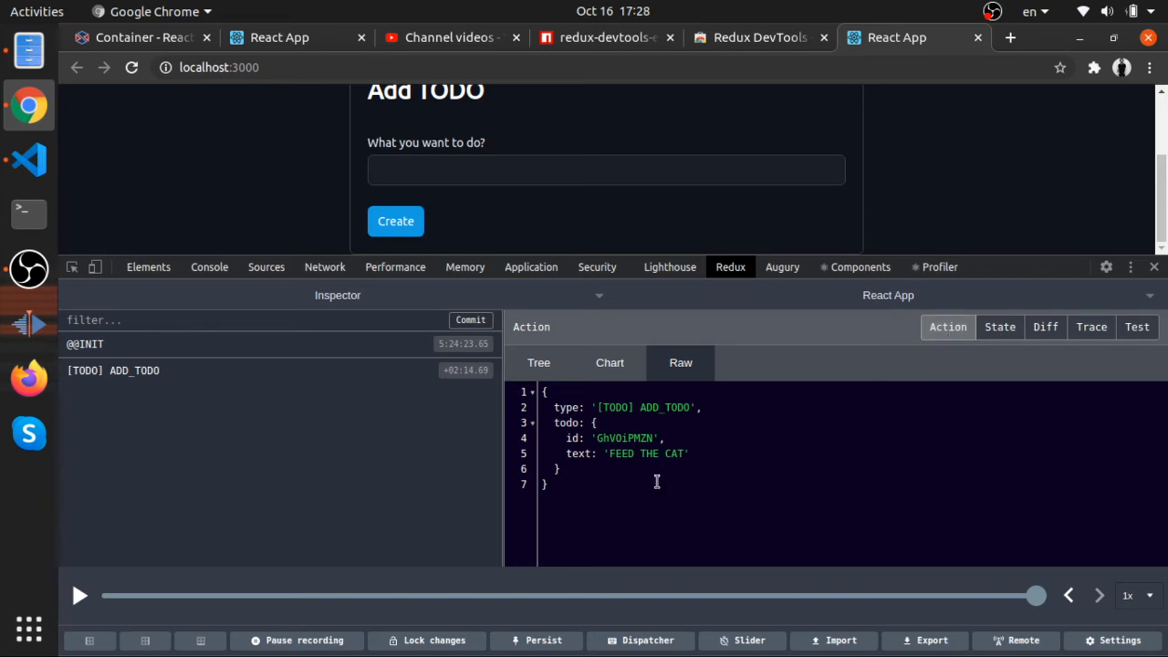
mouse_move(661, 463)
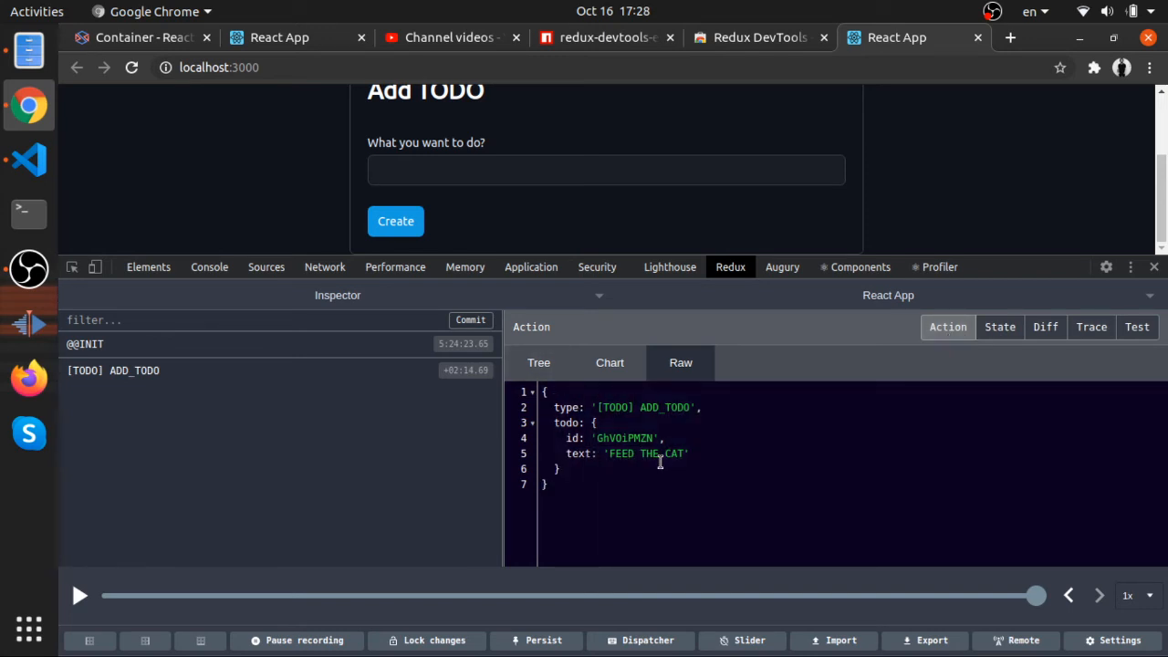
double_click(665, 407)
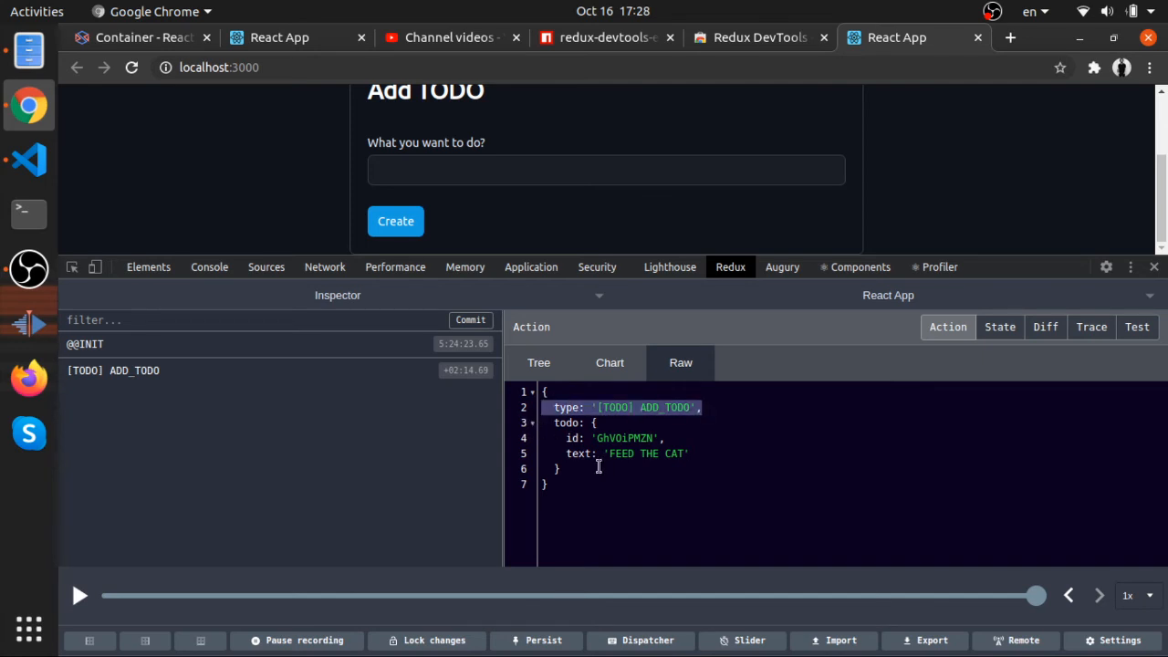
click(533, 424)
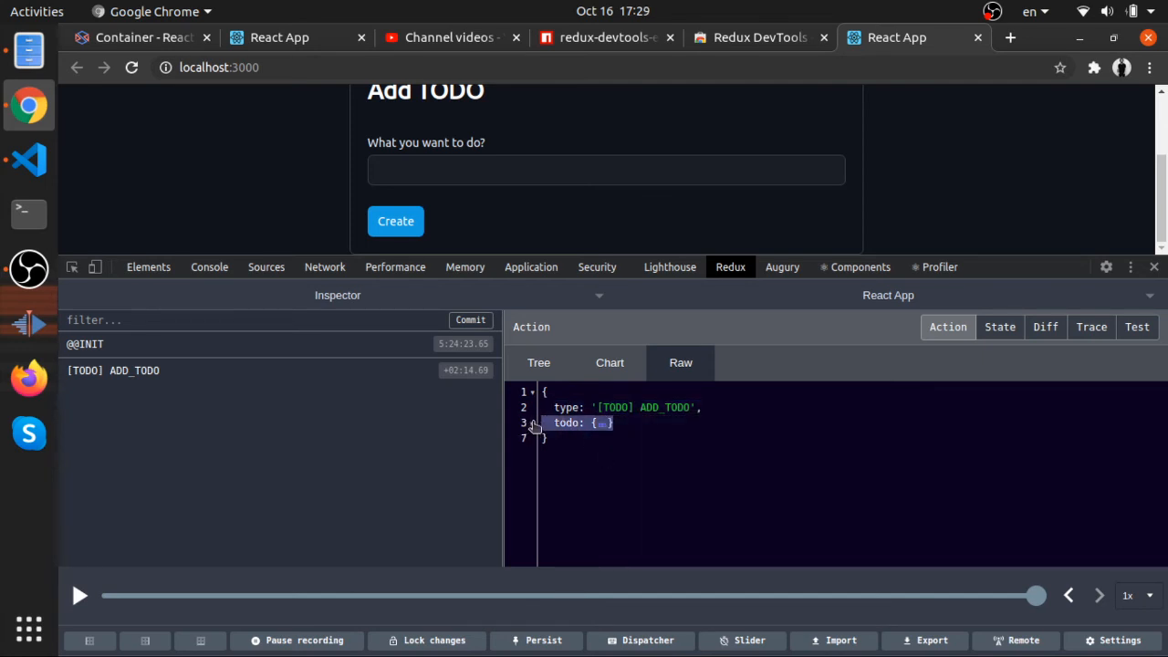
click(1001, 327)
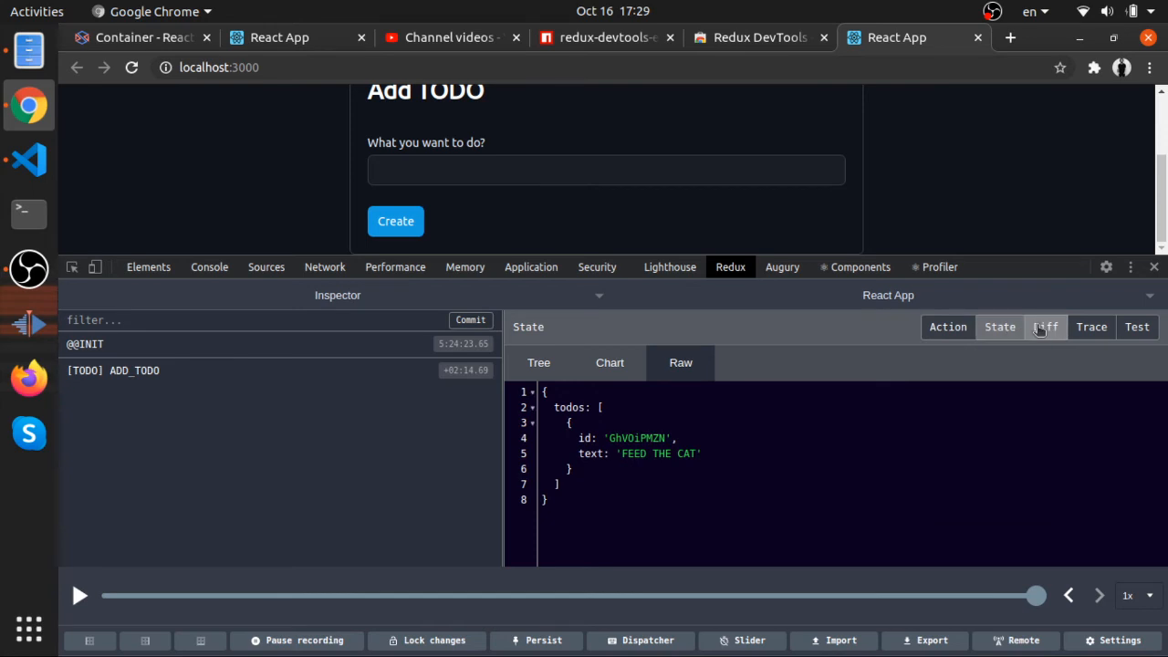
View the diff adding FEED THE CAT to todos, then the ADD_TODO payload again
click(1046, 327)
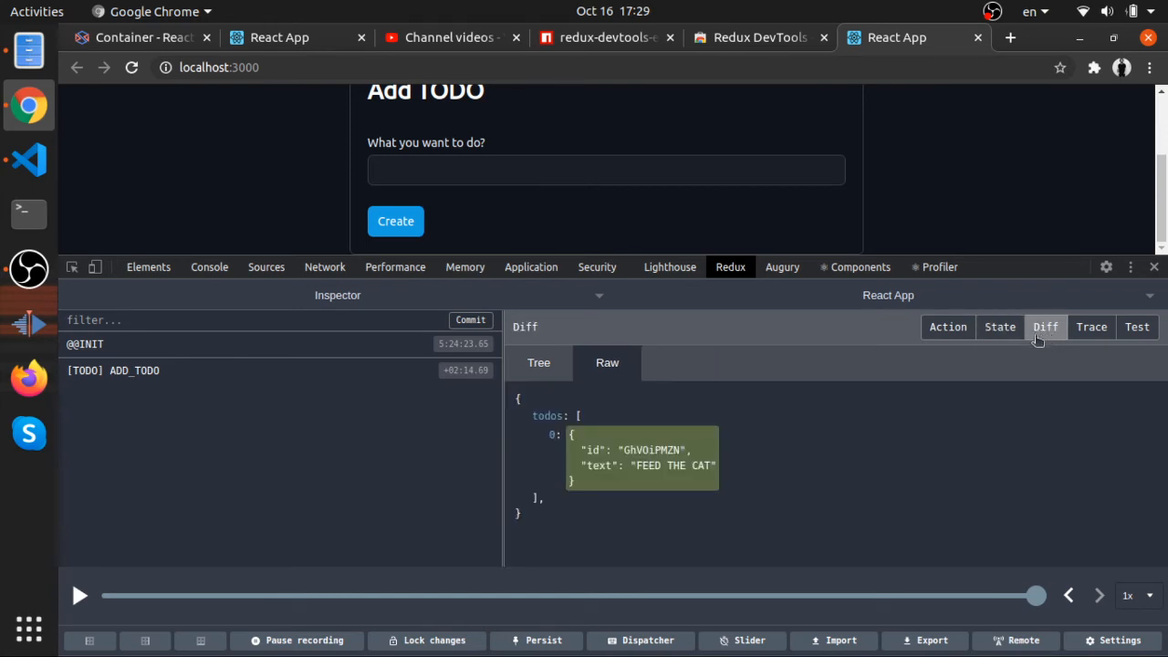
mouse_move(1023, 391)
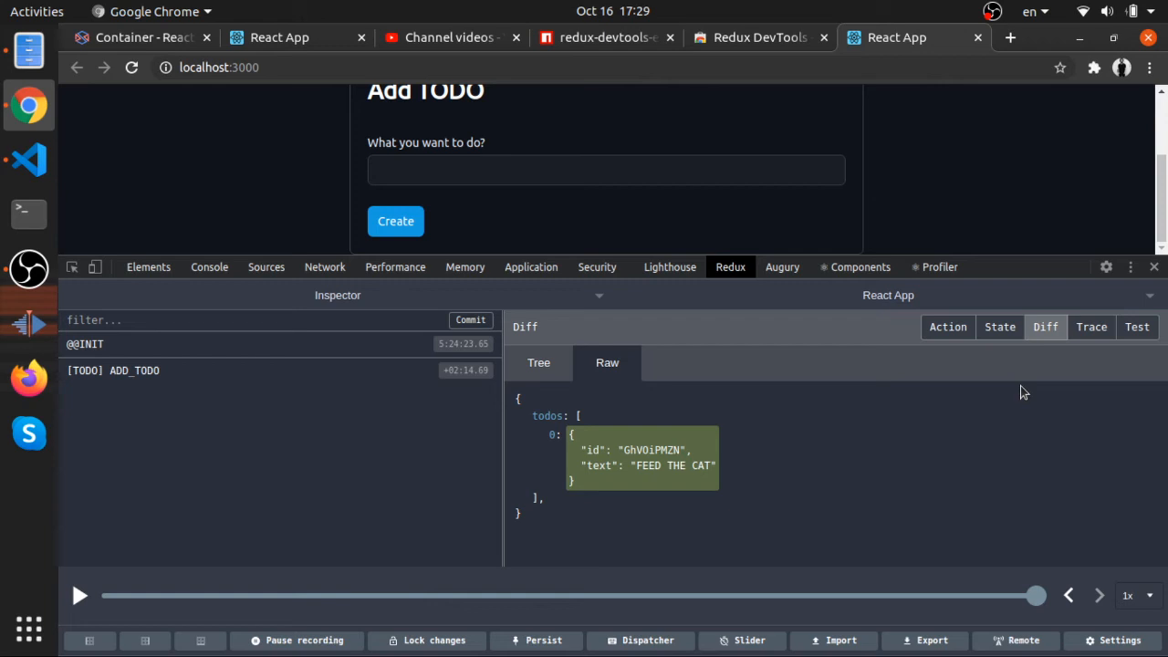
mouse_move(588, 440)
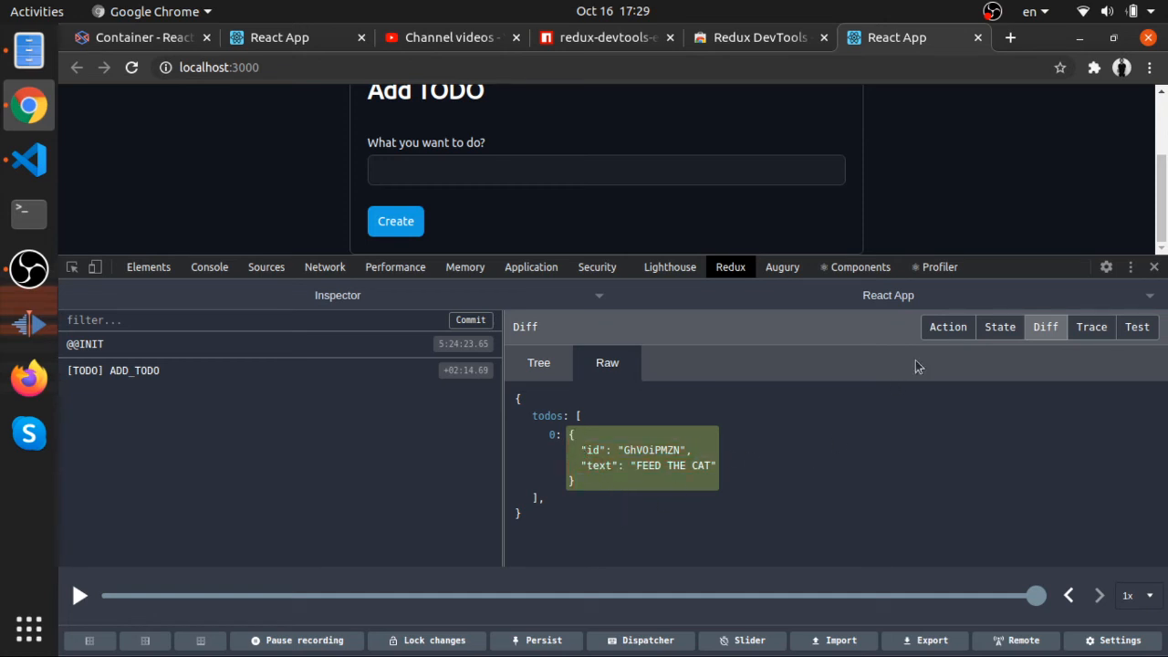
click(947, 327)
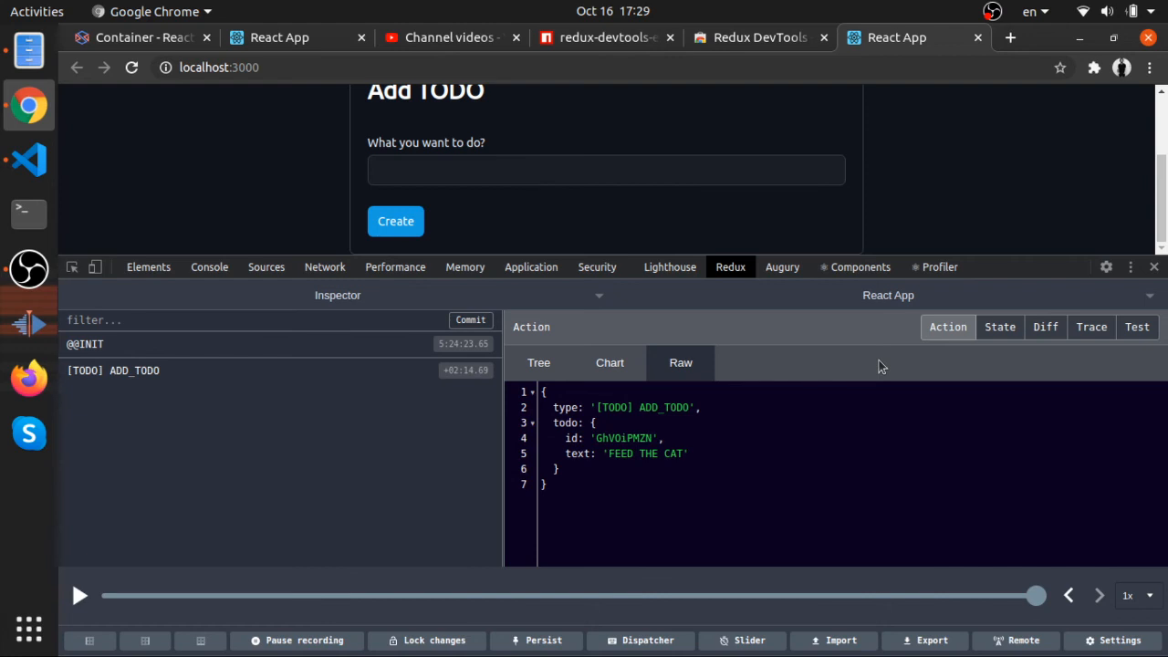
mouse_move(538, 416)
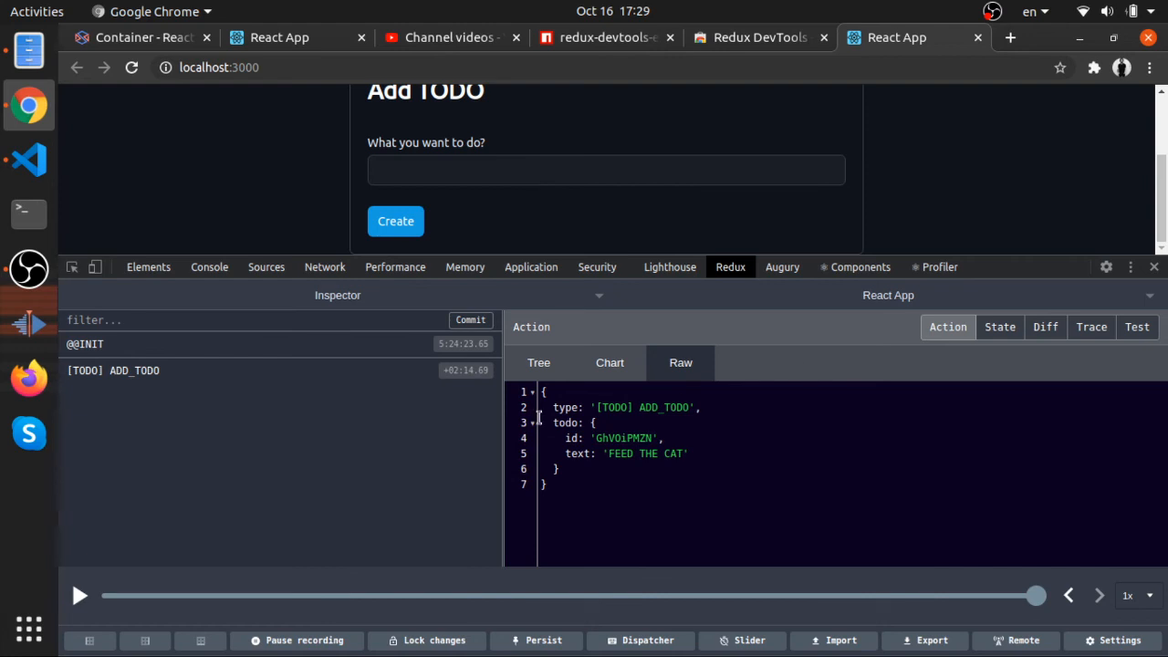
mouse_move(98, 606)
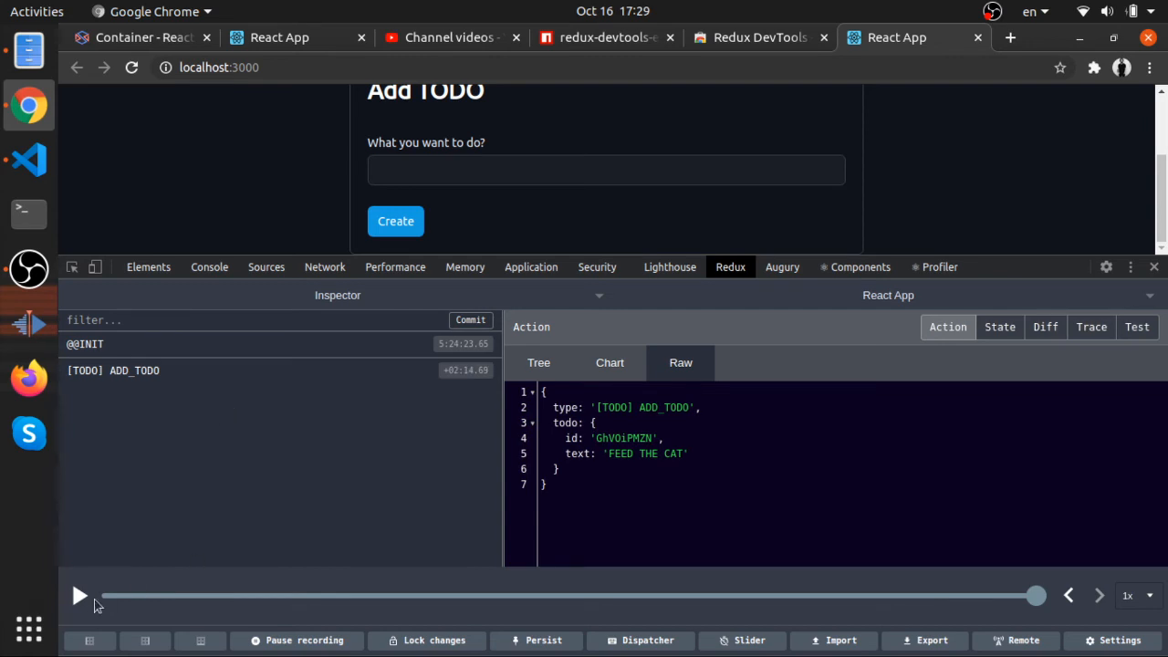
click(79, 595)
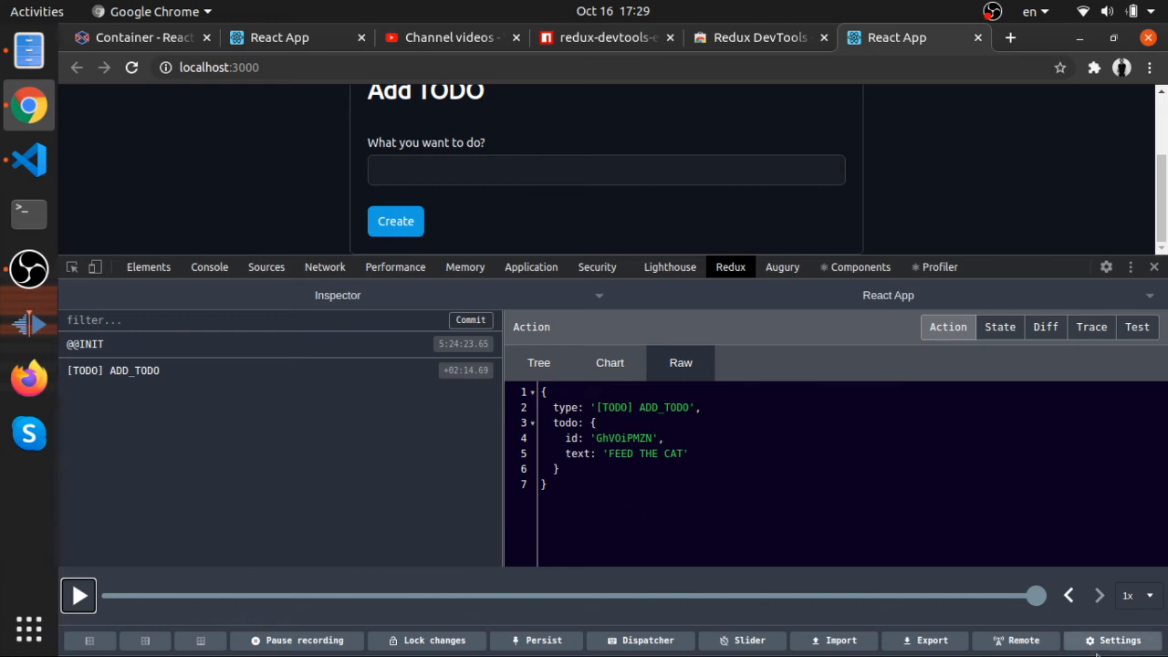
click(1128, 596)
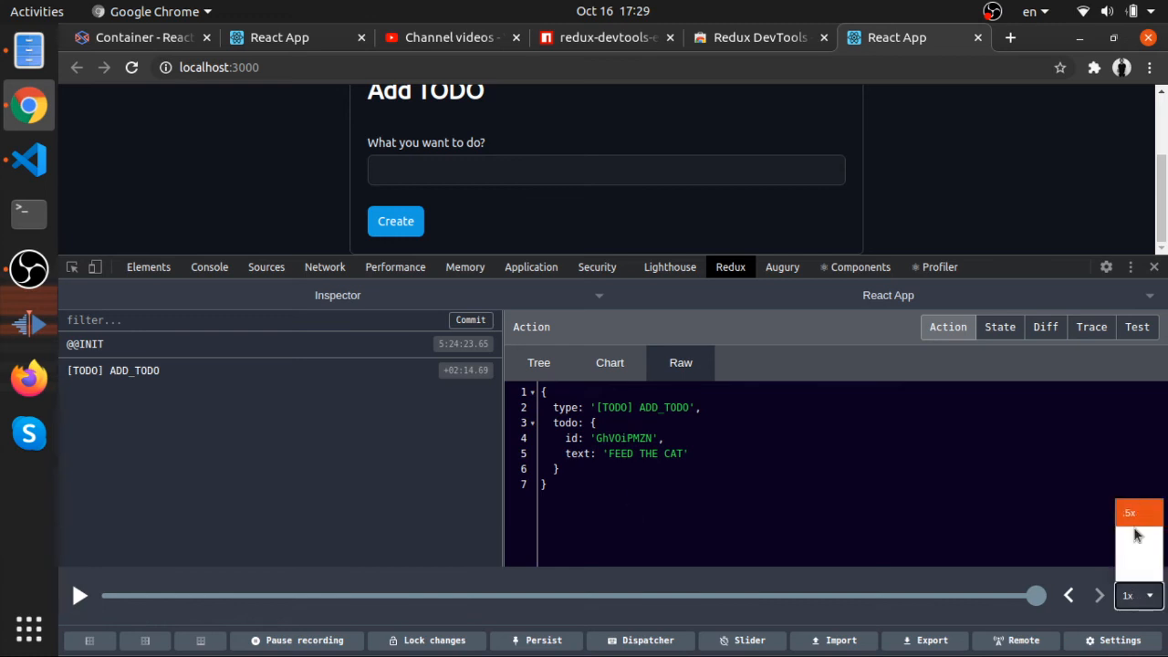
mouse_move(321, 462)
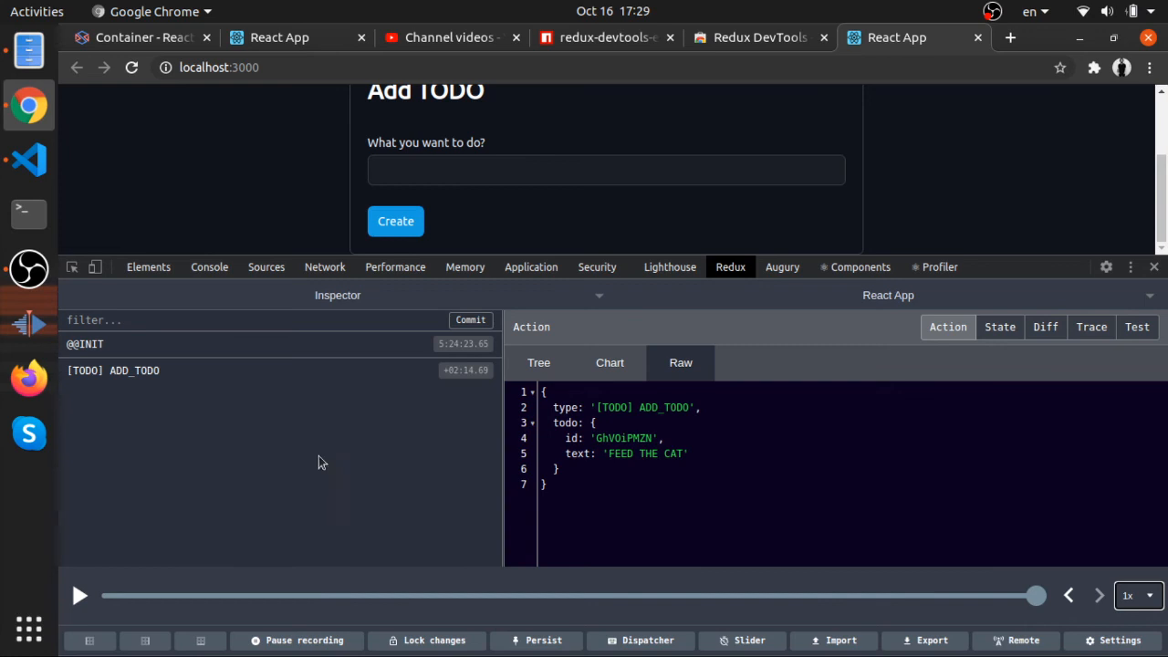
mouse_move(285, 371)
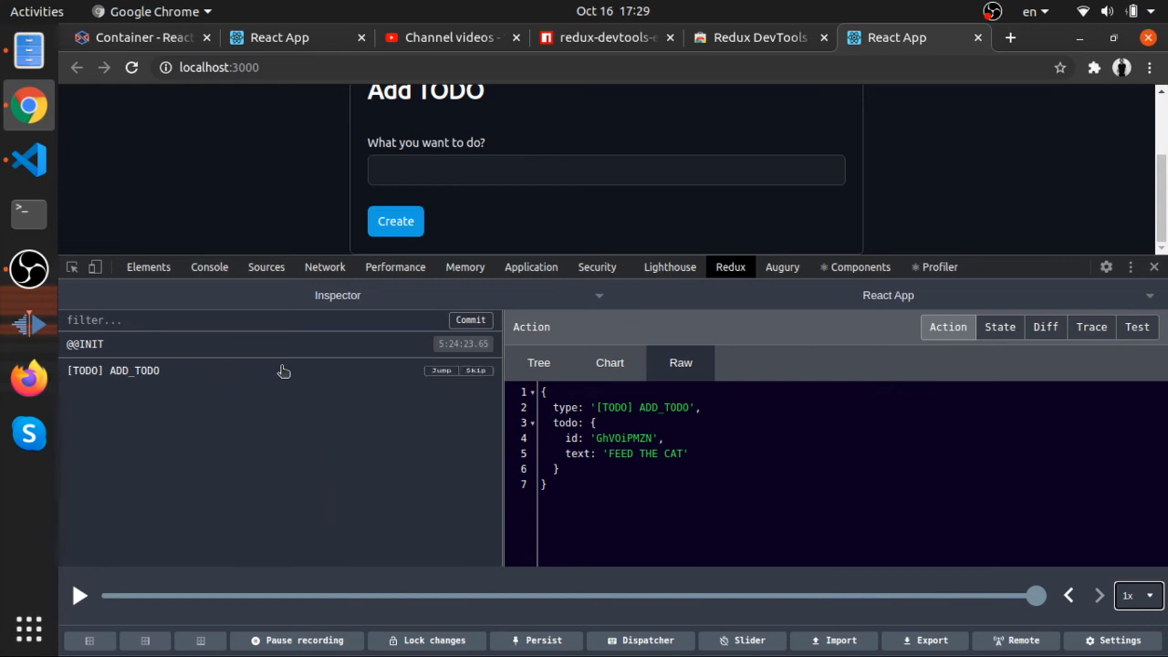
Add the ROWAD and sadas todos so more ADD_TODO actions are logged
text(ROW)
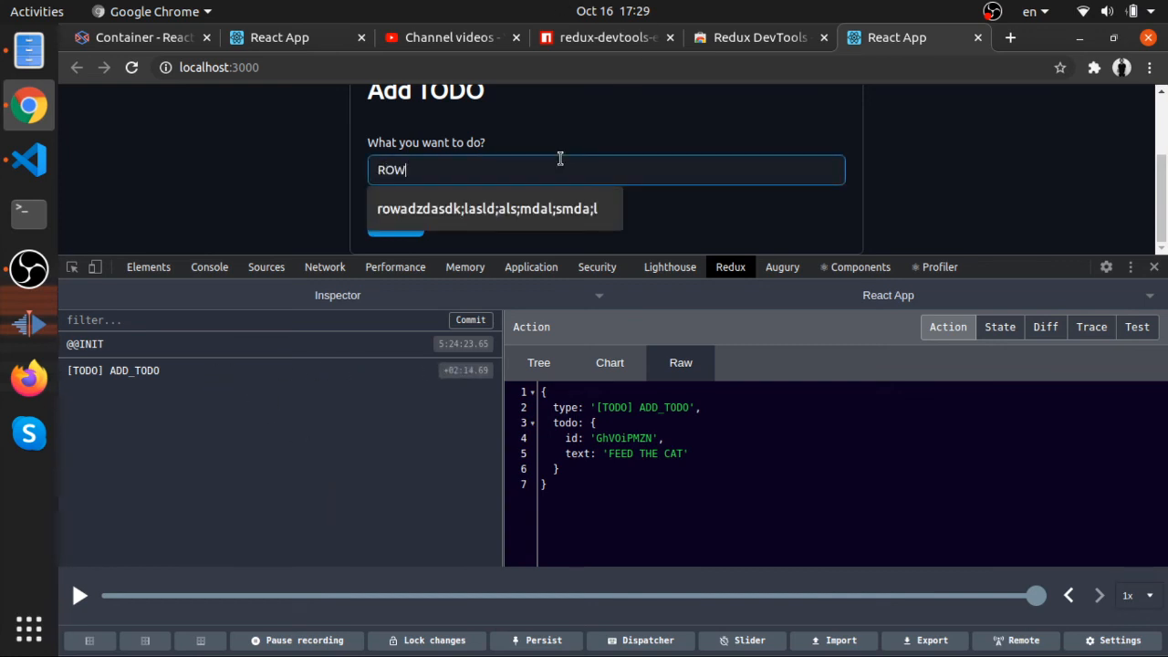
key(Return)
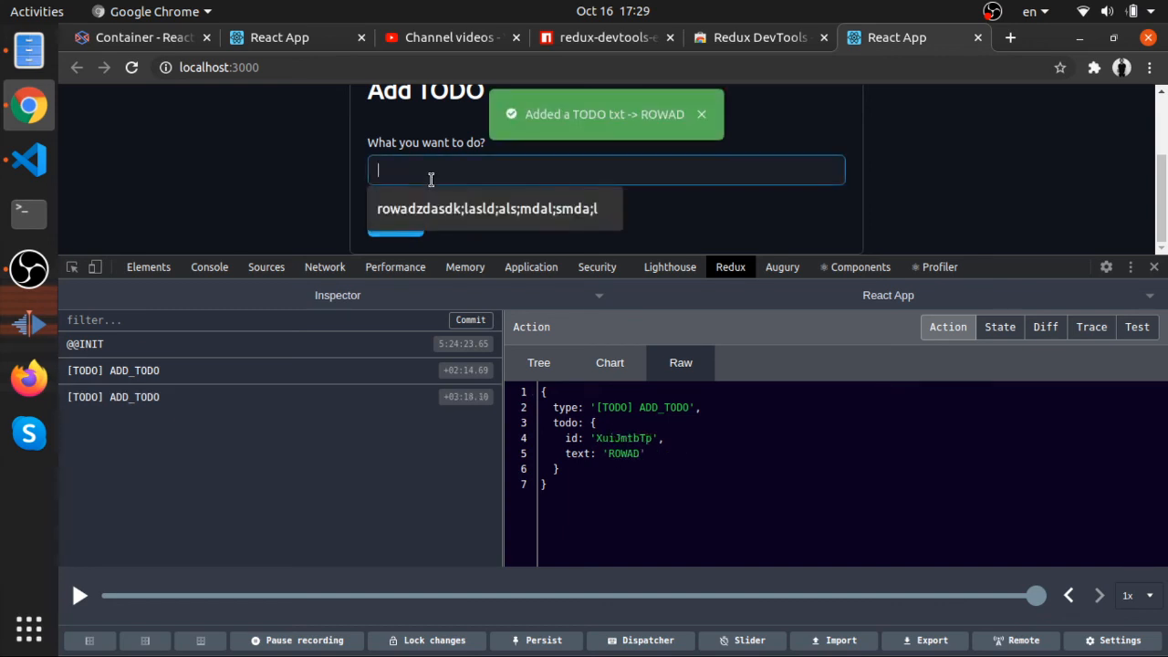
text(sad)
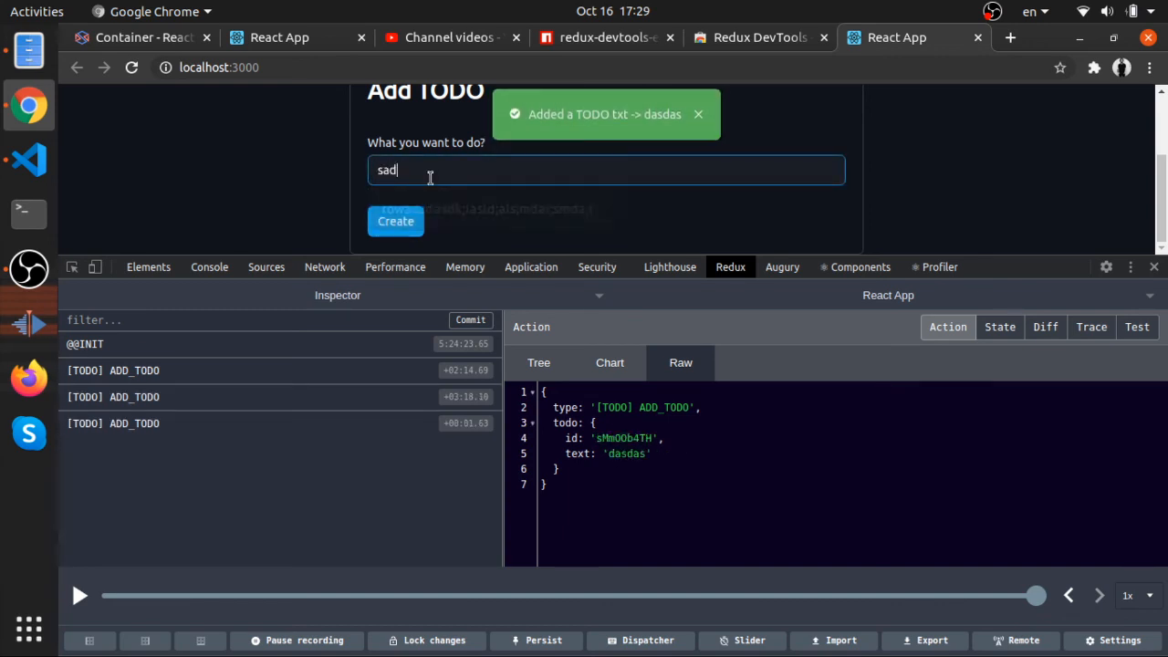
click(394, 221)
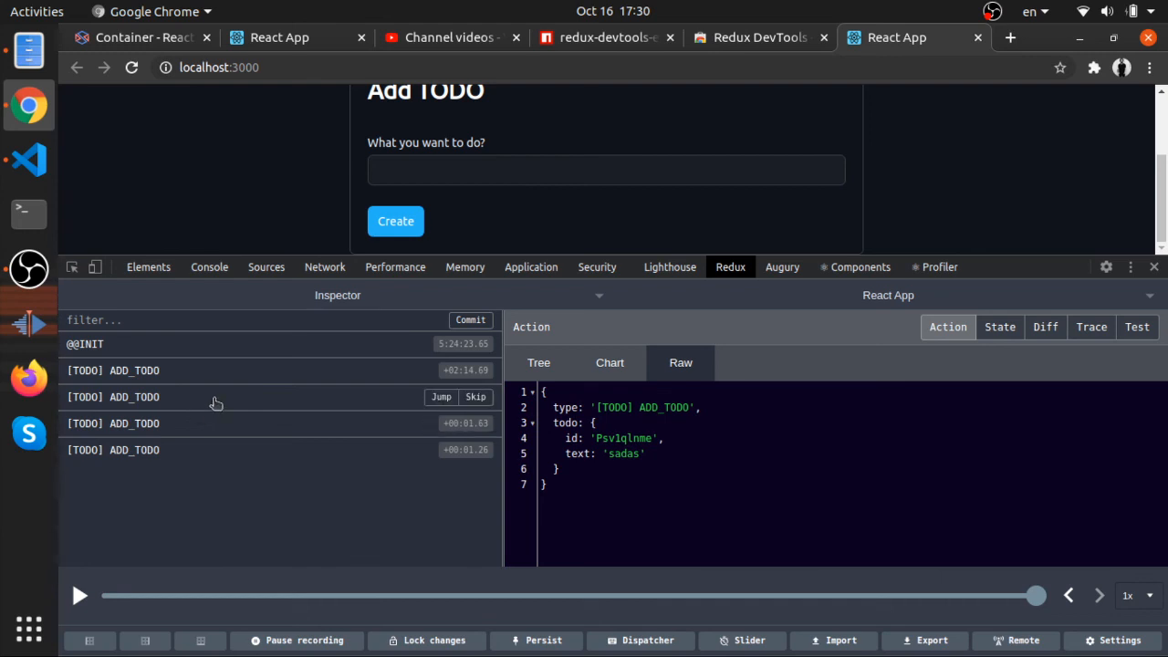
Skip the ROWAD ADD_TODO and view the state listing only FEED THE CAT, dasdas and sadas
click(474, 396)
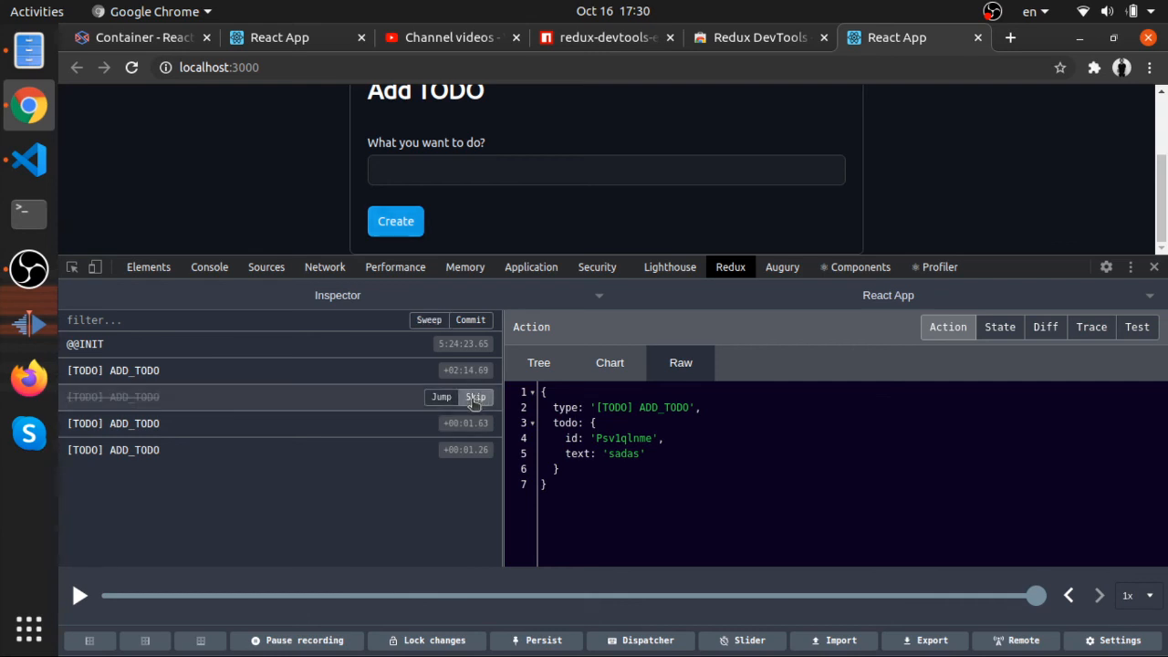
click(113, 423)
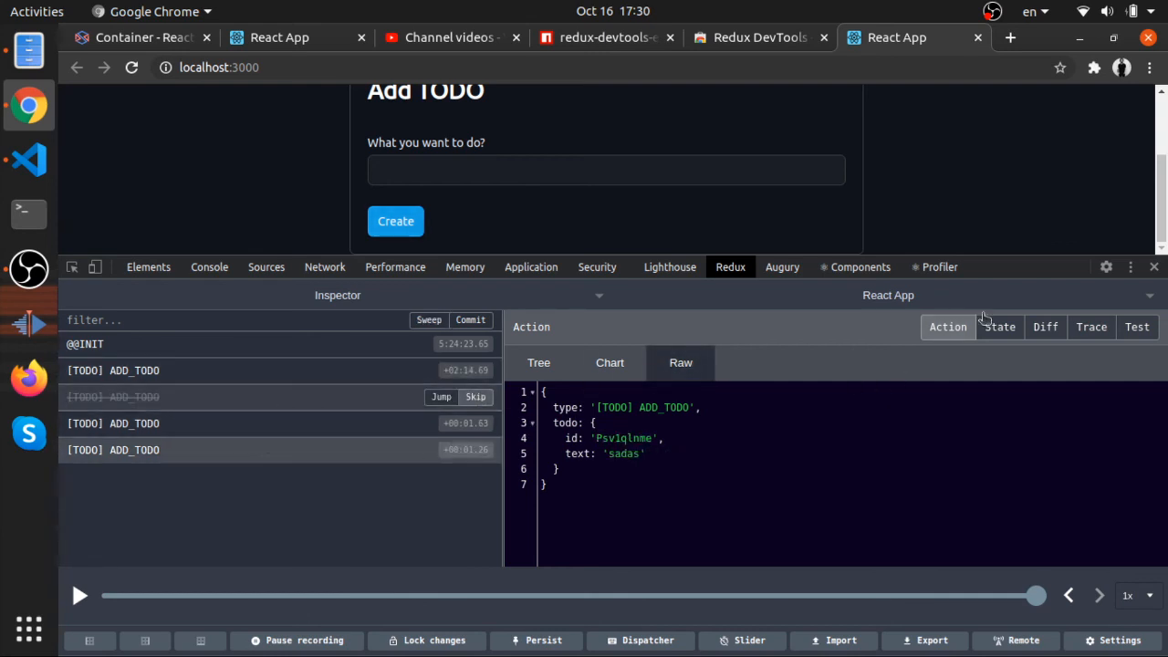
click(1000, 326)
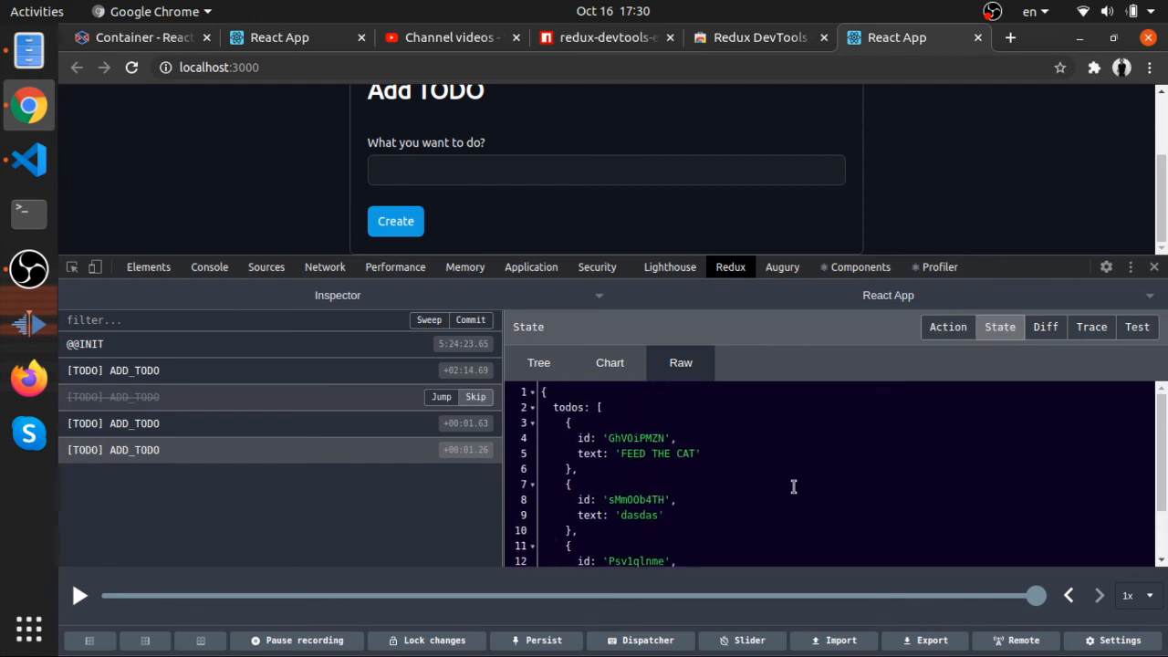
scroll(down, 3)
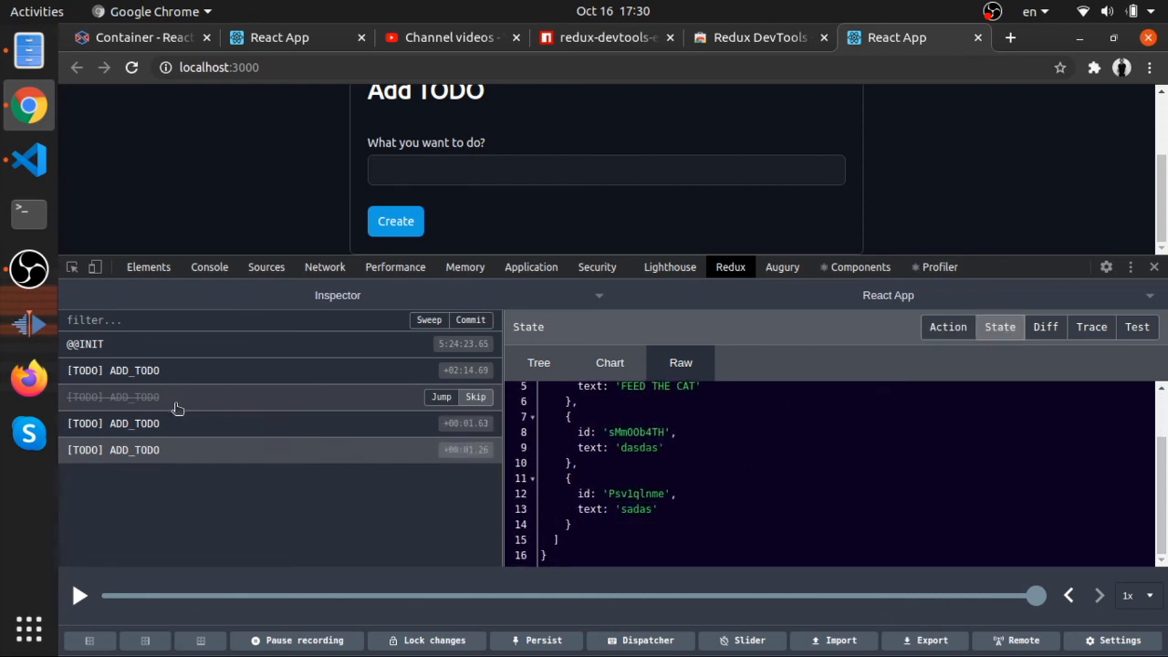
mouse_move(289, 539)
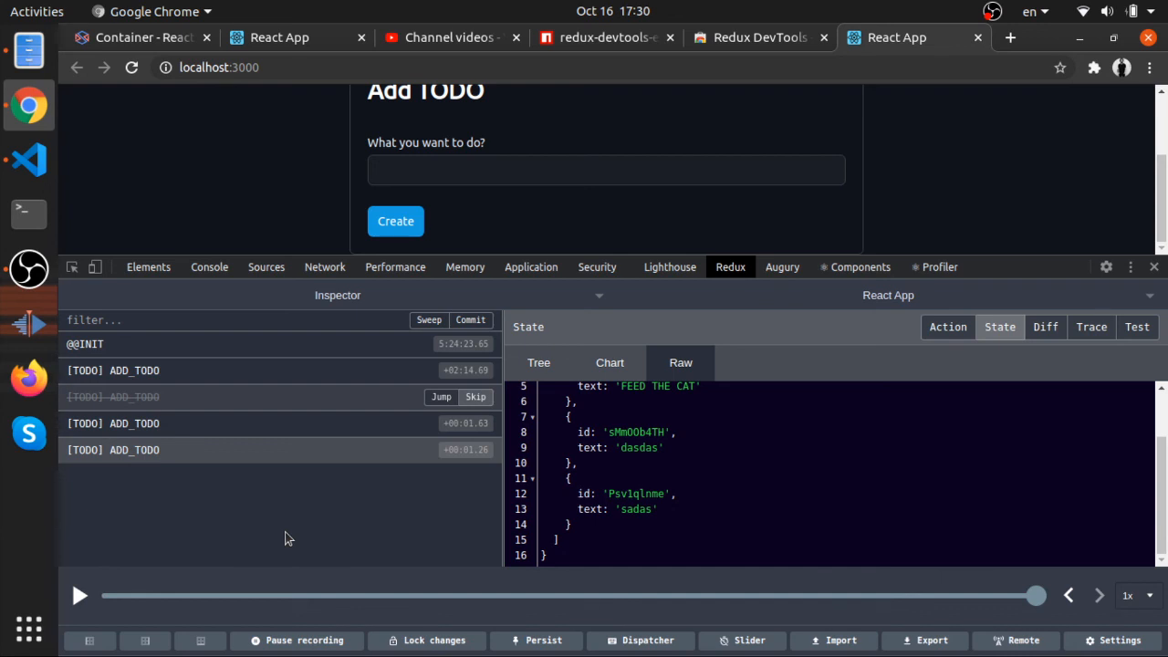
mouse_move(364, 446)
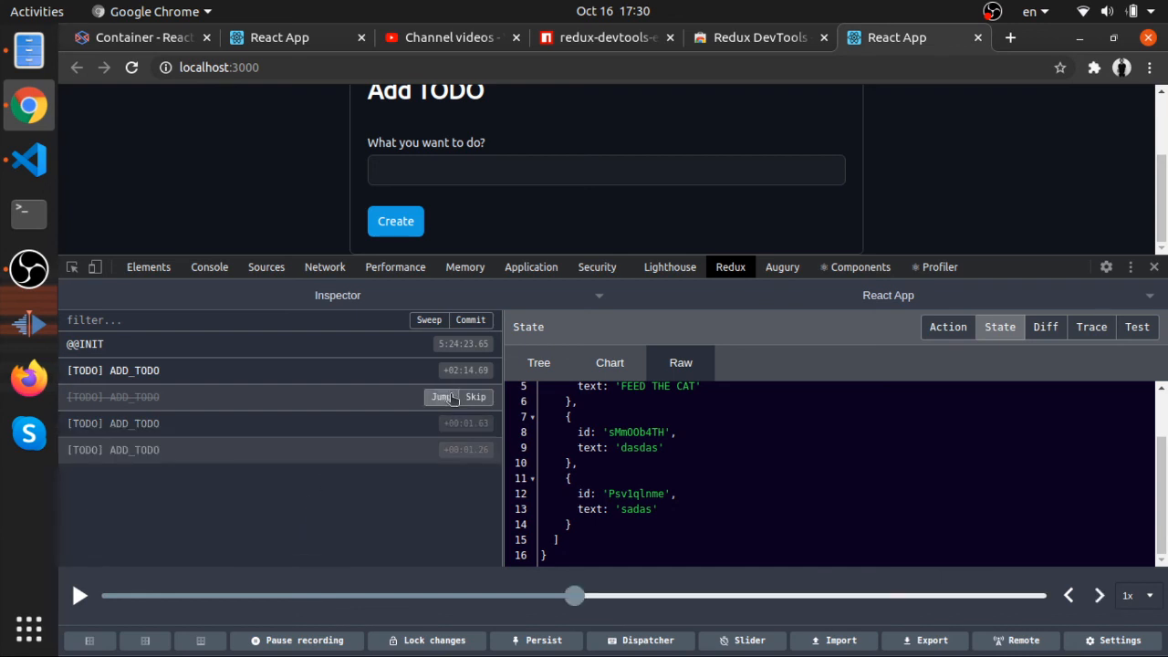
Jump between earlier and later todo states, view the four-todo chart and the latest diff
click(441, 396)
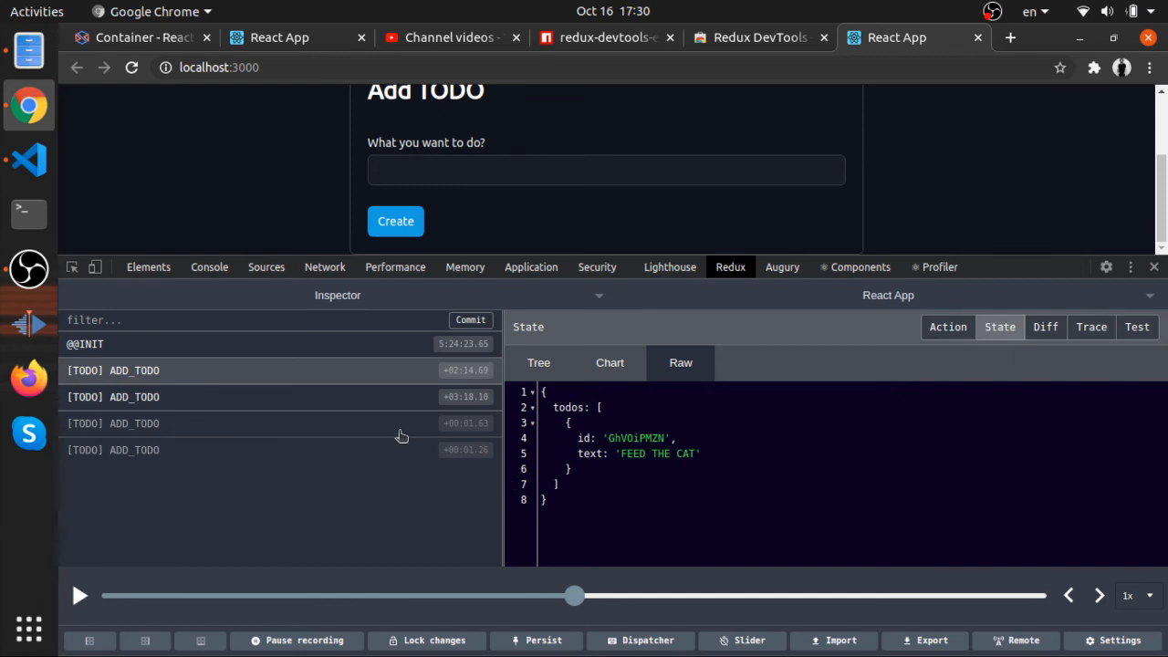
click(113, 396)
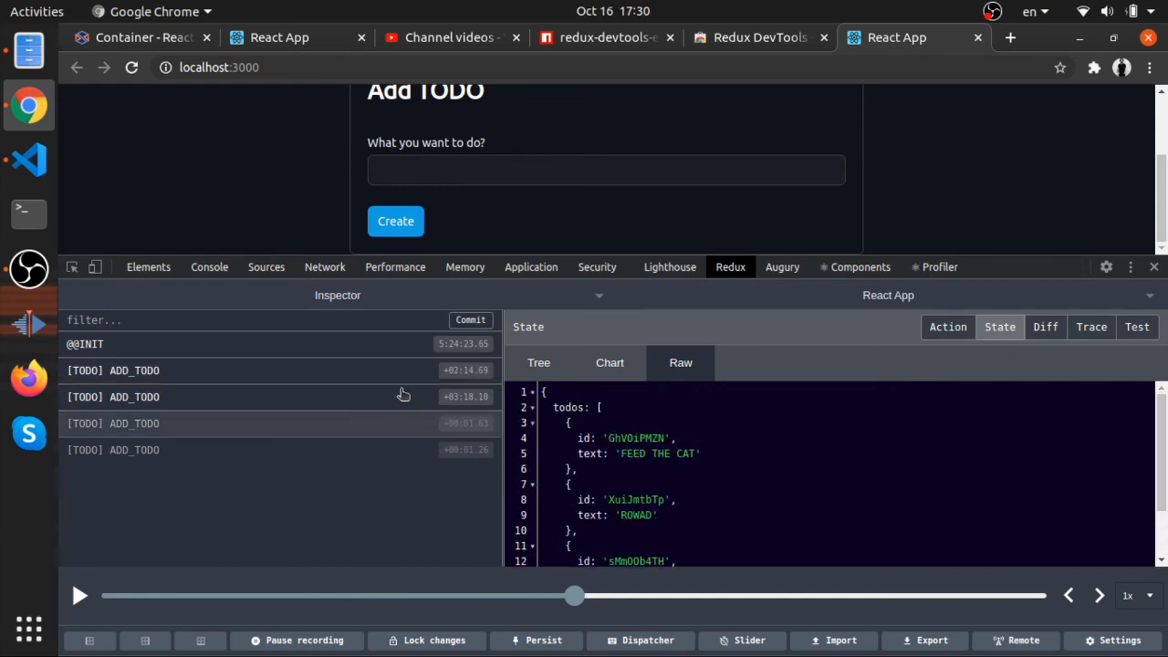
click(609, 362)
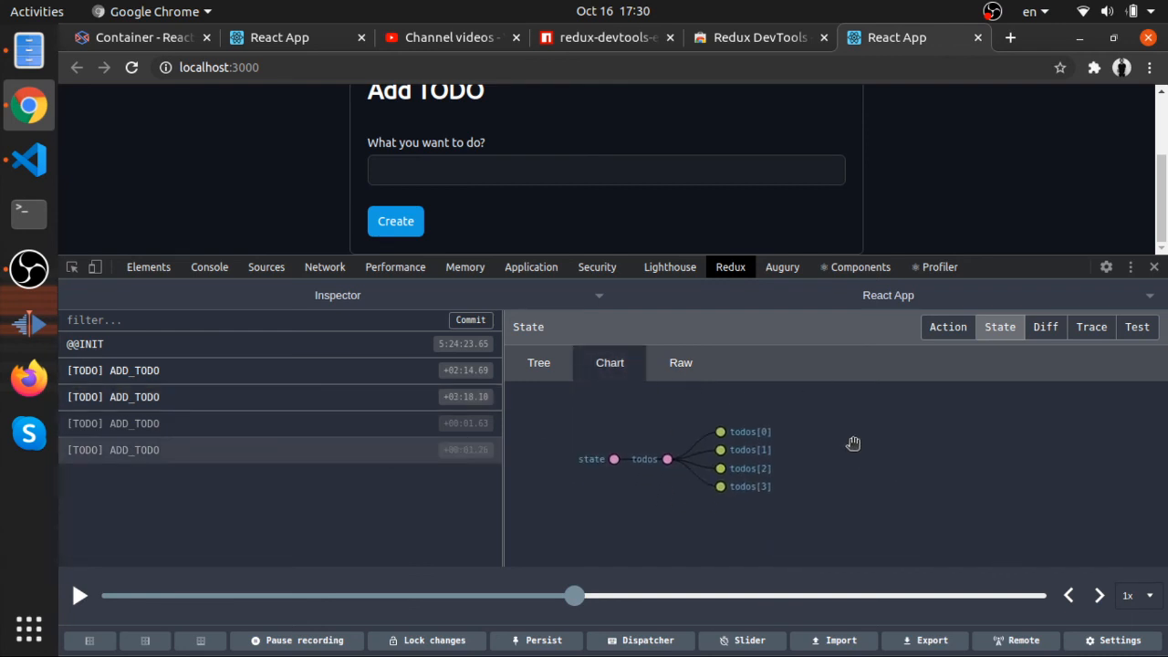
click(1046, 327)
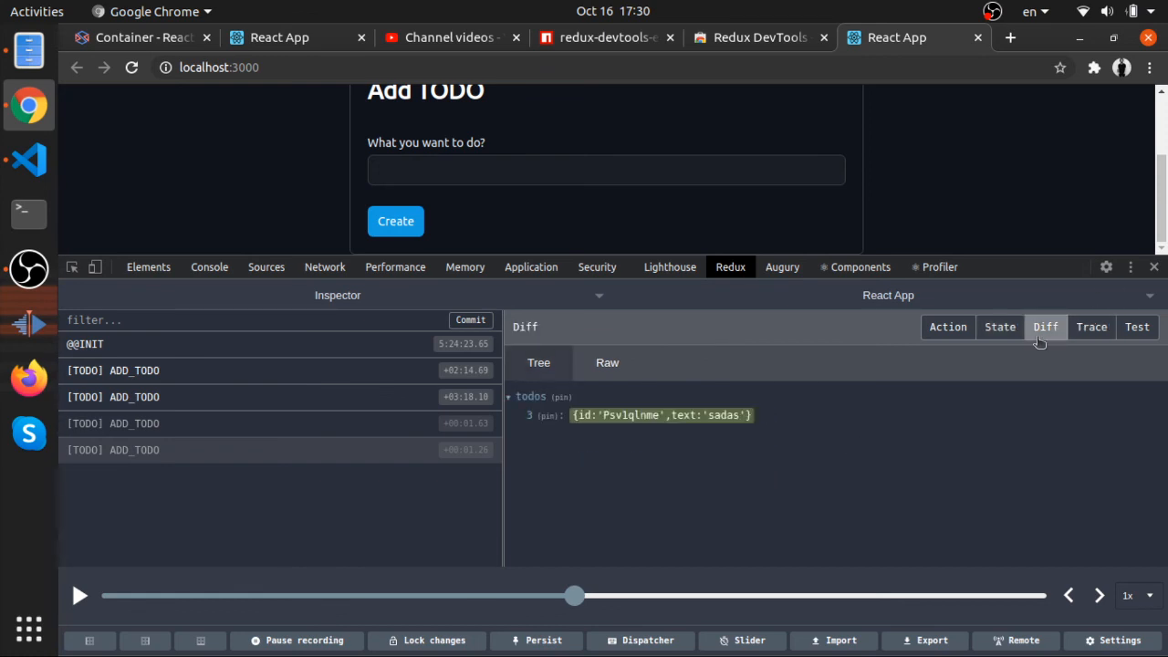
mouse_move(333, 356)
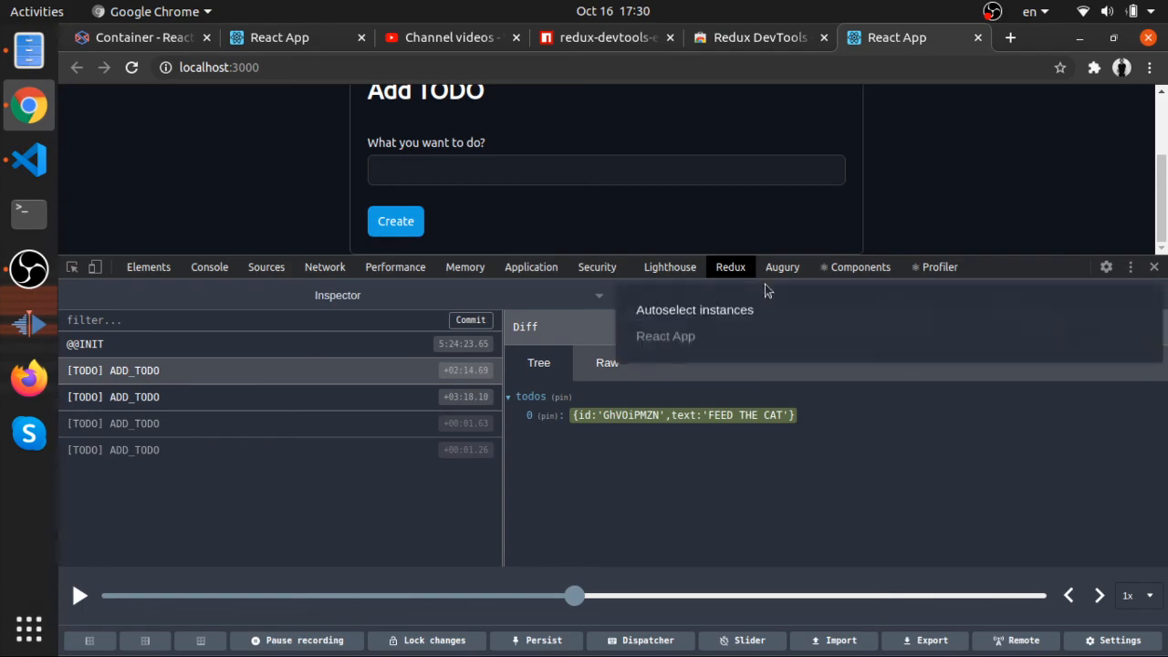
Glance at the redux-devtools-extension npm page, then return to the TODO app alone
click(601, 37)
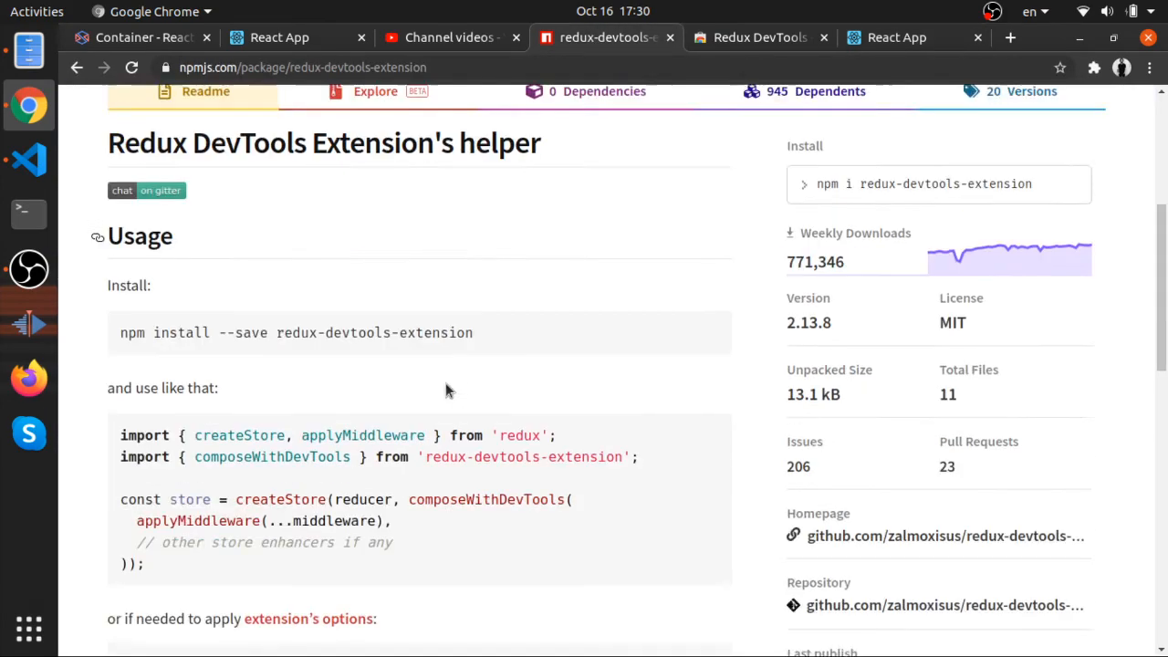
scroll(down, 3)
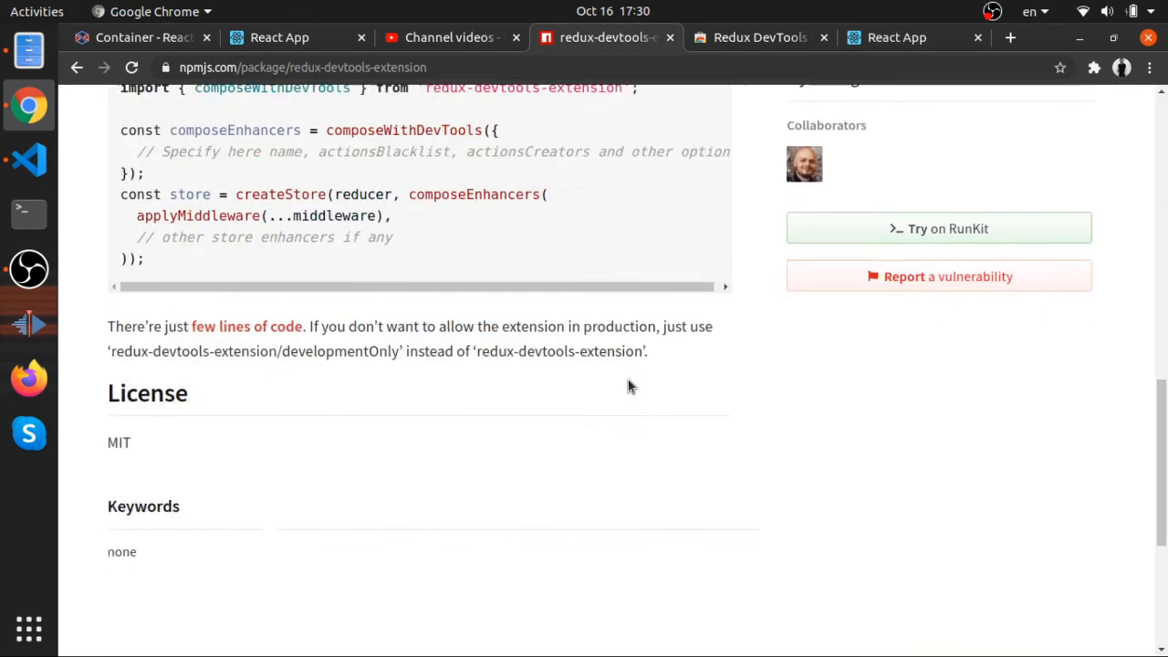
click(896, 36)
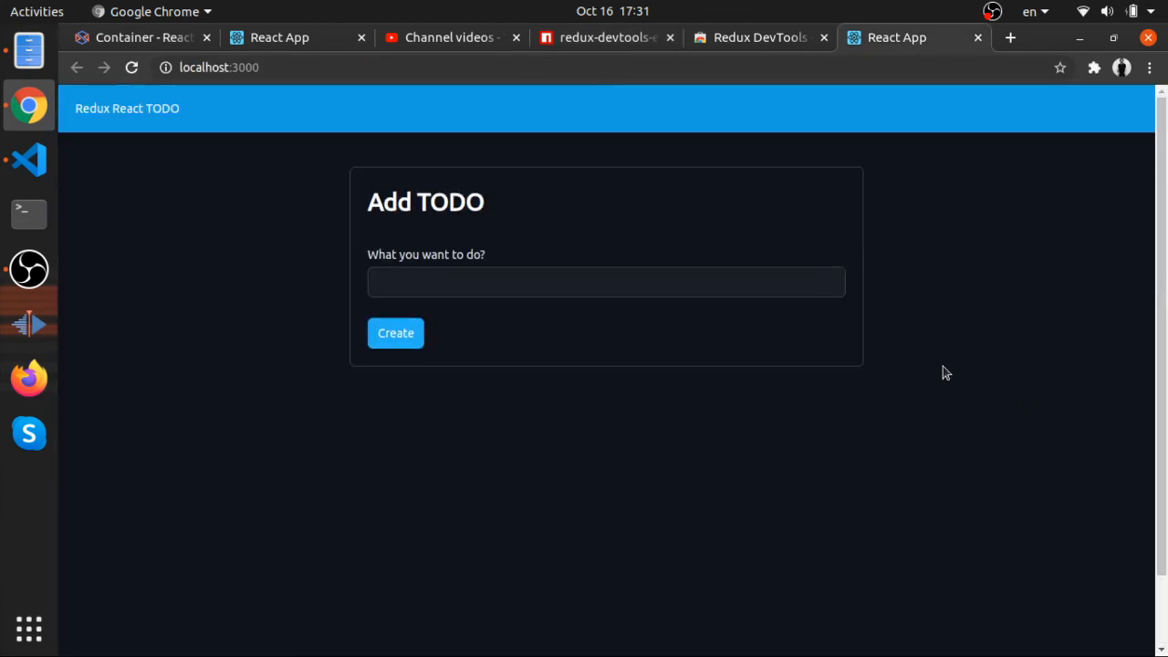
mouse_move(767, 462)
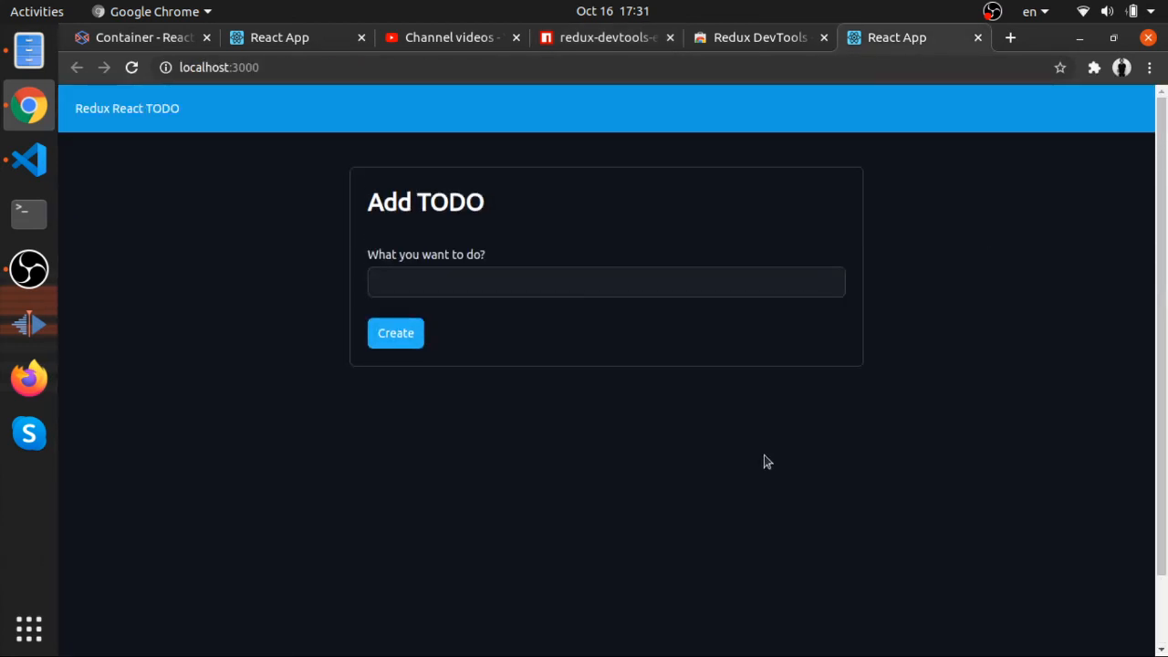